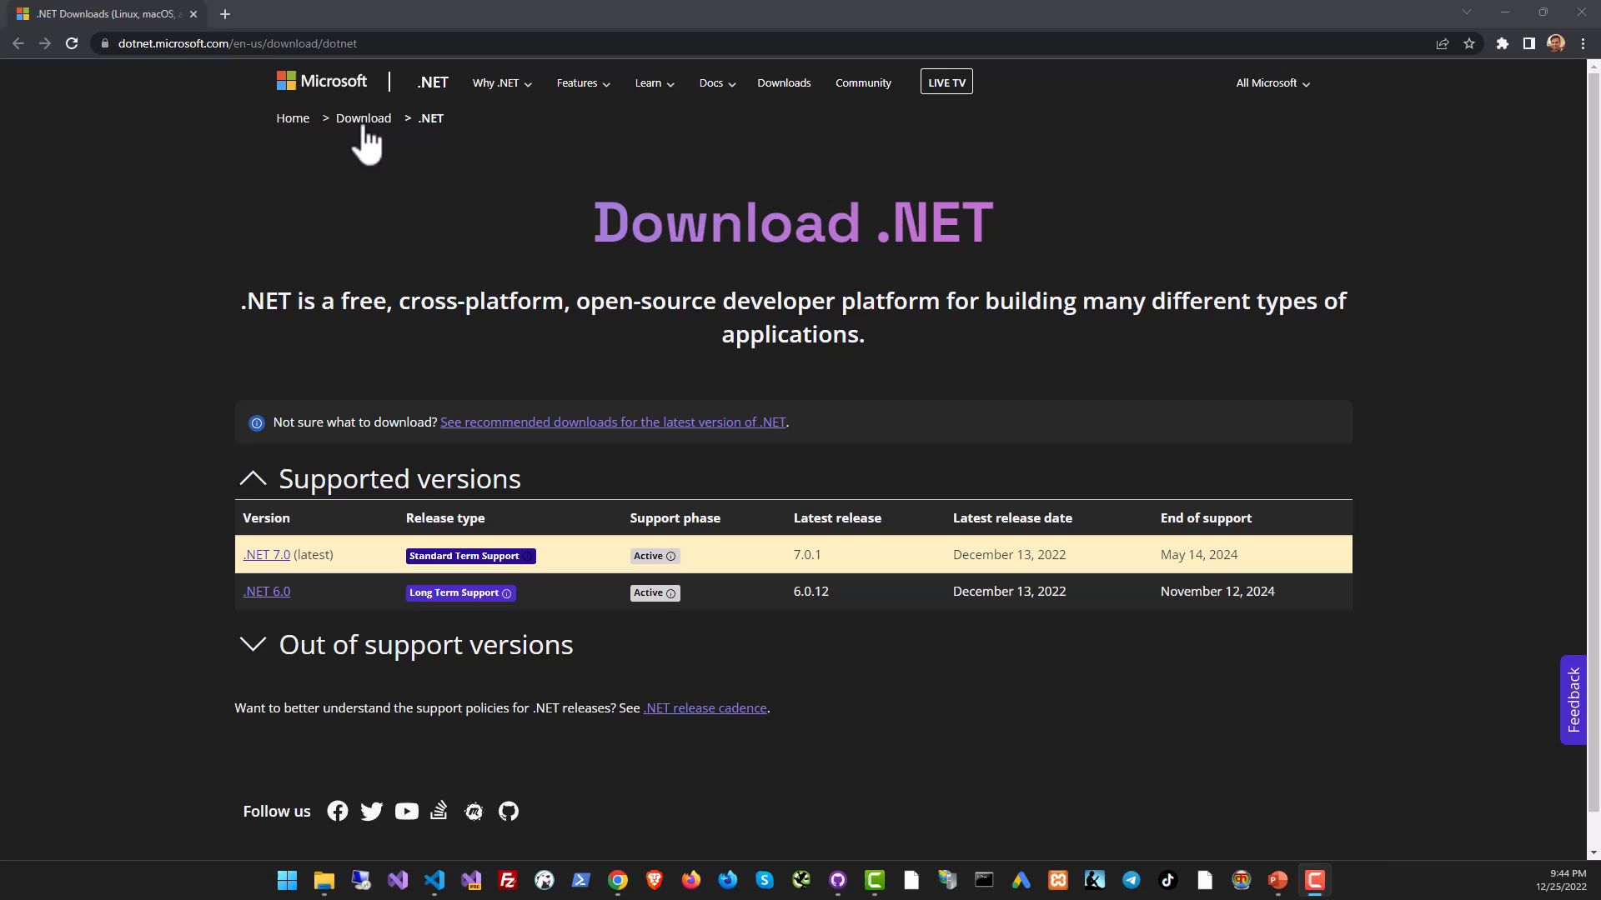
{"action": "mouse_move", "coordinate": [193, 230]}
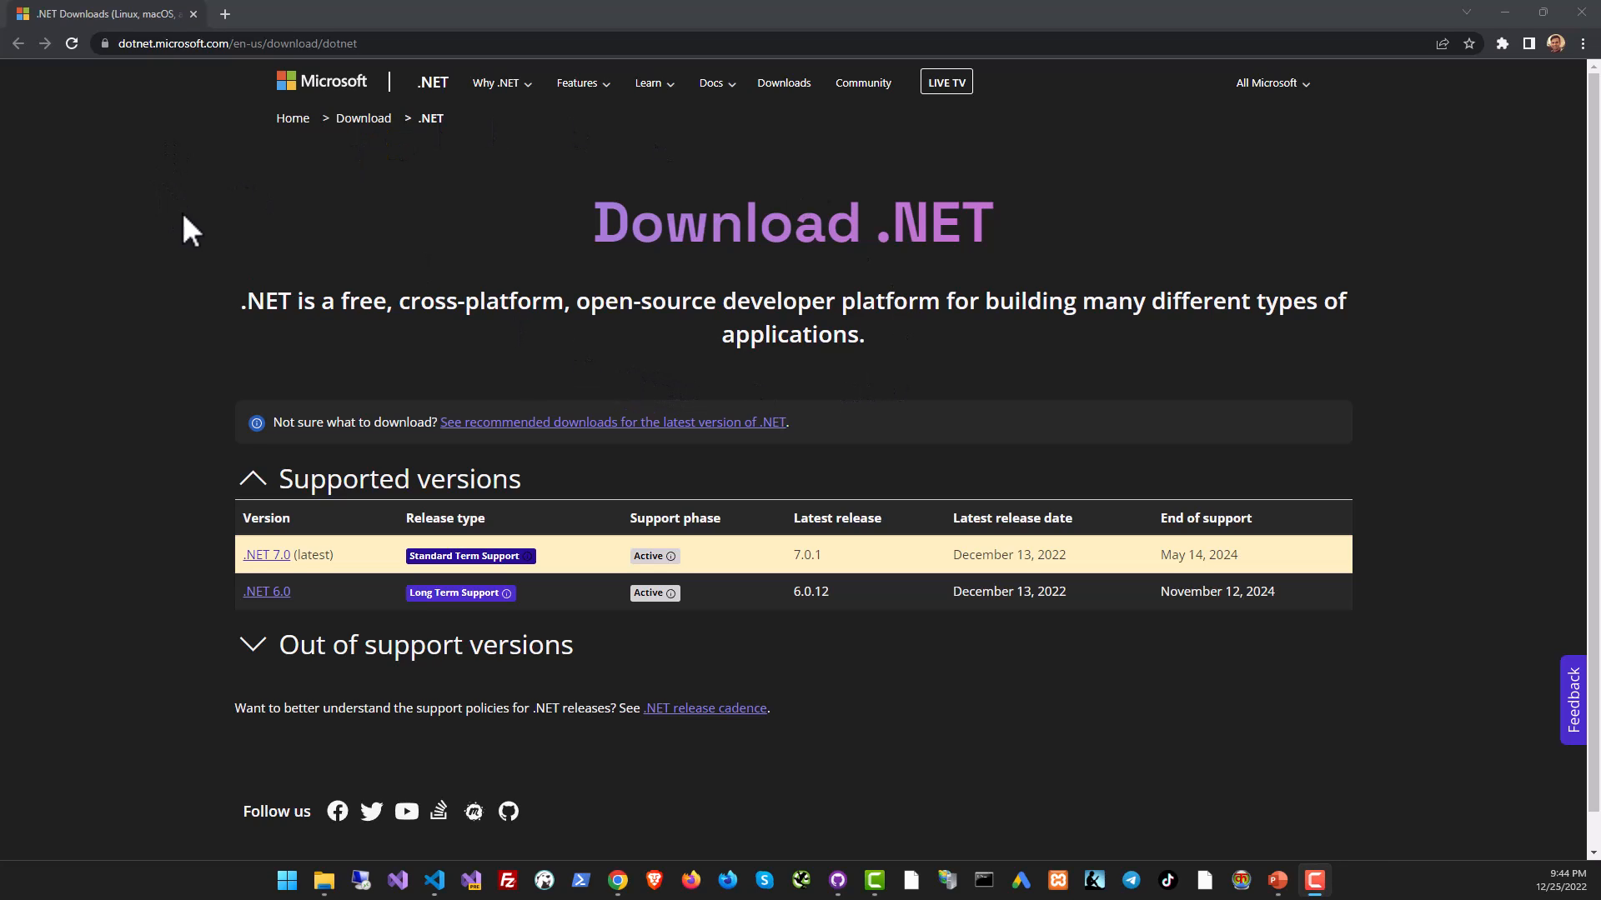
Highlight part of the Download .NET heading, then open a new blank tab.
{"action": "left_click_drag", "start_coordinate": [664, 223], "coordinate": [924, 227]}
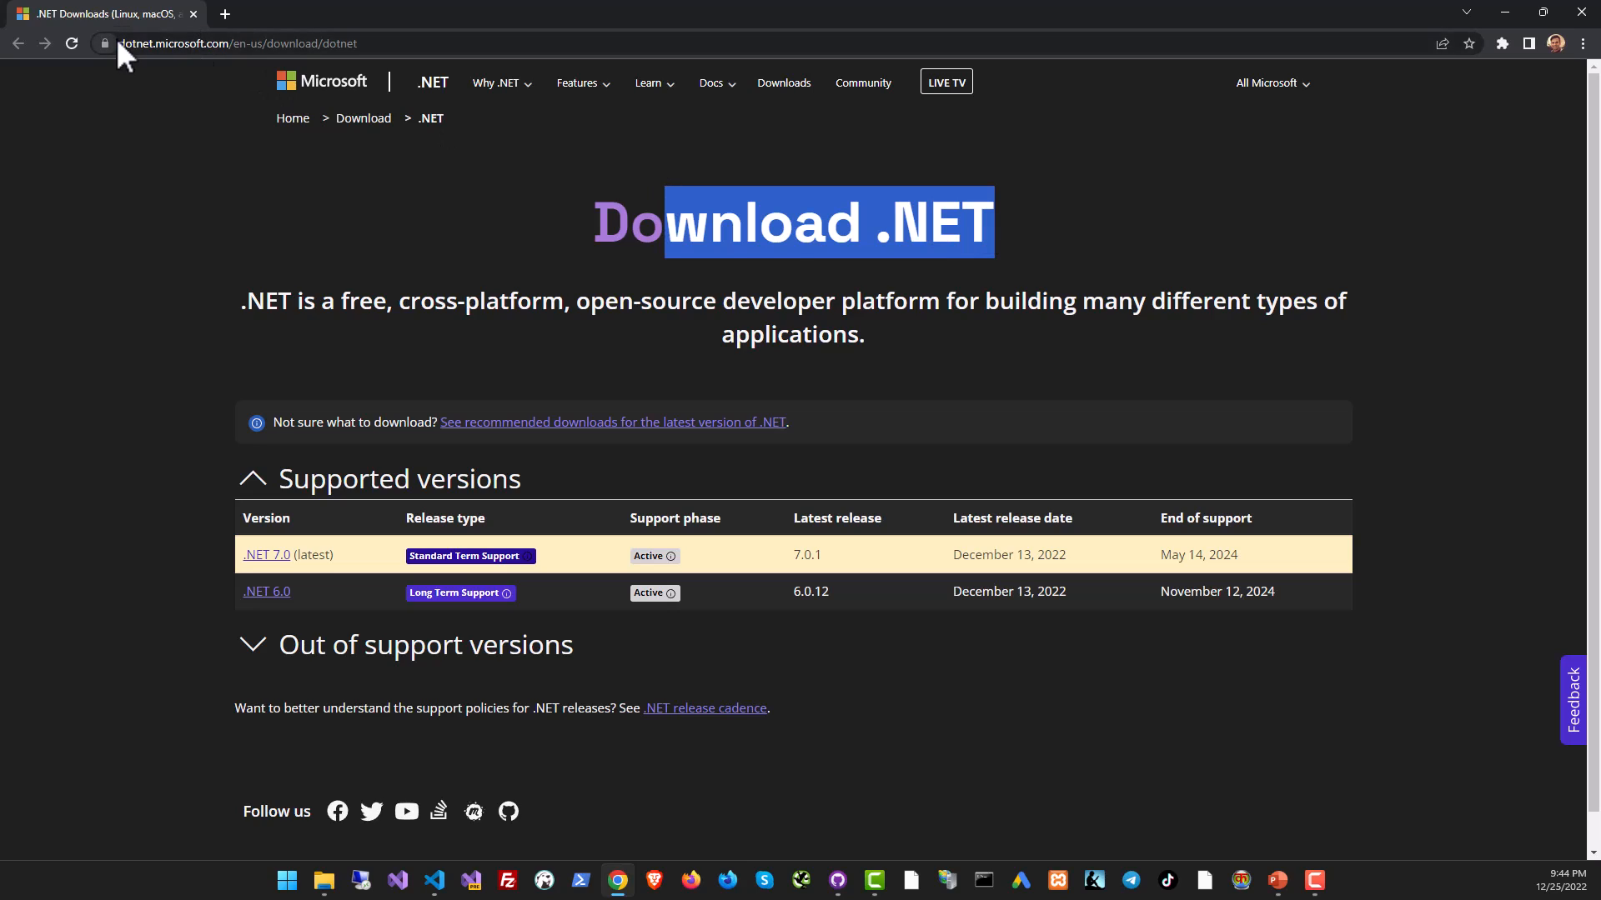
{"action": "left_click", "coordinate": [245, 42]}
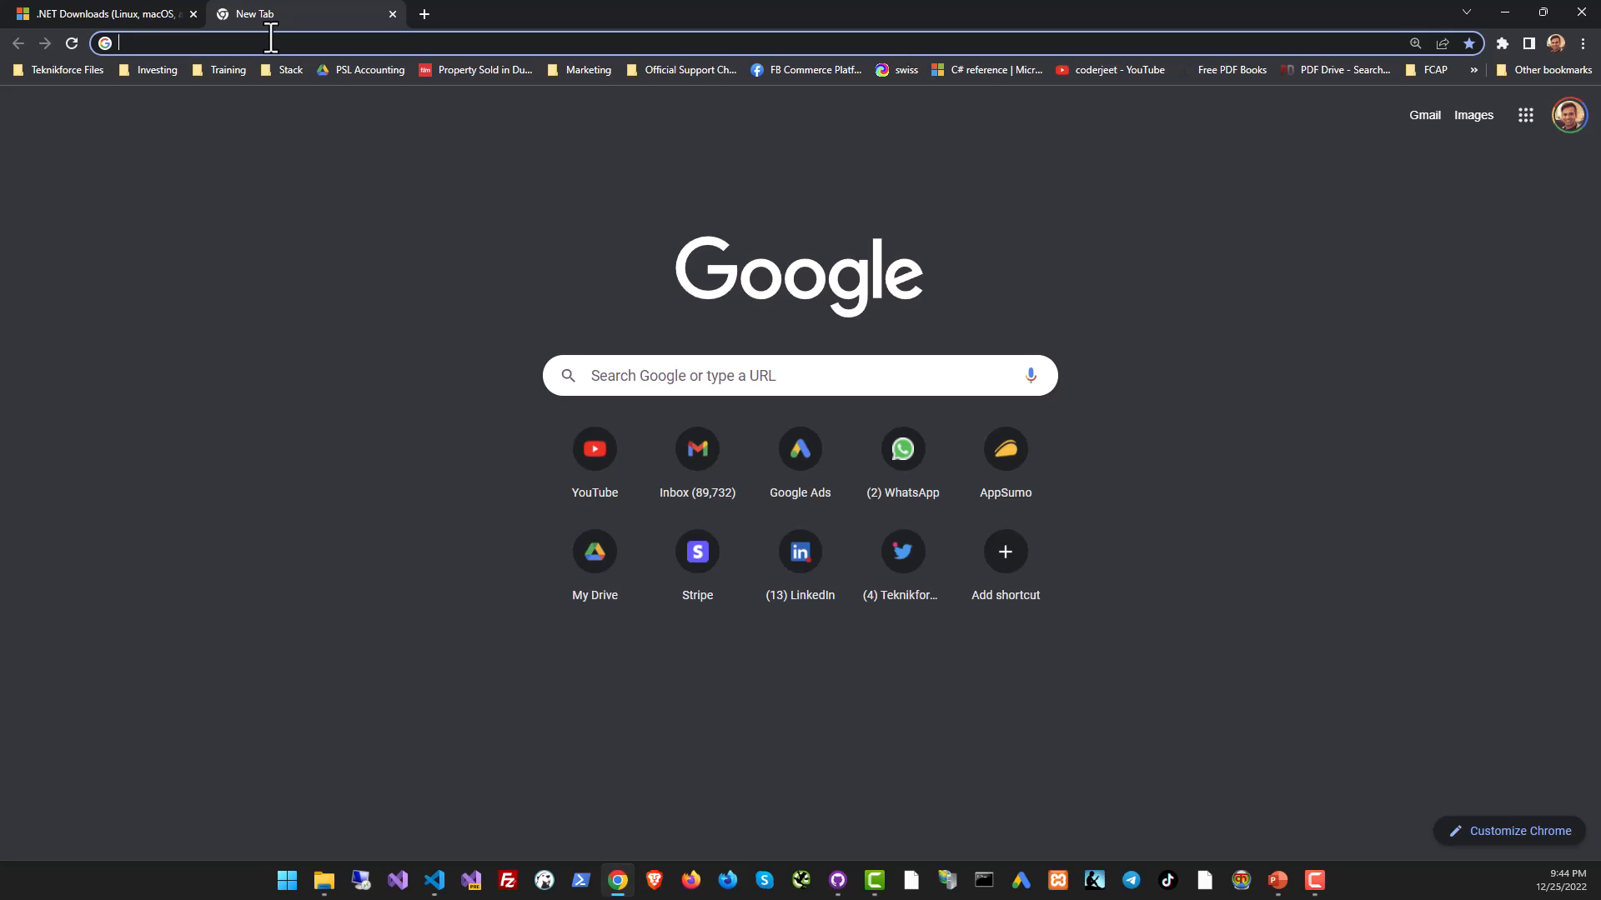
Search 'install .net' and open Microsoft's Download .NET page, scrolling through it.
{"action": "type", "text": "install .net"}
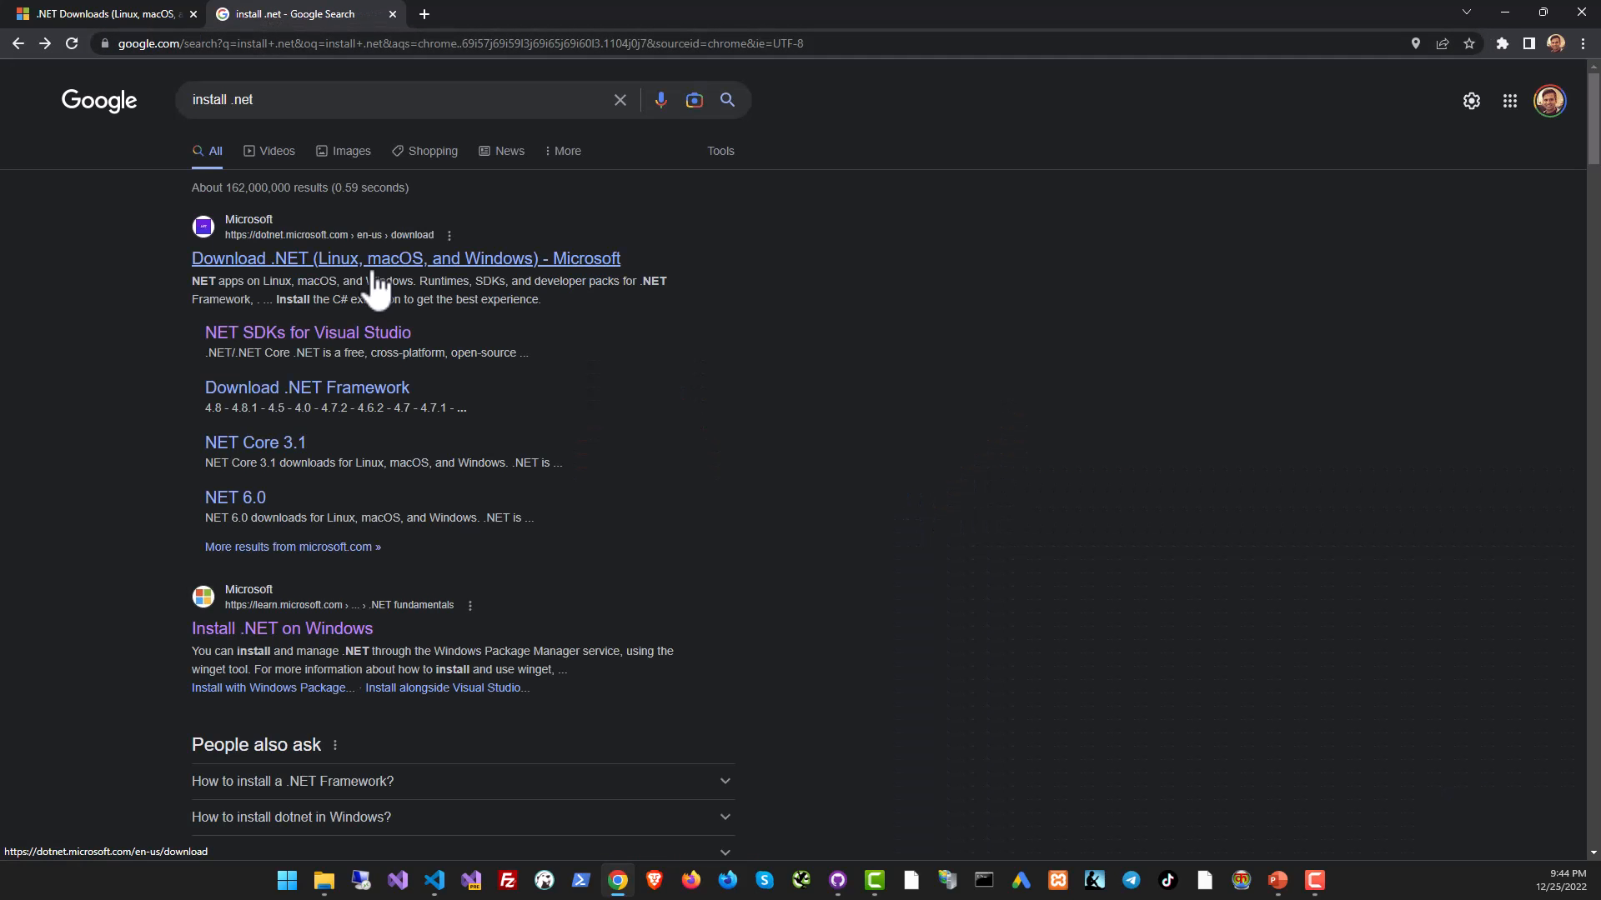
{"action": "left_click", "coordinate": [405, 258]}
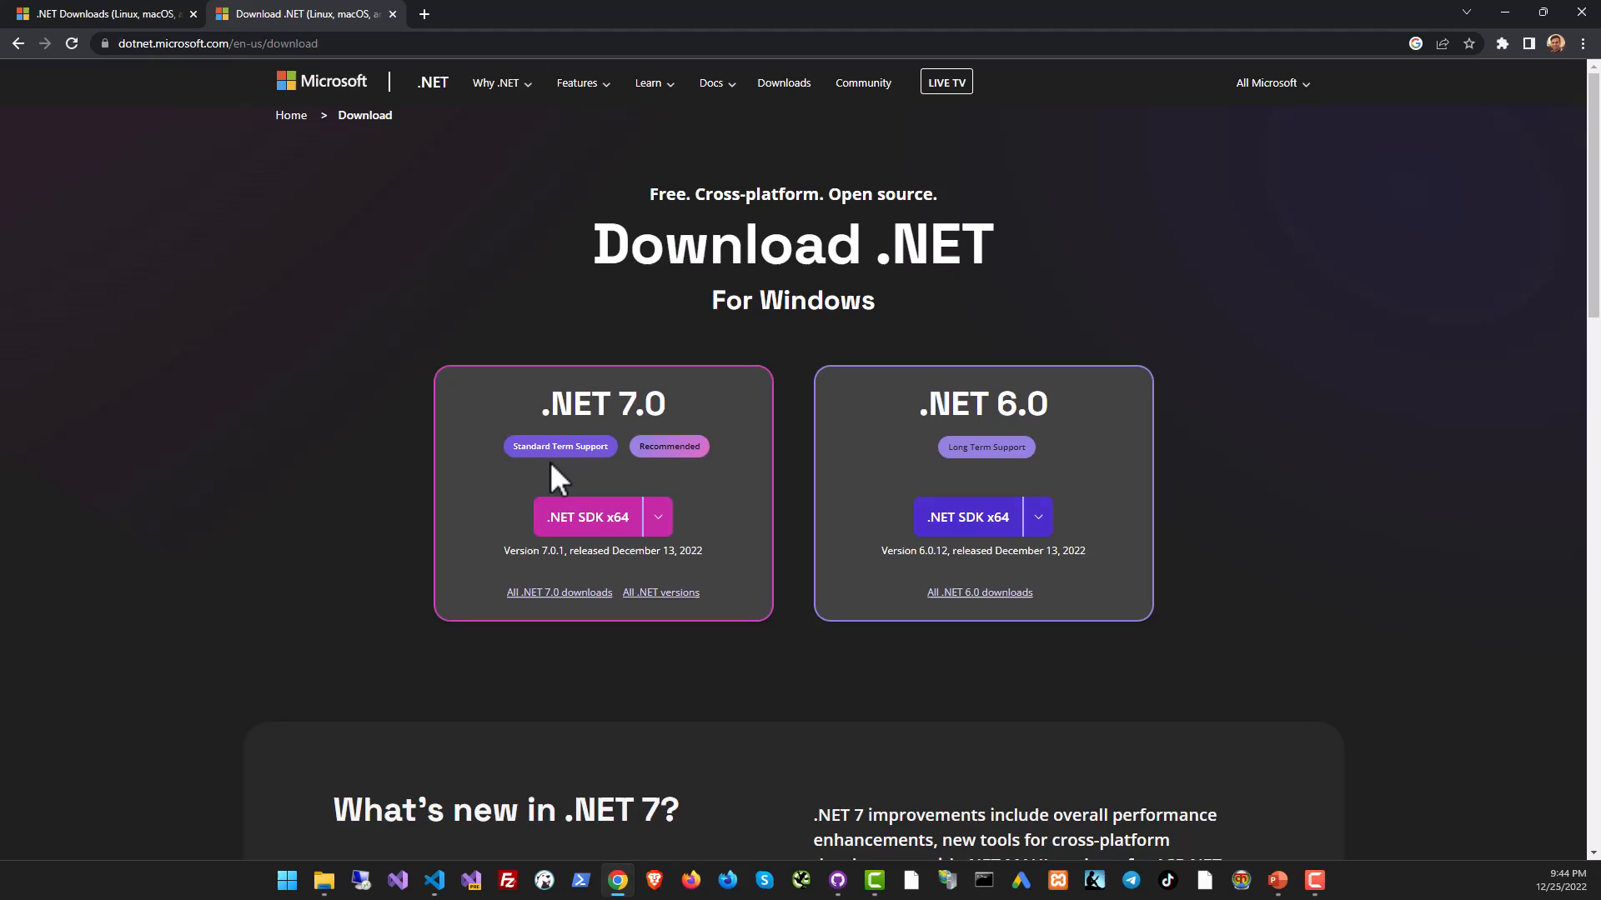
{"action": "scroll", "scroll_direction": "down", "scroll_amount": 3}
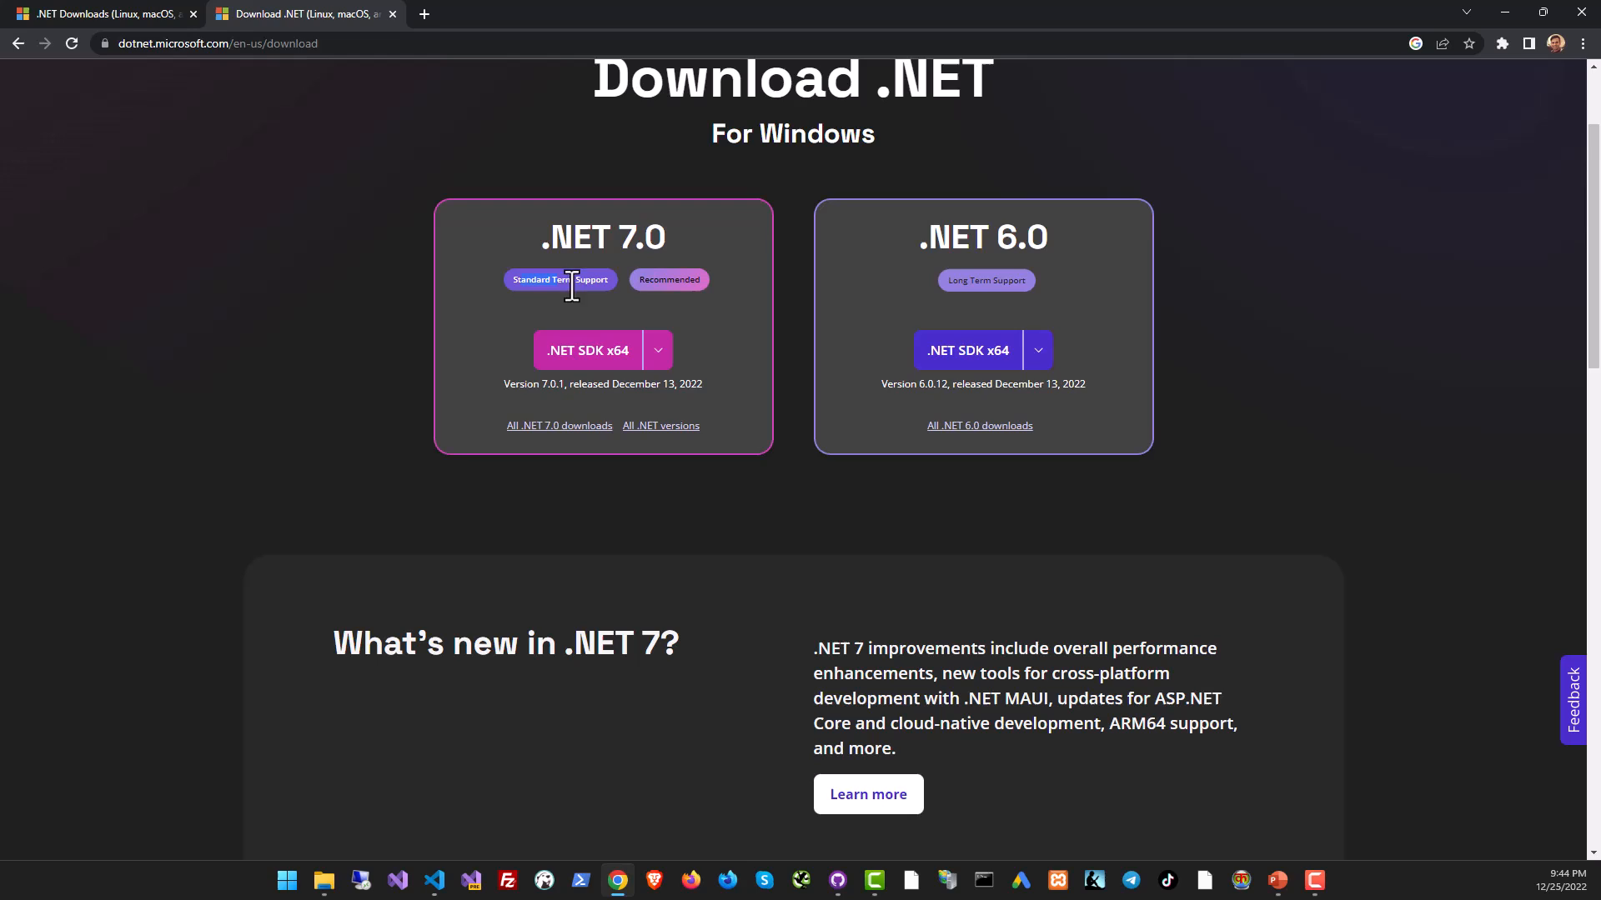
{"action": "mouse_move", "coordinate": [677, 356]}
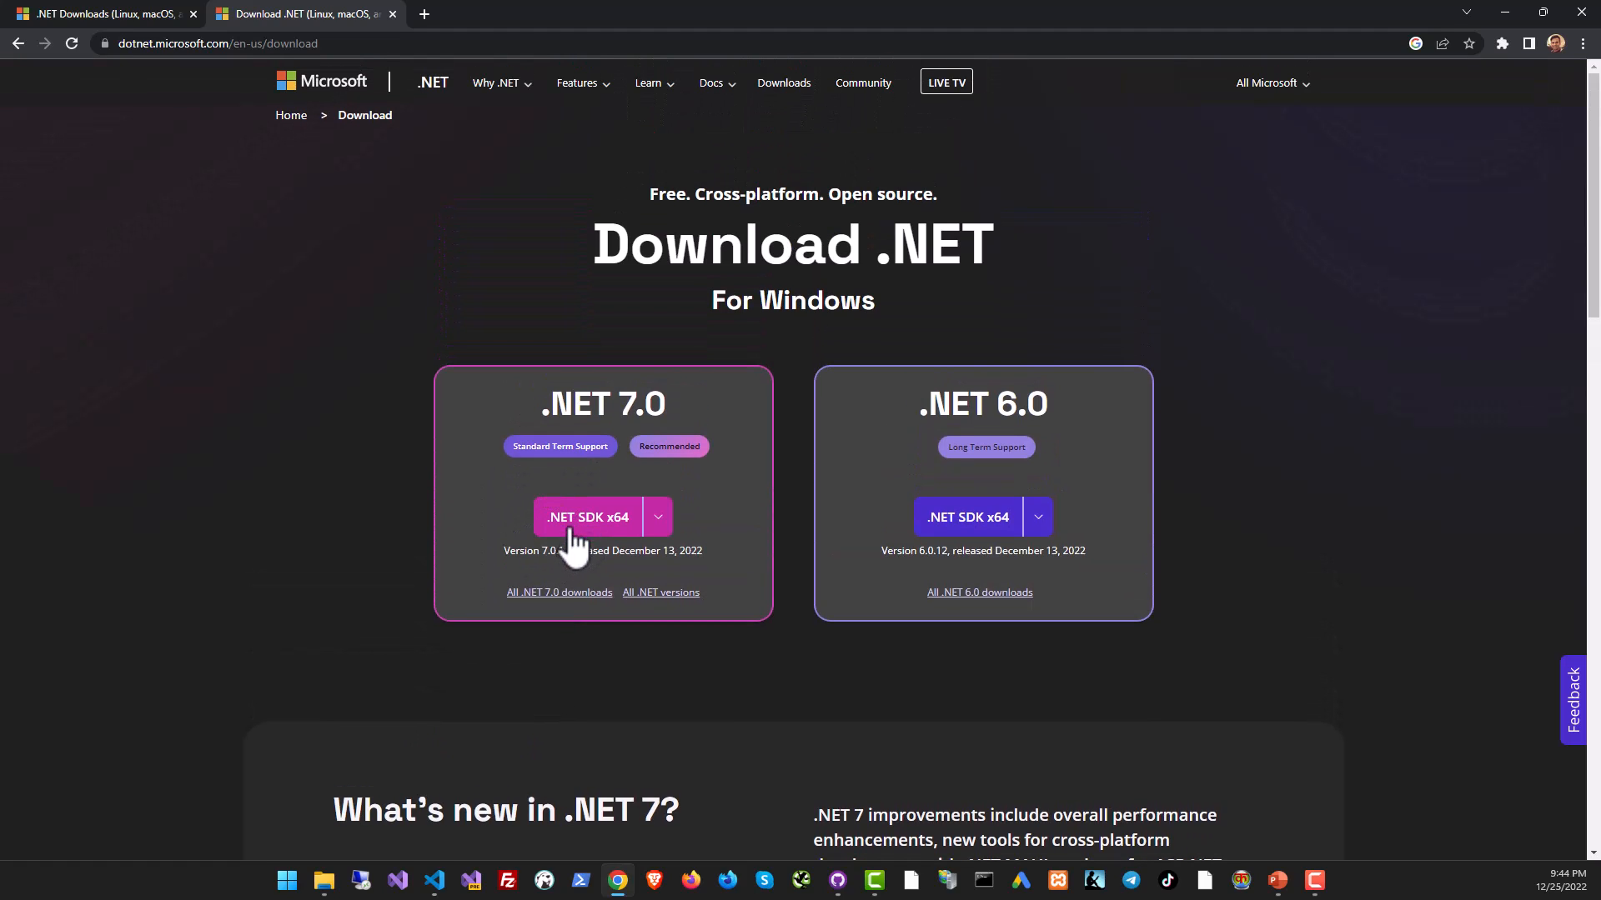
Download the .NET 7.0 SDK x64 installer from the architecture options.
{"action": "left_click", "coordinate": [657, 517]}
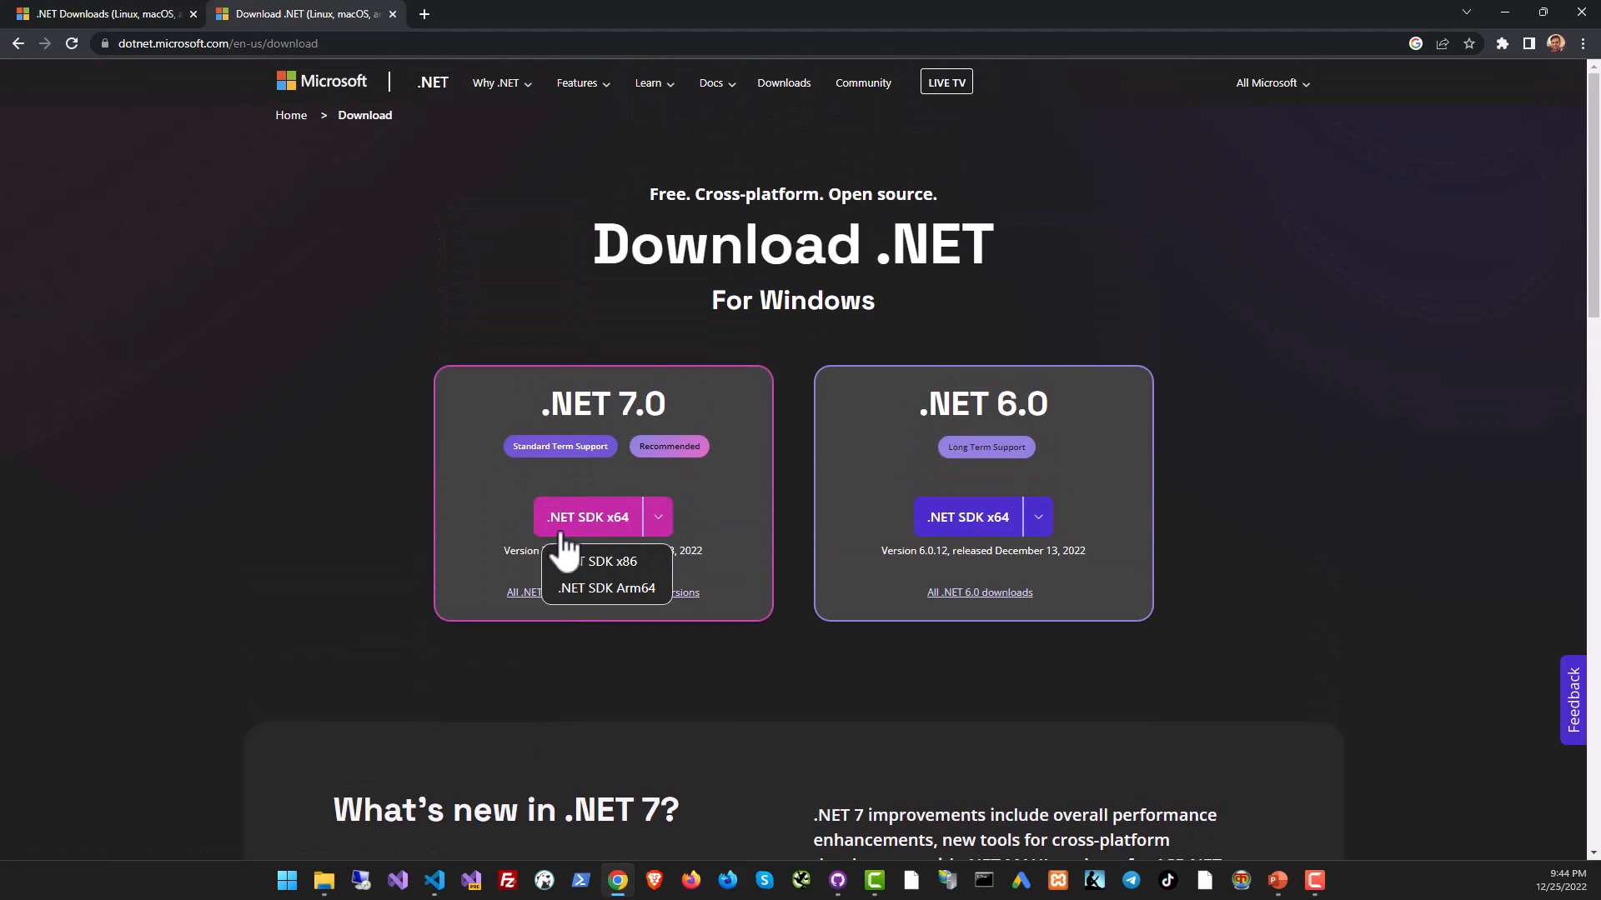
{"action": "left_click", "coordinate": [586, 517]}
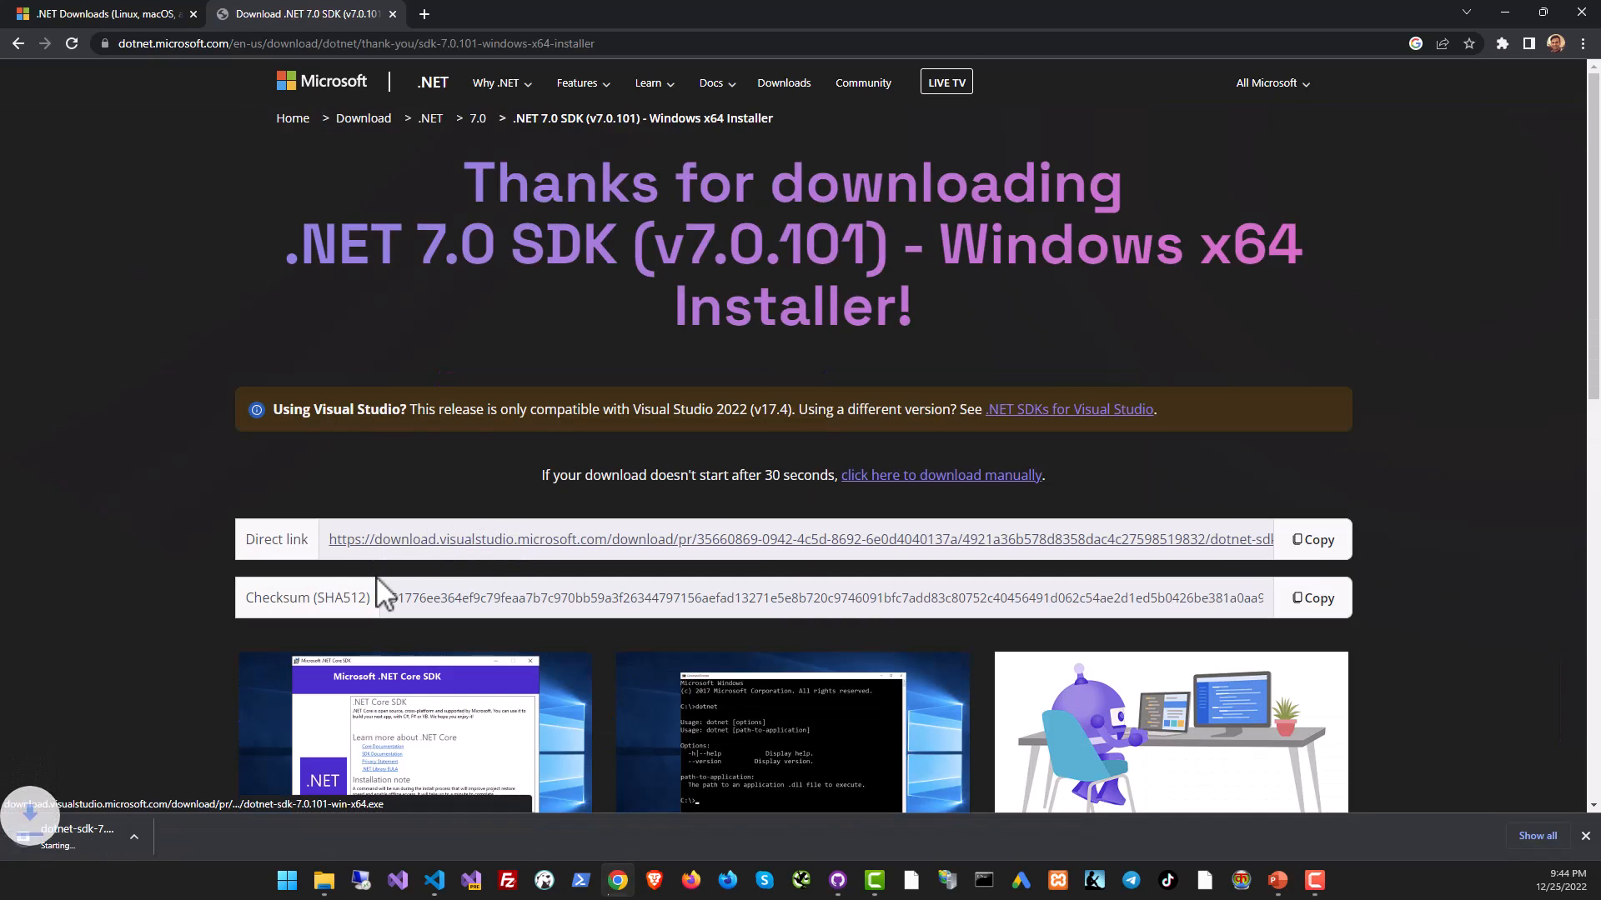
{"action": "scroll", "scroll_direction": "down", "scroll_amount": 3}
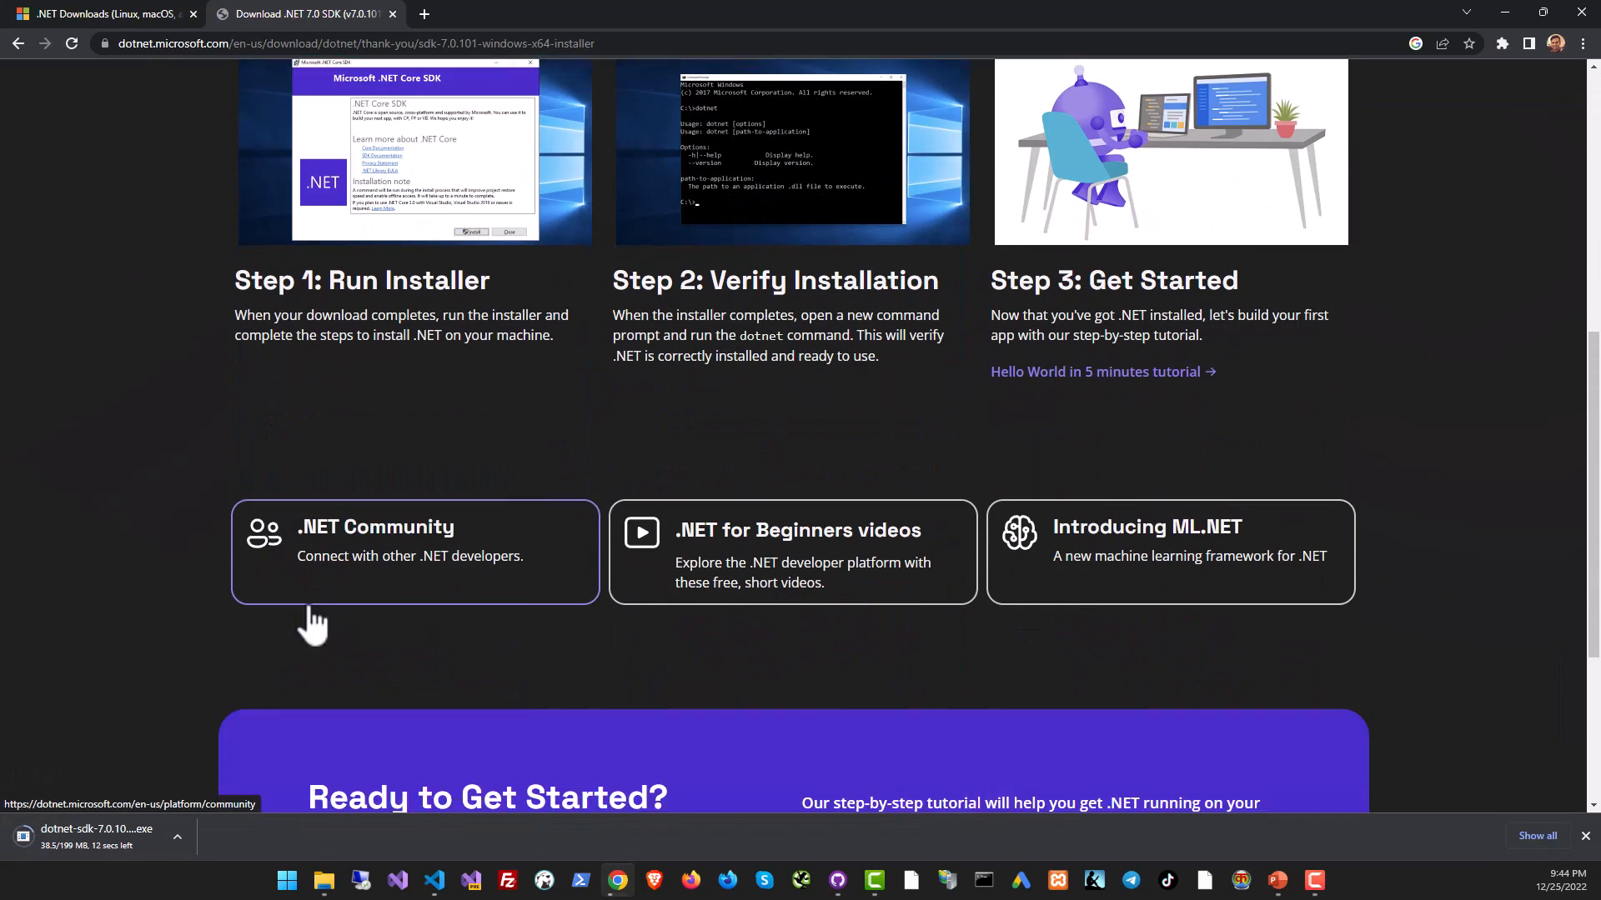
{"action": "scroll", "scroll_direction": "down", "scroll_amount": 3}
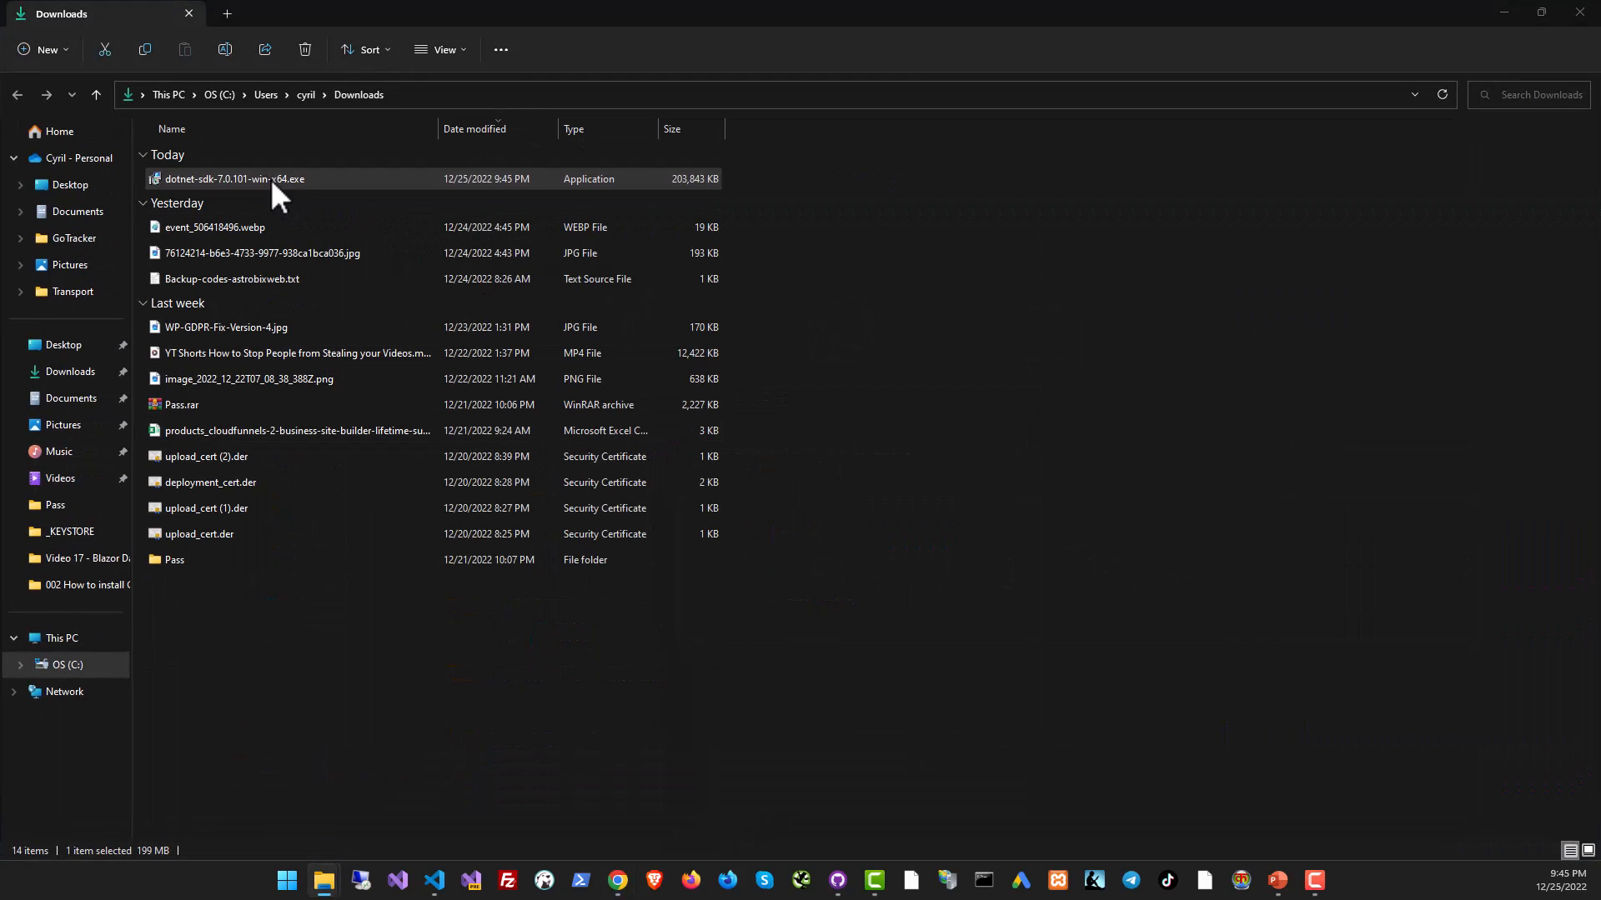
Run dotnet-sdk-7.0.101-win-x64.exe and install the .NET SDK.
{"action": "double_click", "coordinate": [235, 178]}
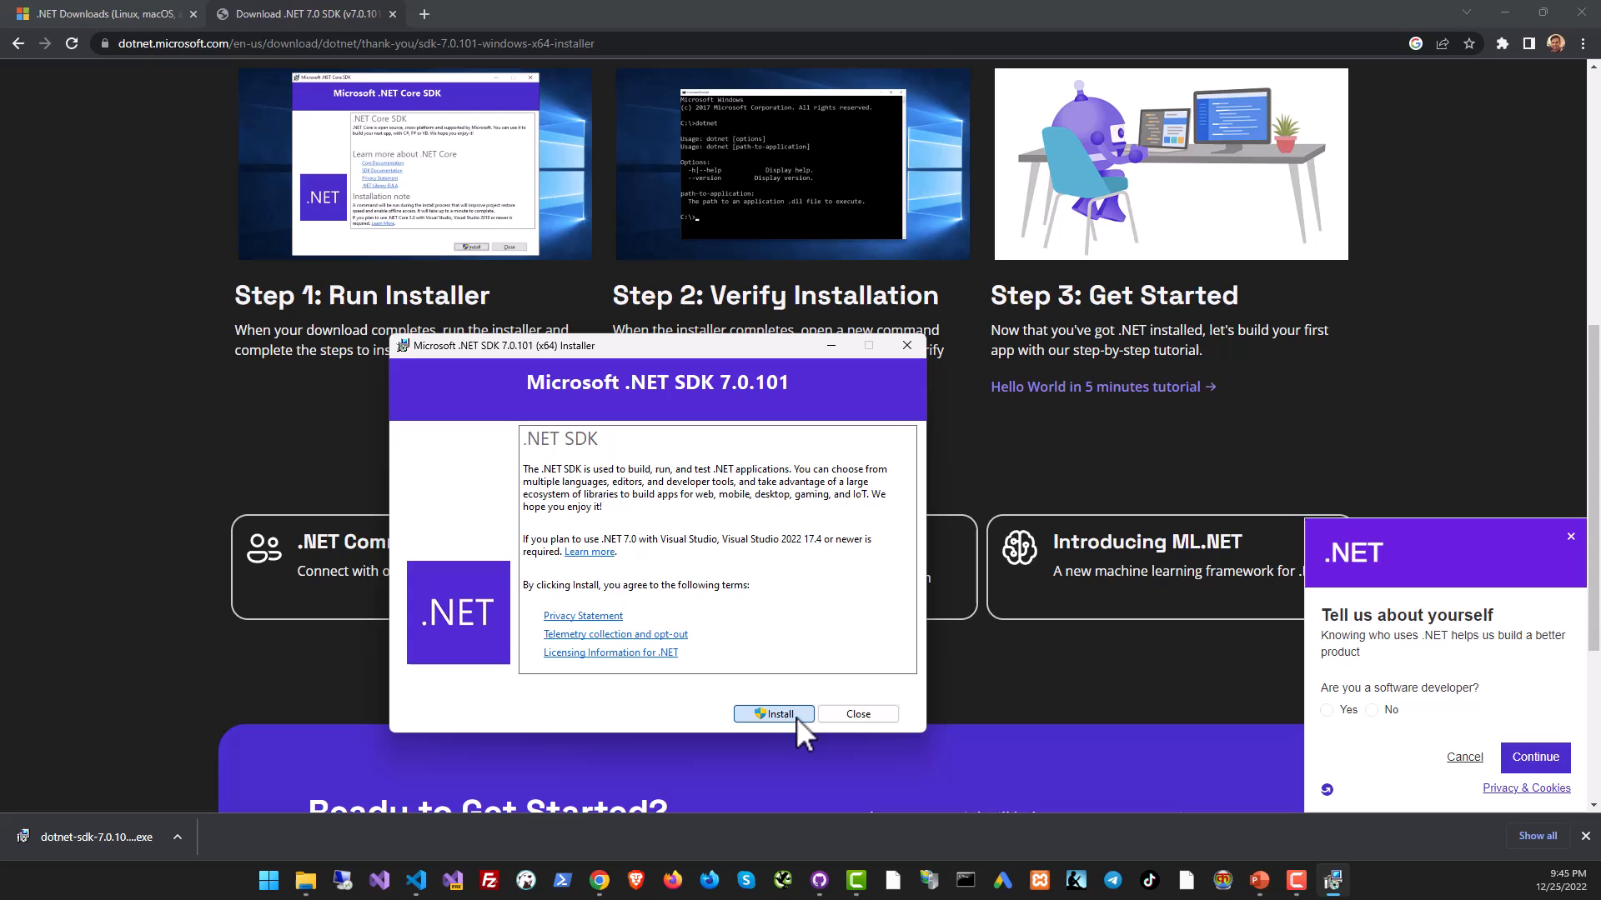
{"action": "left_click", "coordinate": [773, 714]}
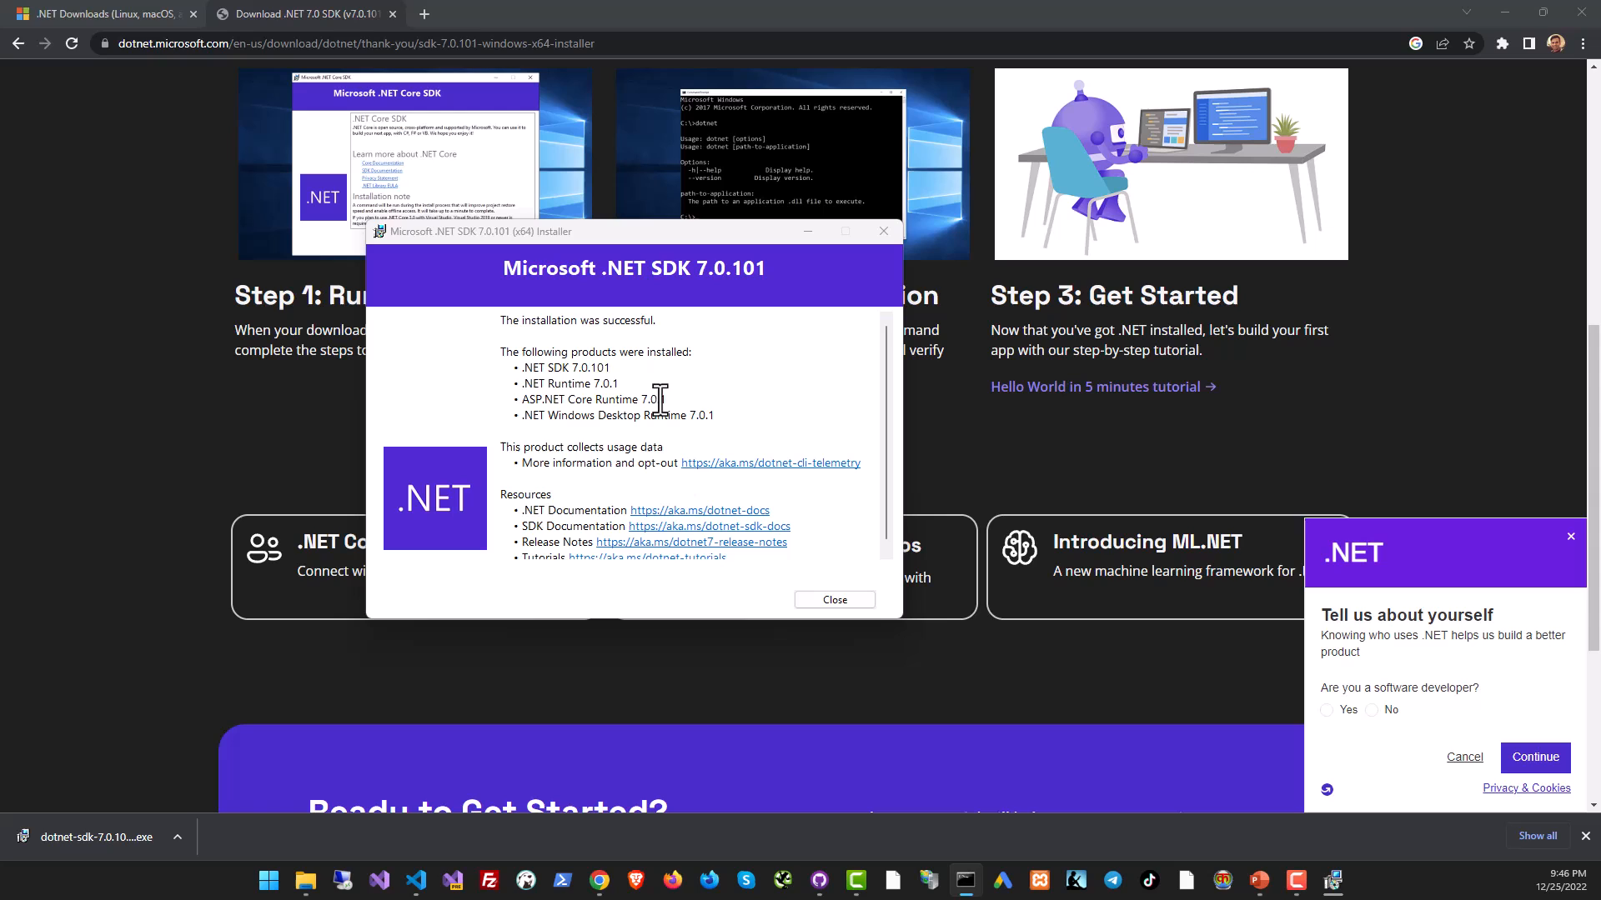
{"action": "mouse_move", "coordinate": [833, 600]}
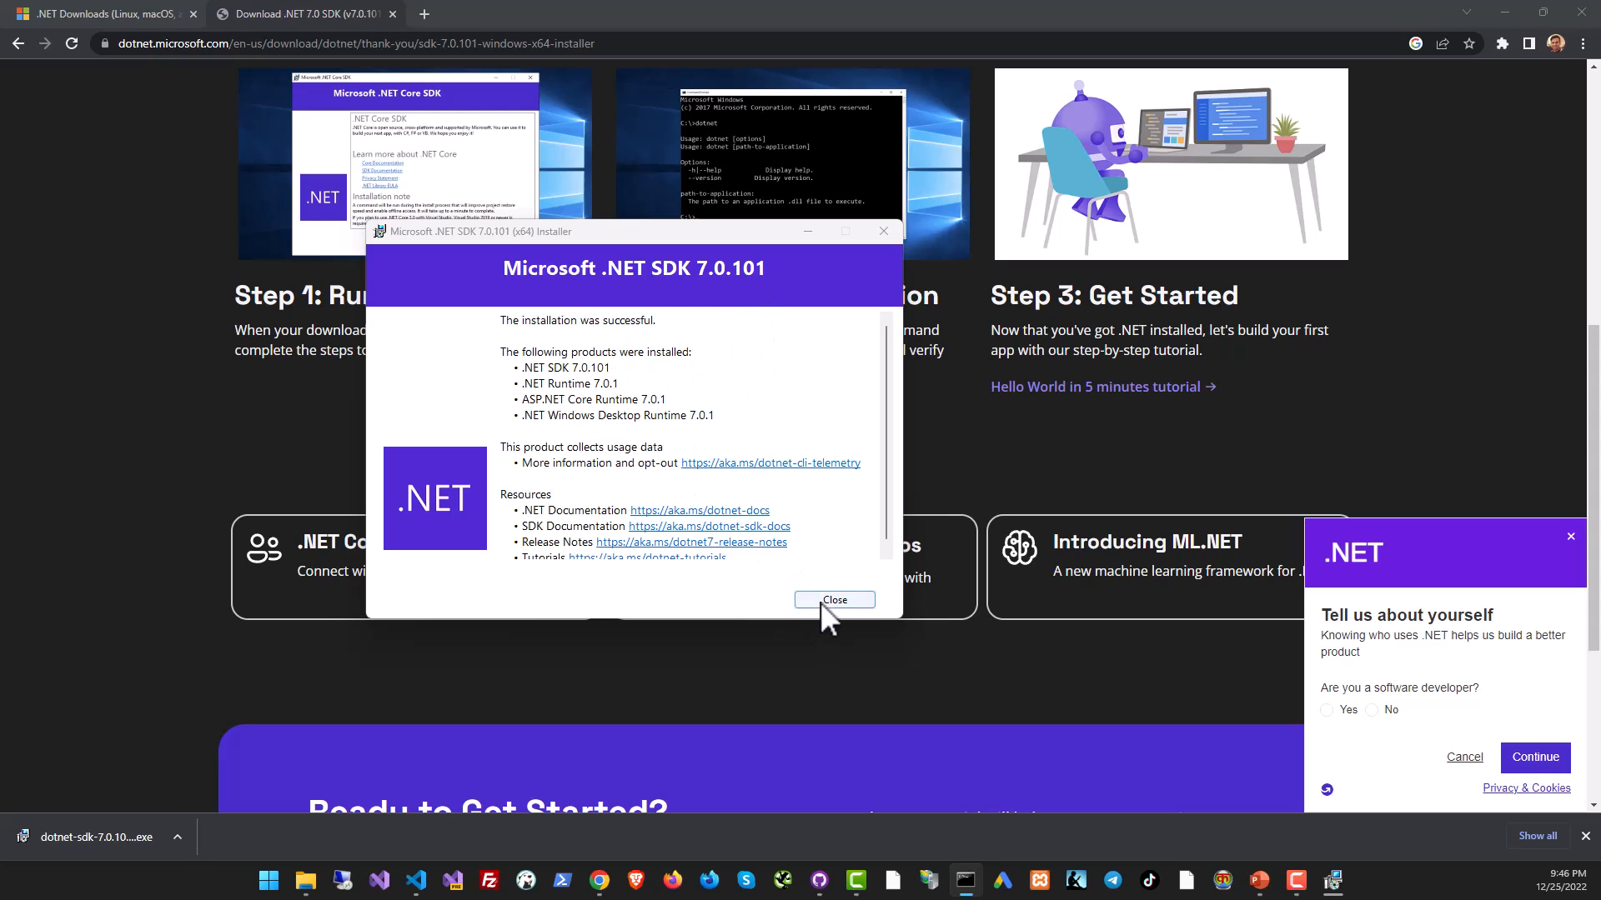
Close the SDK installer and run 'dotnet' in Command Prompt.
{"action": "left_click", "coordinate": [833, 599]}
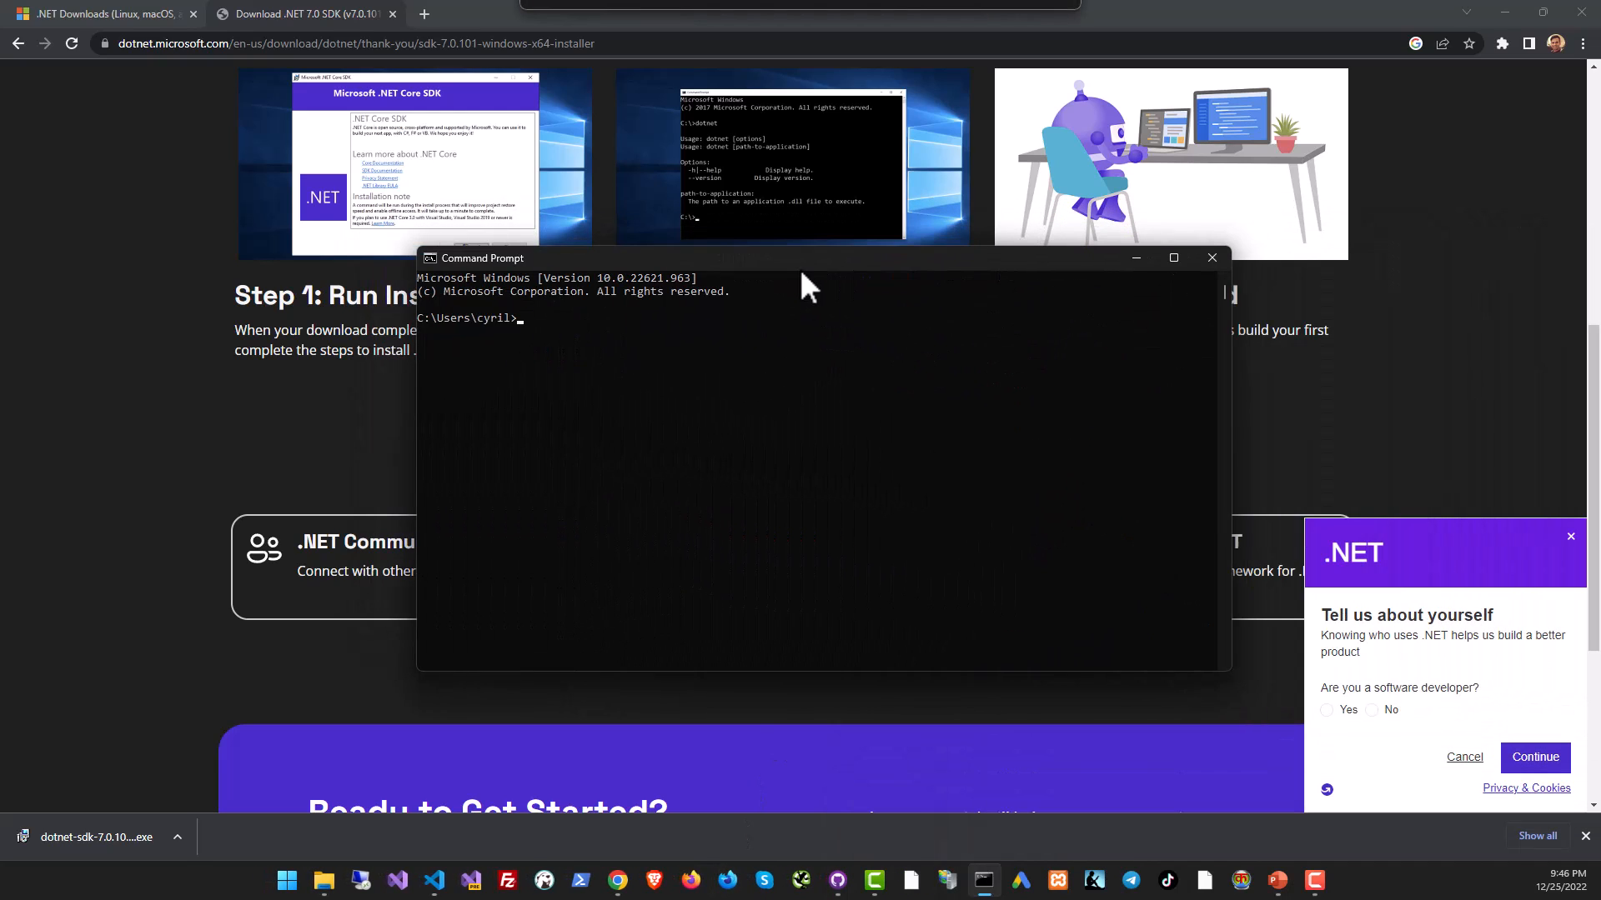
{"action": "left_click_drag", "start_coordinate": [806, 257], "coordinate": [755, 254]}
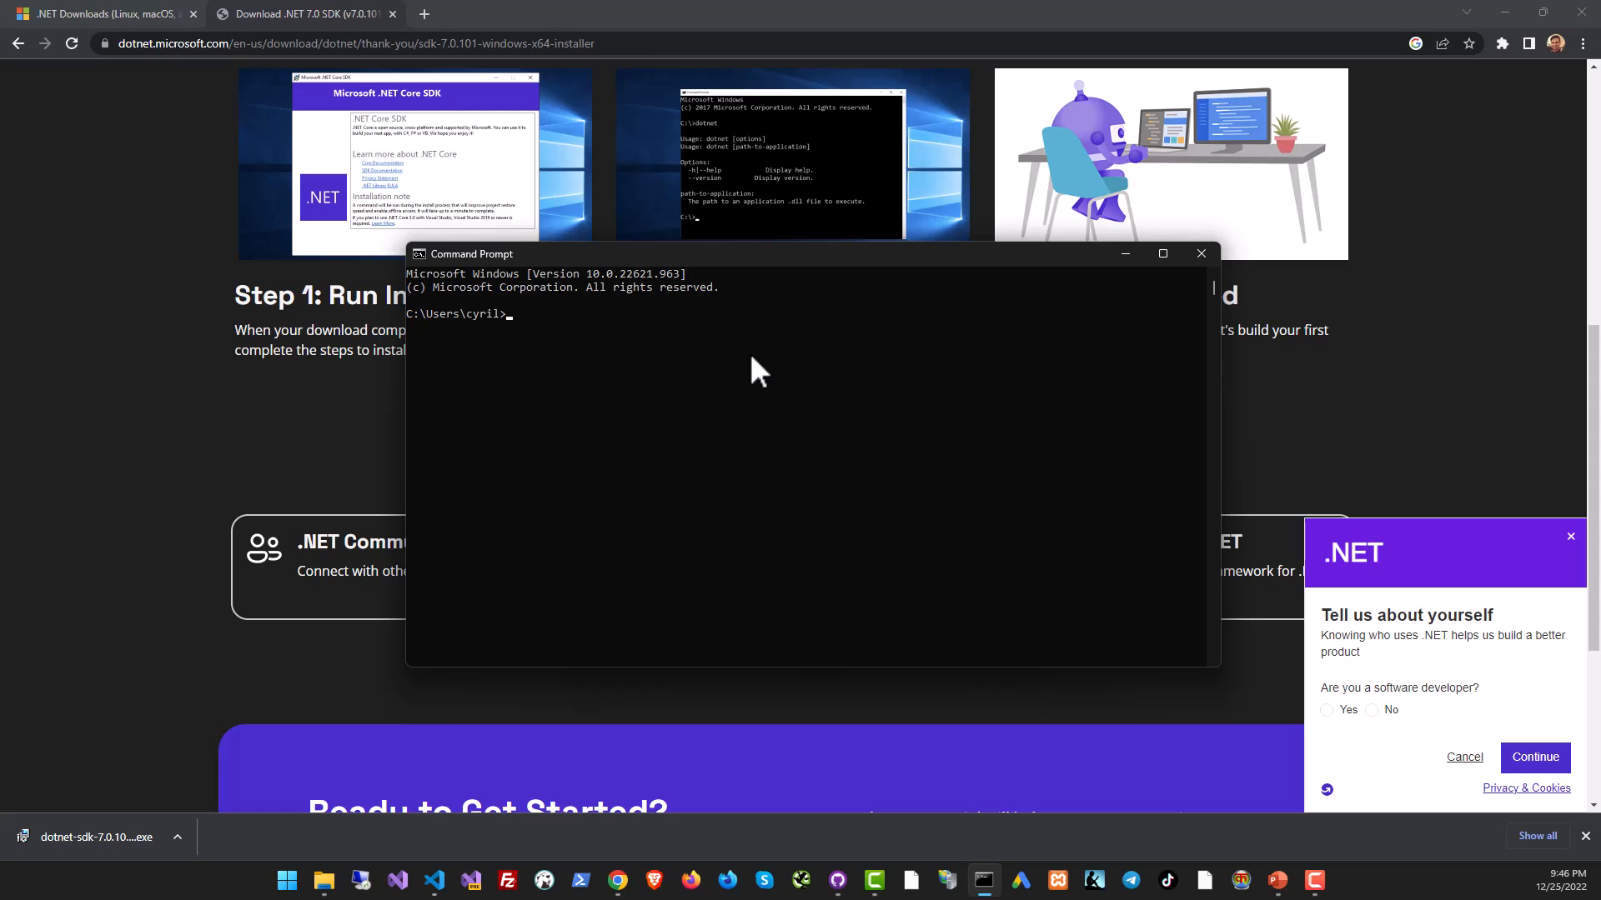
{"action": "mouse_move", "coordinate": [756, 296]}
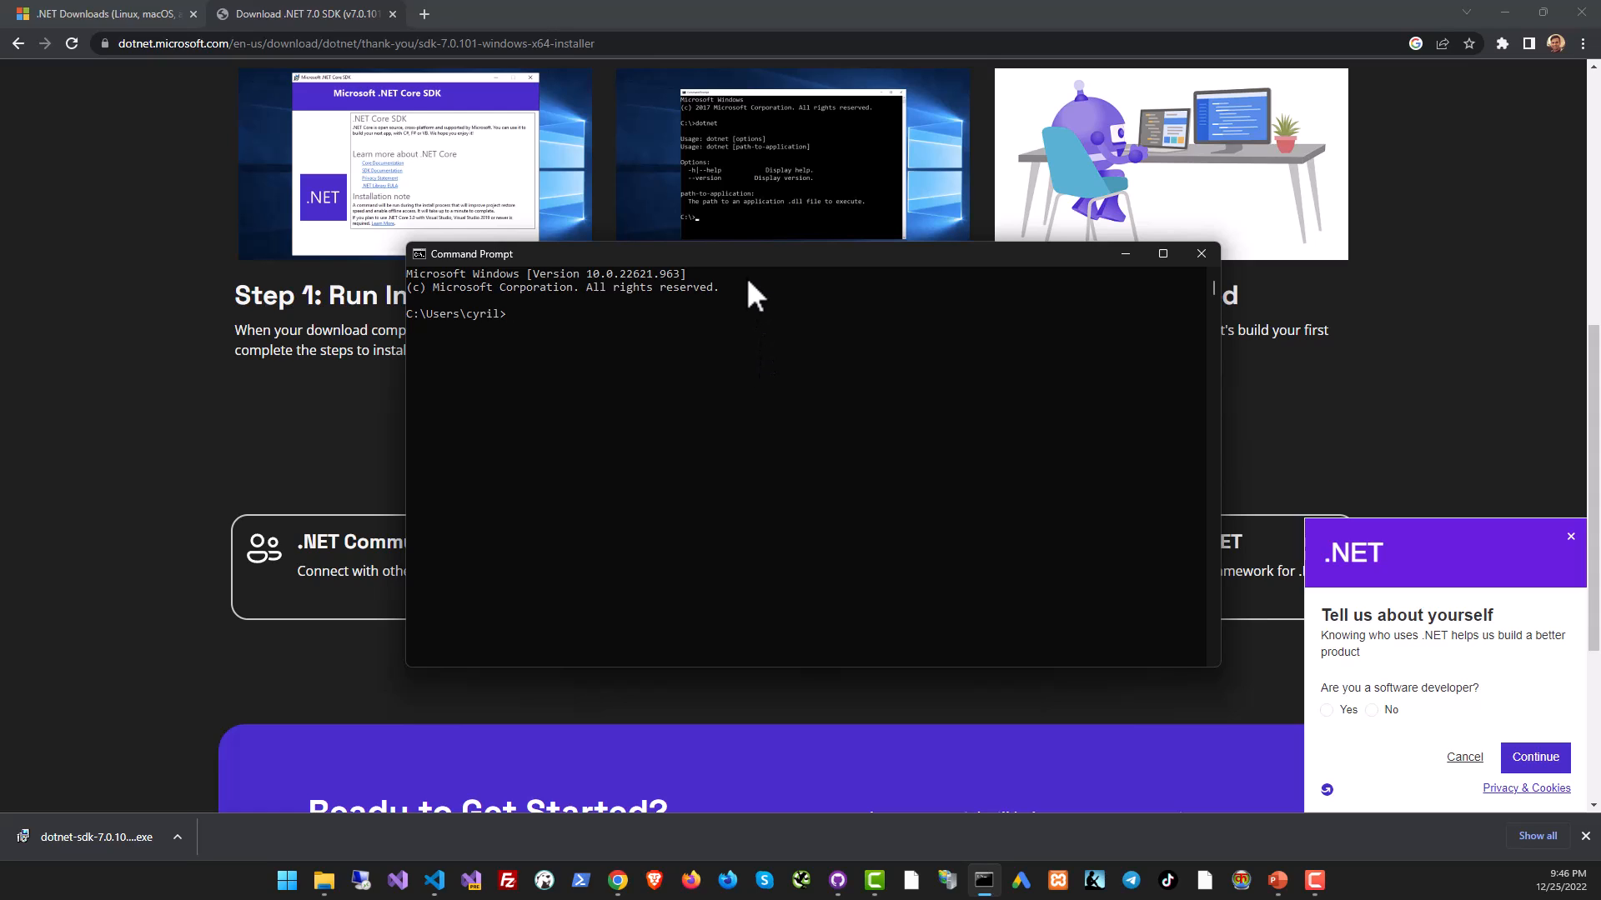
{"action": "type", "text": "dotnet"}
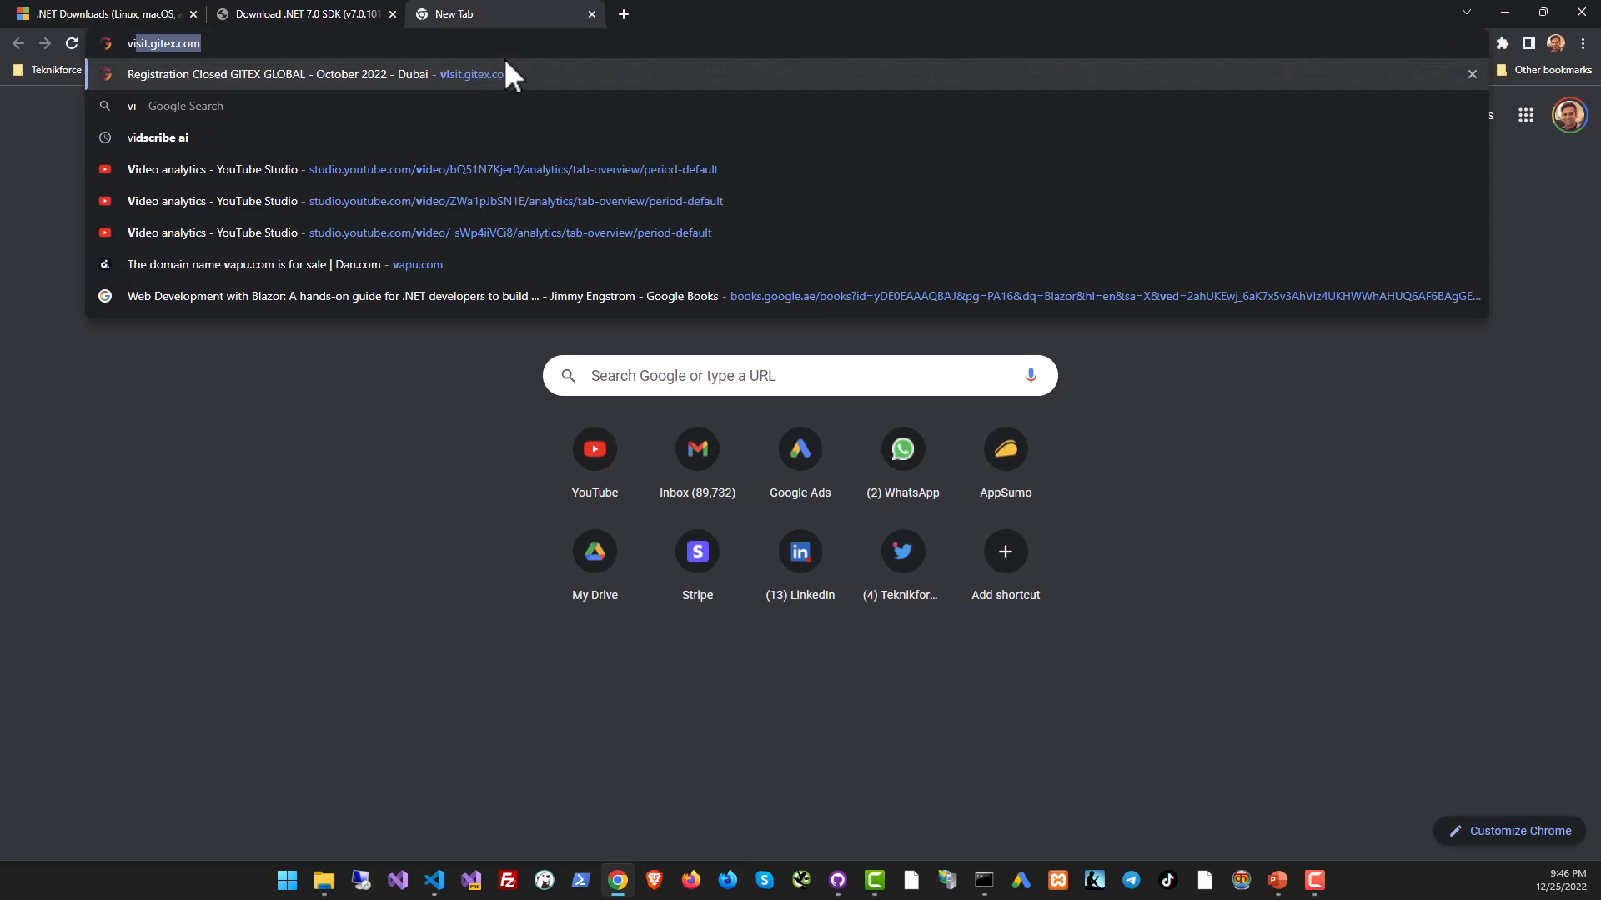
Search Visual Studio and download the Visual Studio 2022 Community Edition installer.
{"action": "type", "text": "visual studio code"}
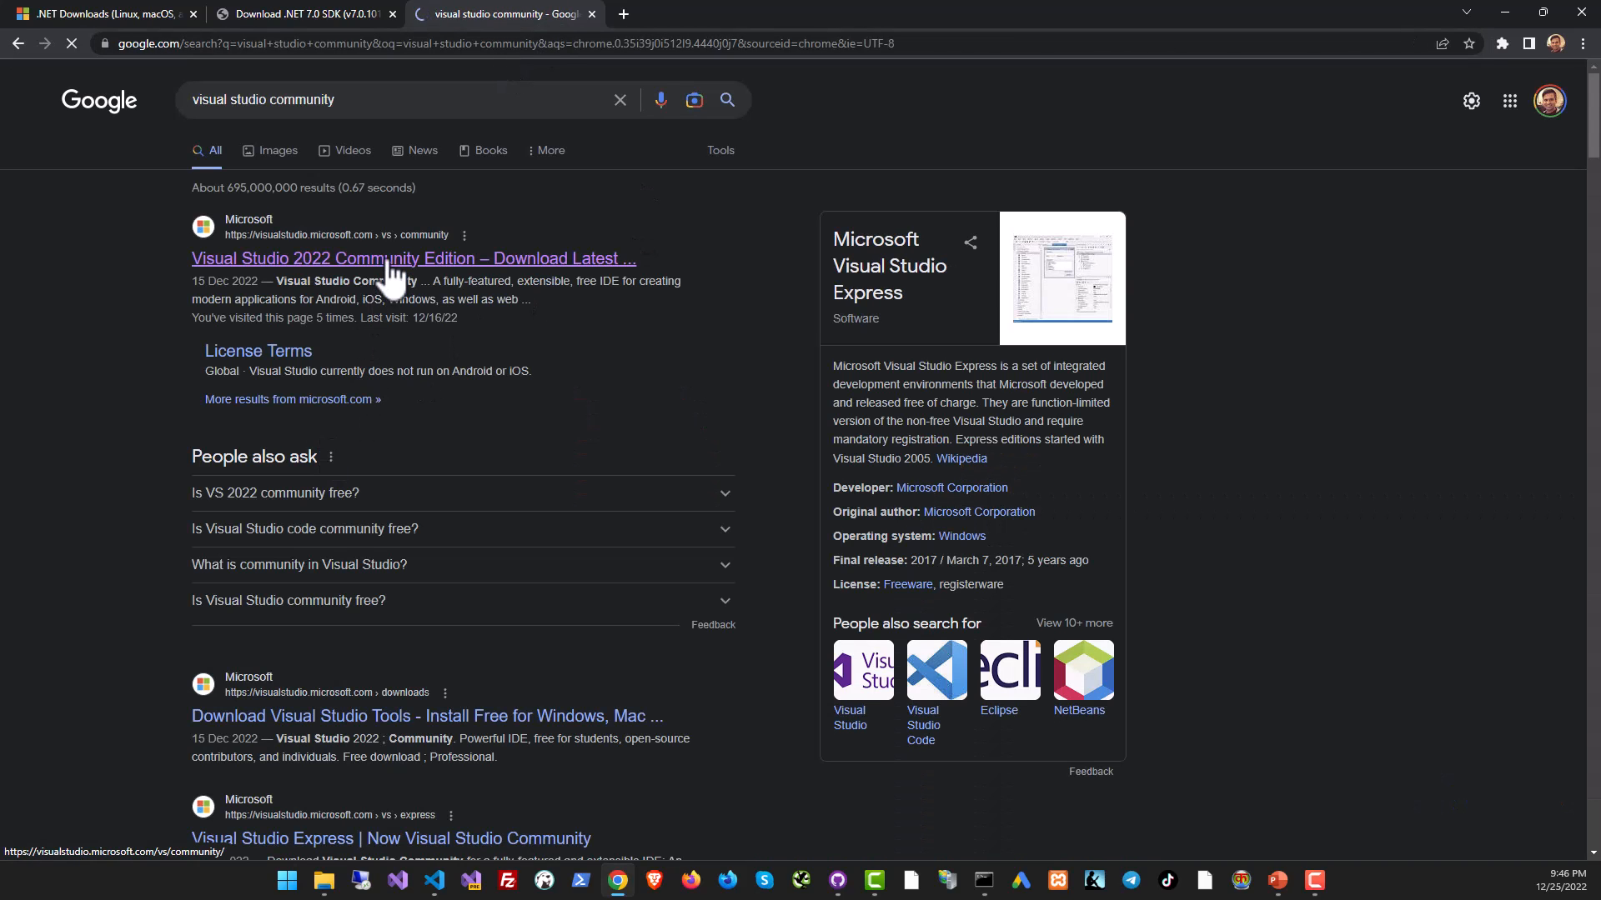
{"action": "left_click", "coordinate": [414, 258]}
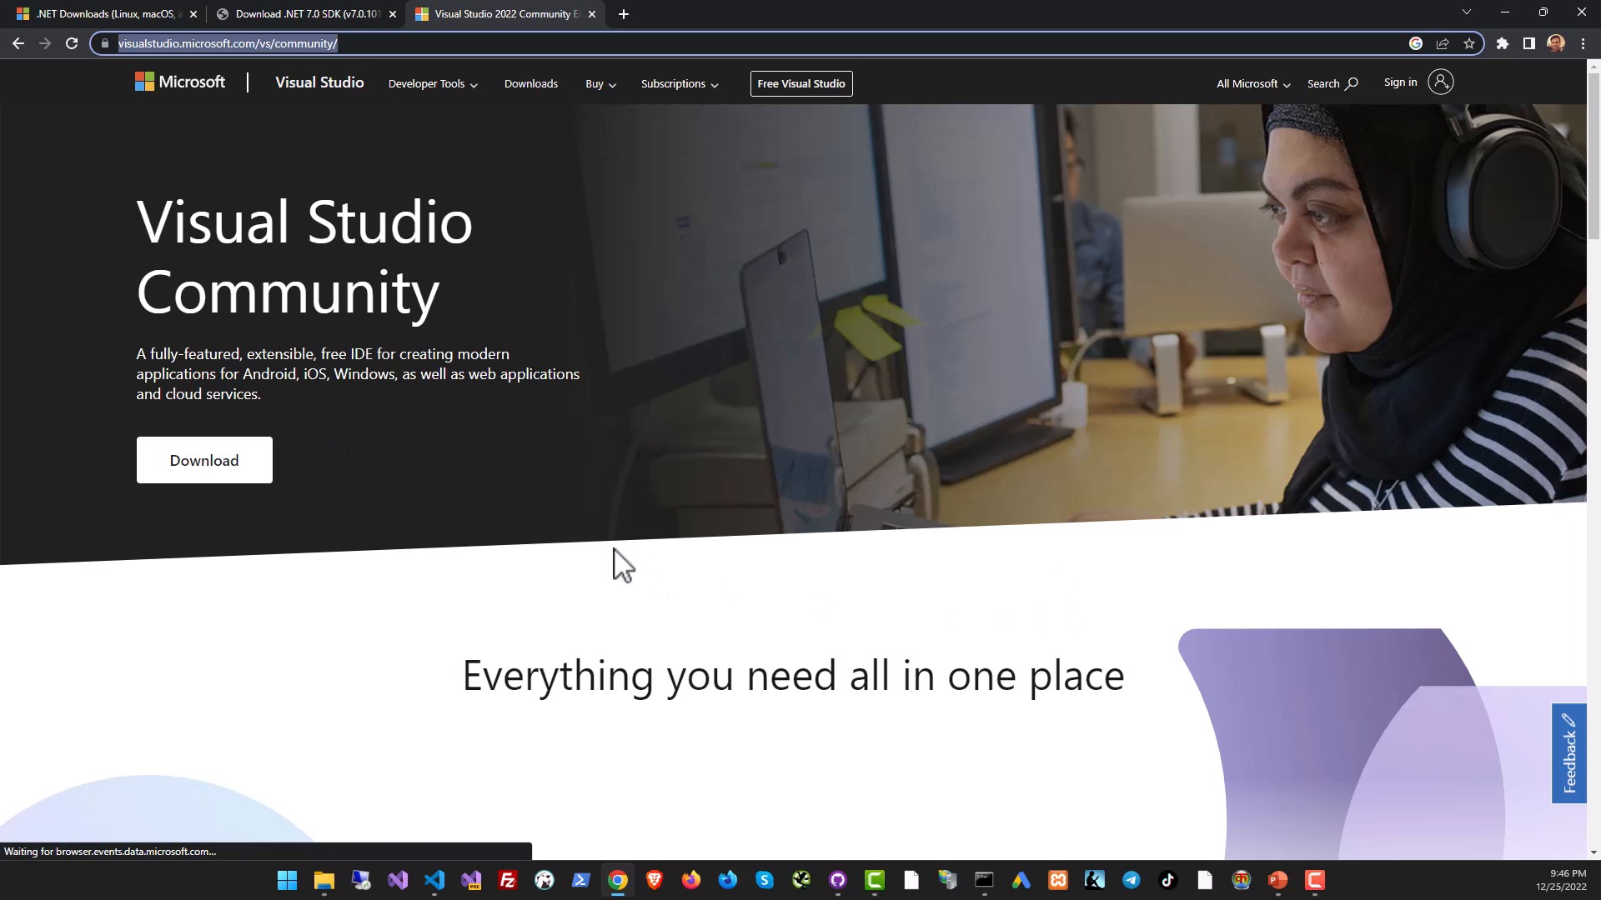
{"action": "scroll", "scroll_direction": "down", "scroll_amount": 3}
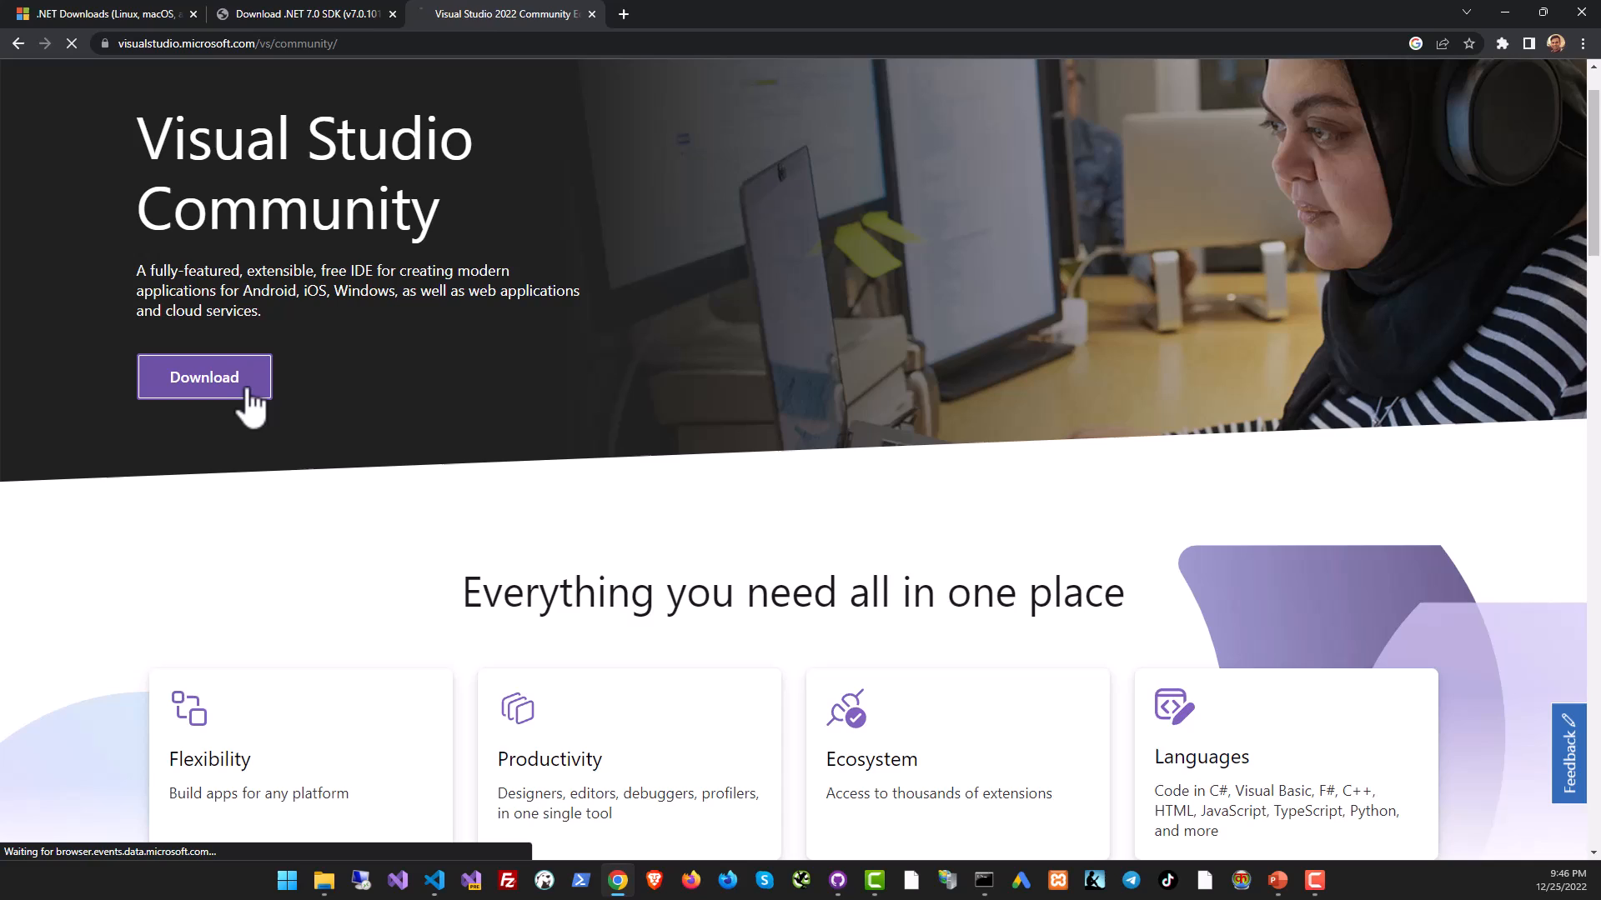
{"action": "left_click", "coordinate": [204, 377]}
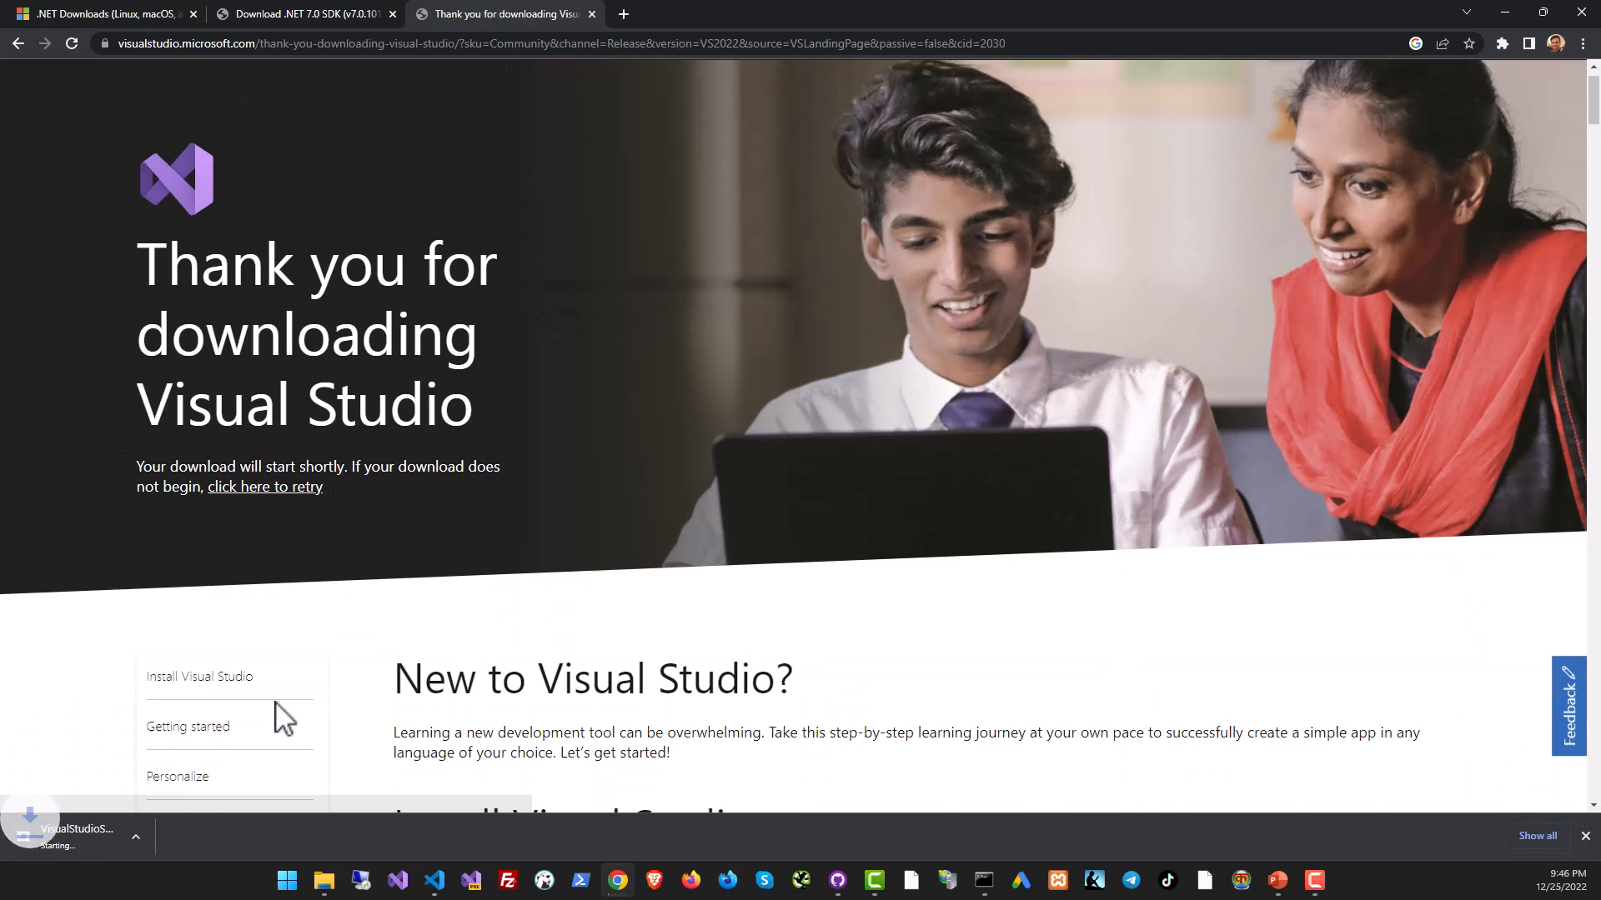
{"action": "scroll", "scroll_direction": "down", "scroll_amount": 3}
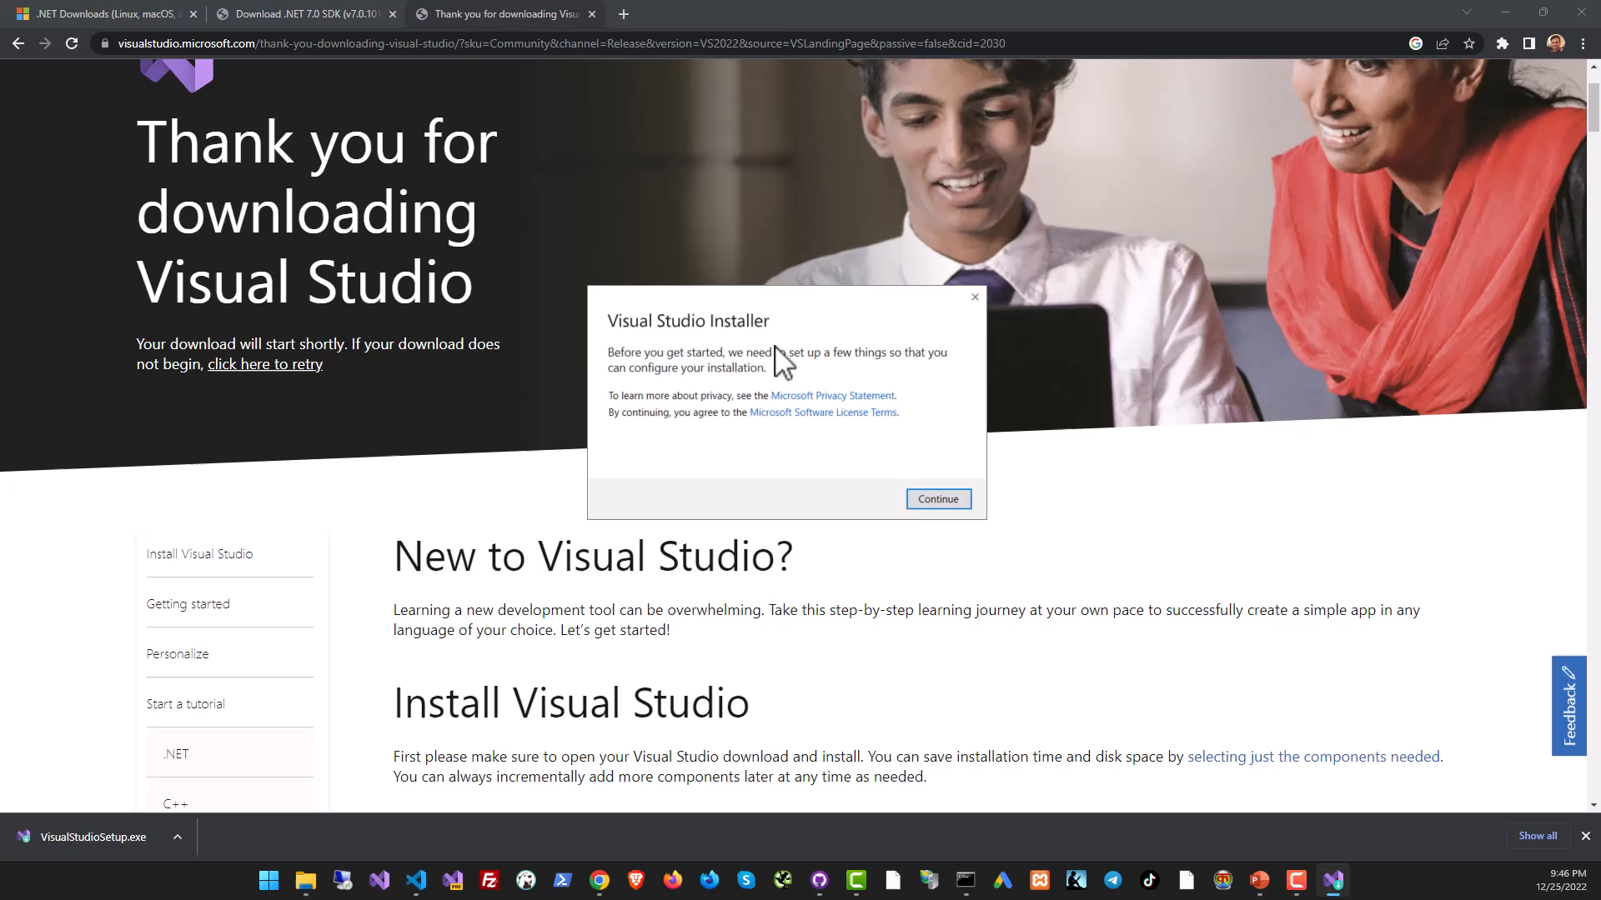
{"action": "mouse_move", "coordinate": [949, 527]}
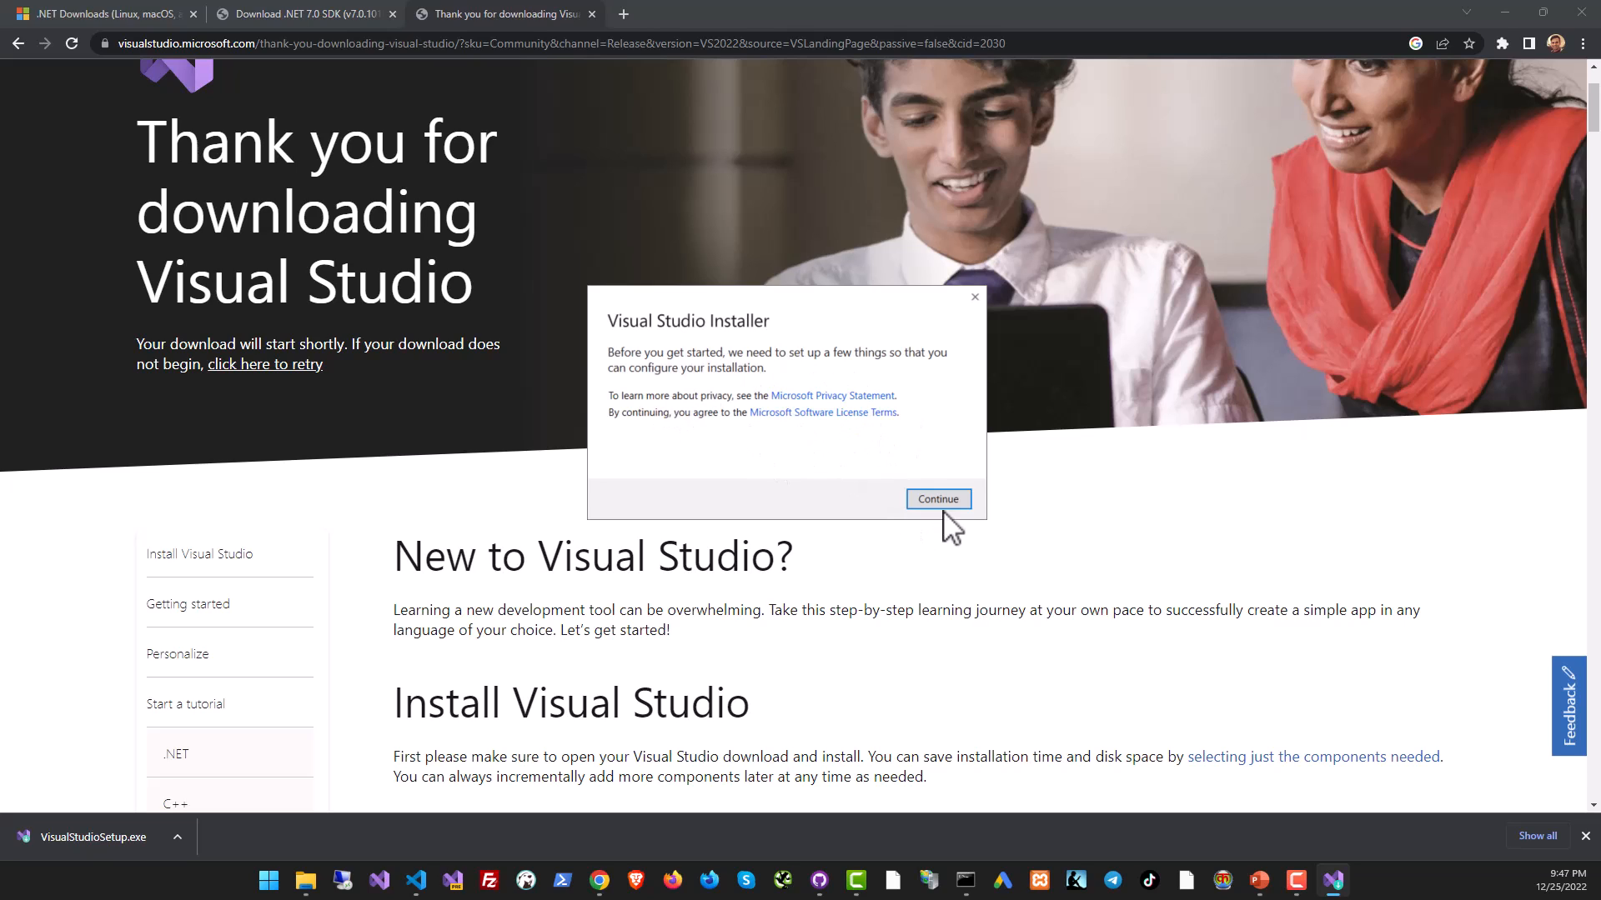
Accept the Visual Studio Installer setup prompt to continue.
{"action": "left_click", "coordinate": [937, 500]}
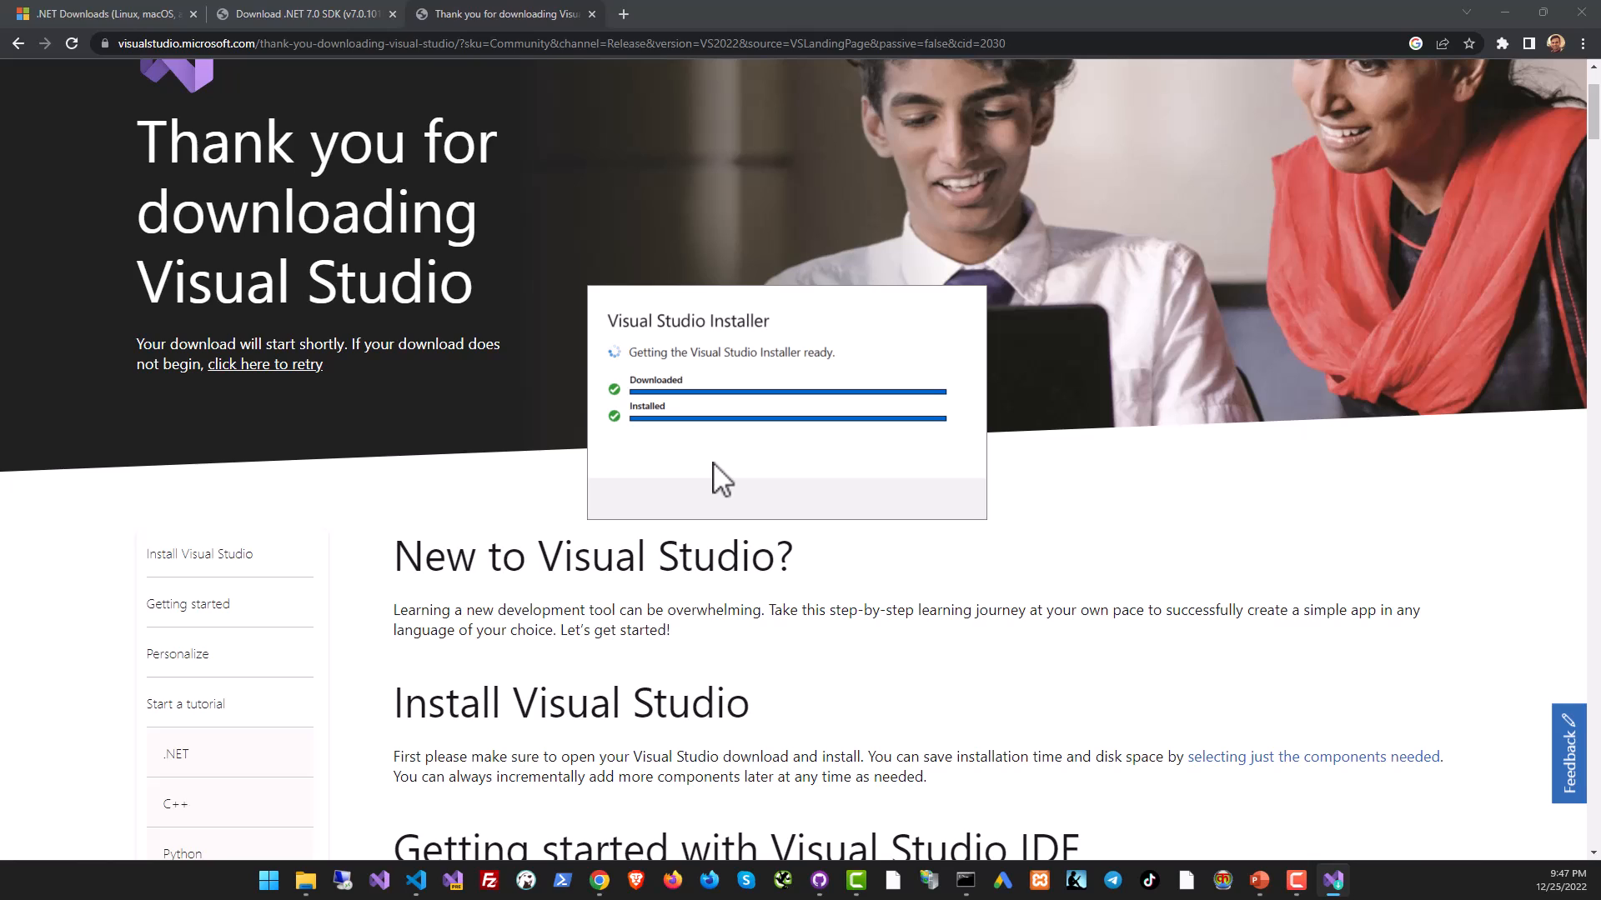
{"action": "mouse_move", "coordinate": [681, 351]}
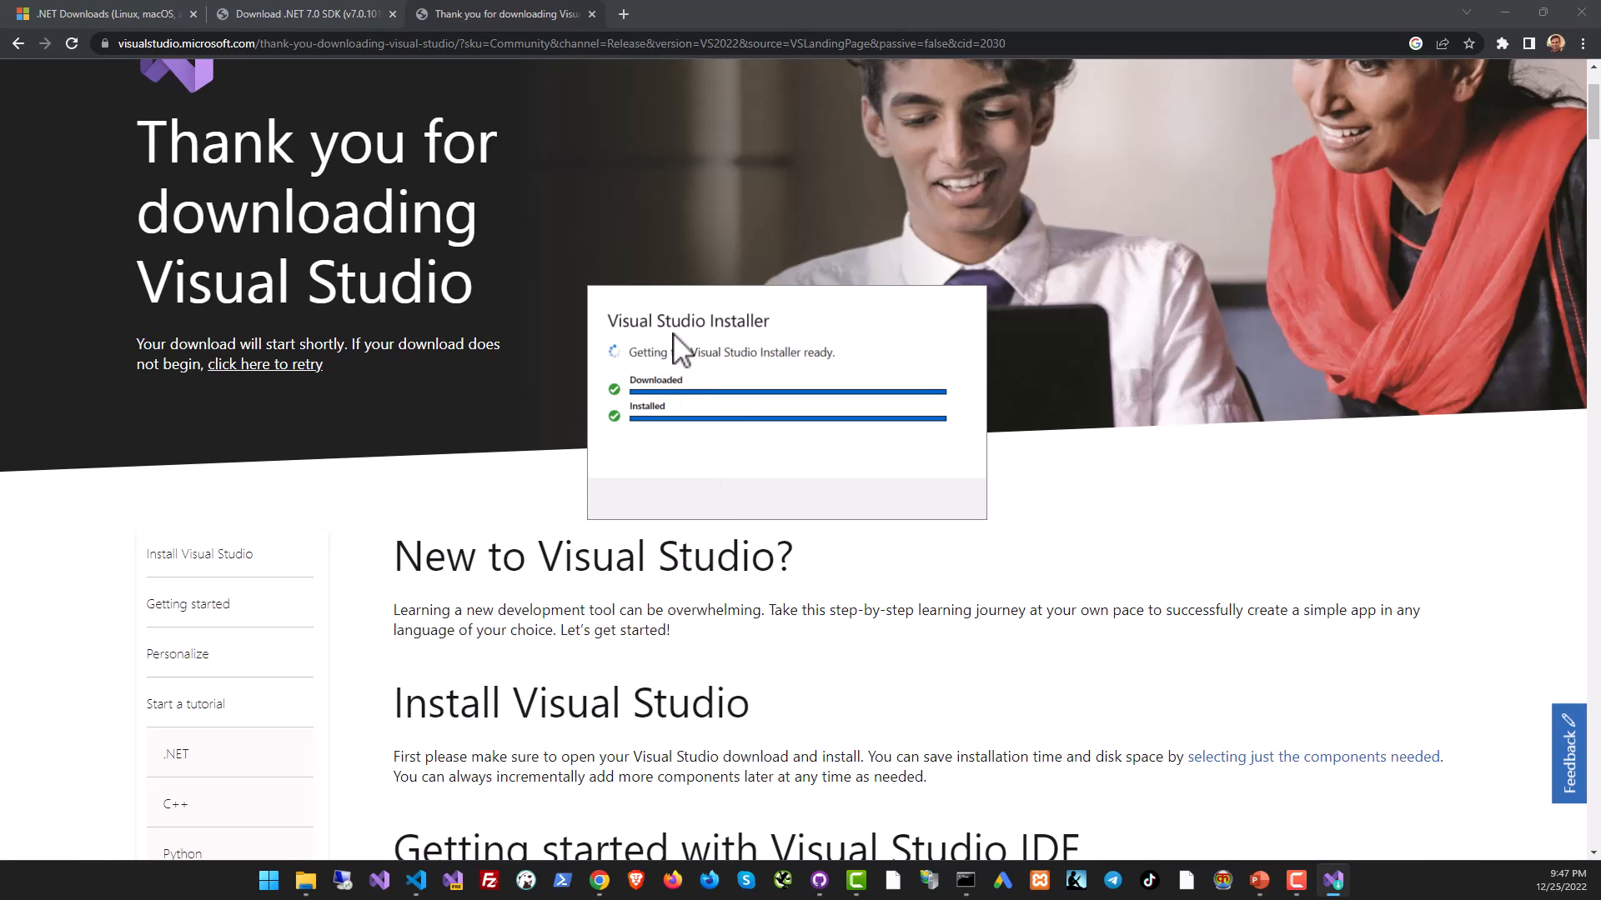
{"action": "mouse_move", "coordinate": [735, 507]}
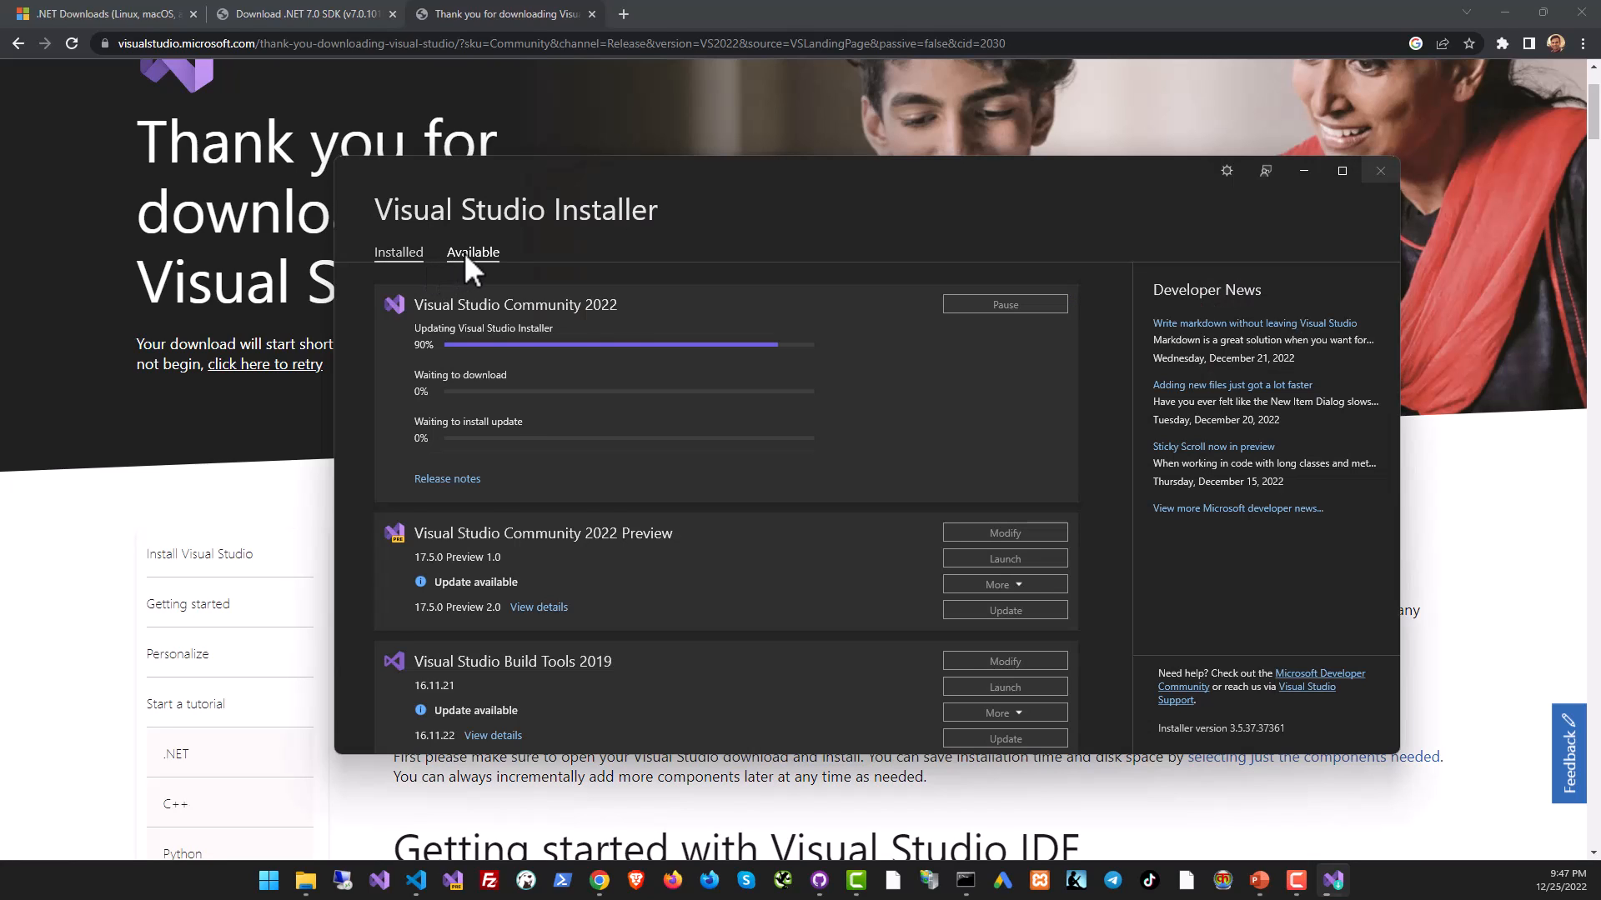
Browse the Available editions, then return to Installed to watch Community 2022 download.
{"action": "left_click", "coordinate": [473, 252]}
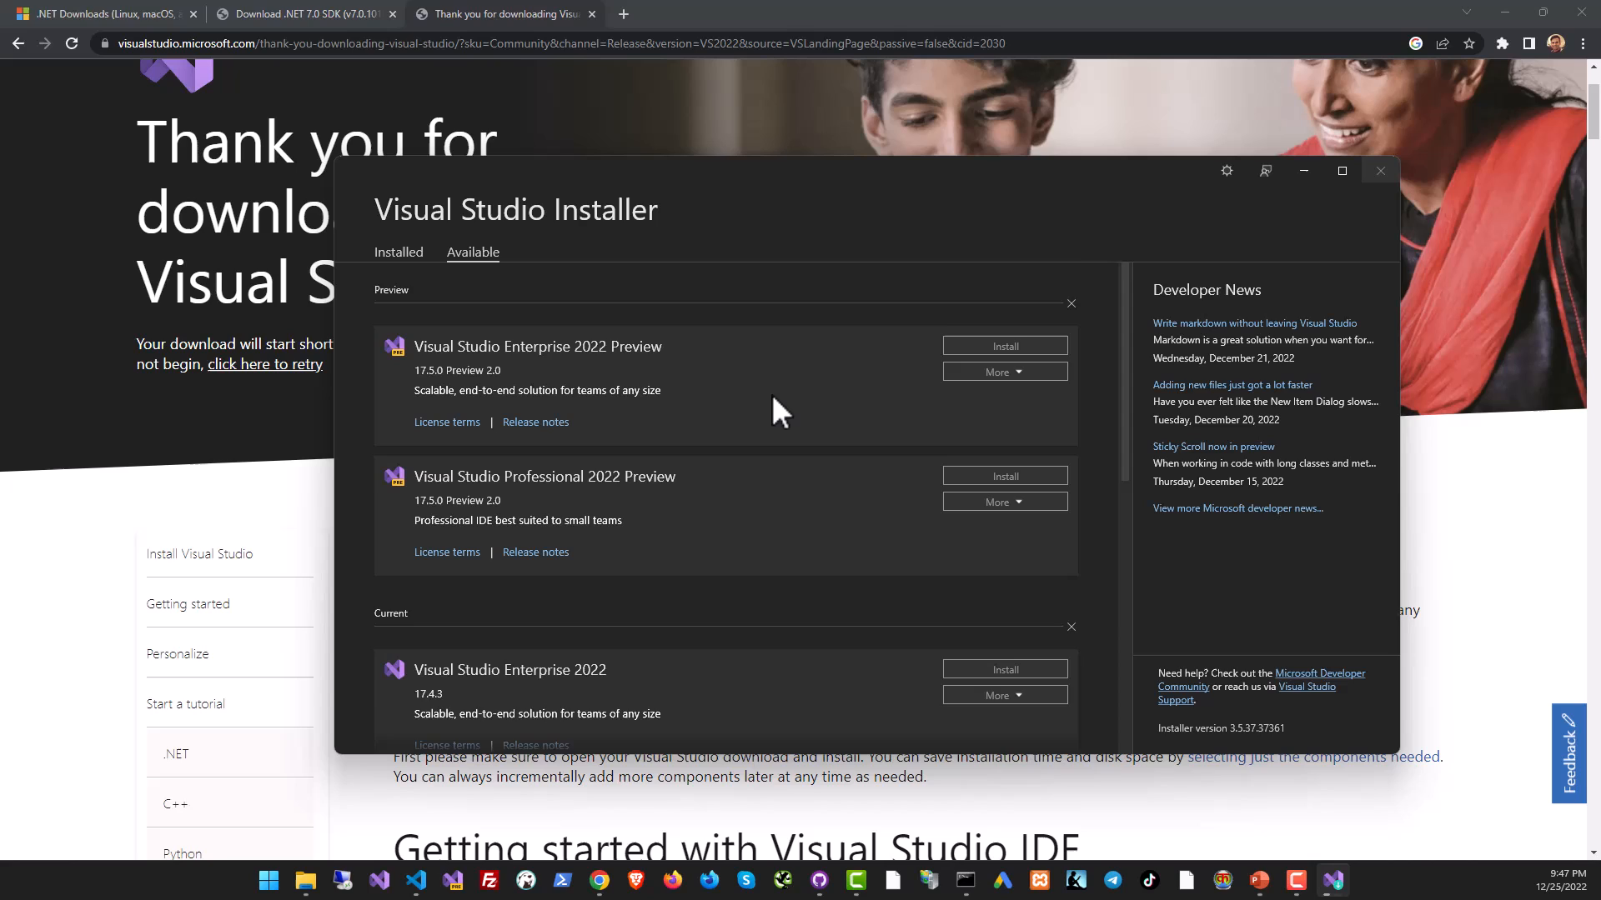
{"action": "scroll", "scroll_direction": "down", "scroll_amount": 3}
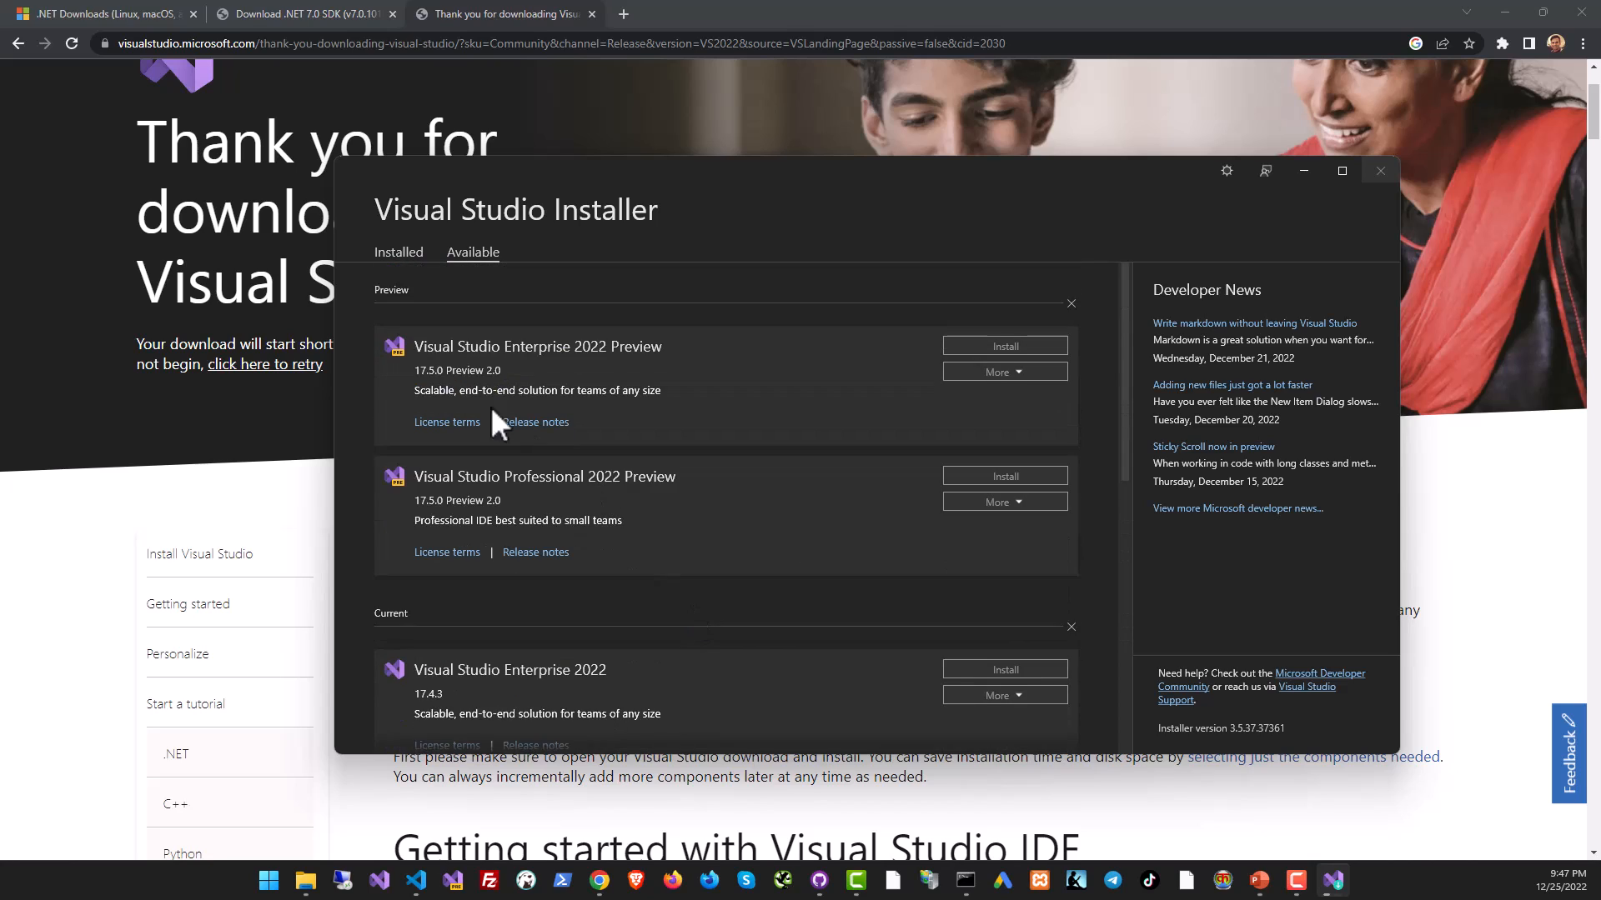
{"action": "left_click", "coordinate": [398, 252]}
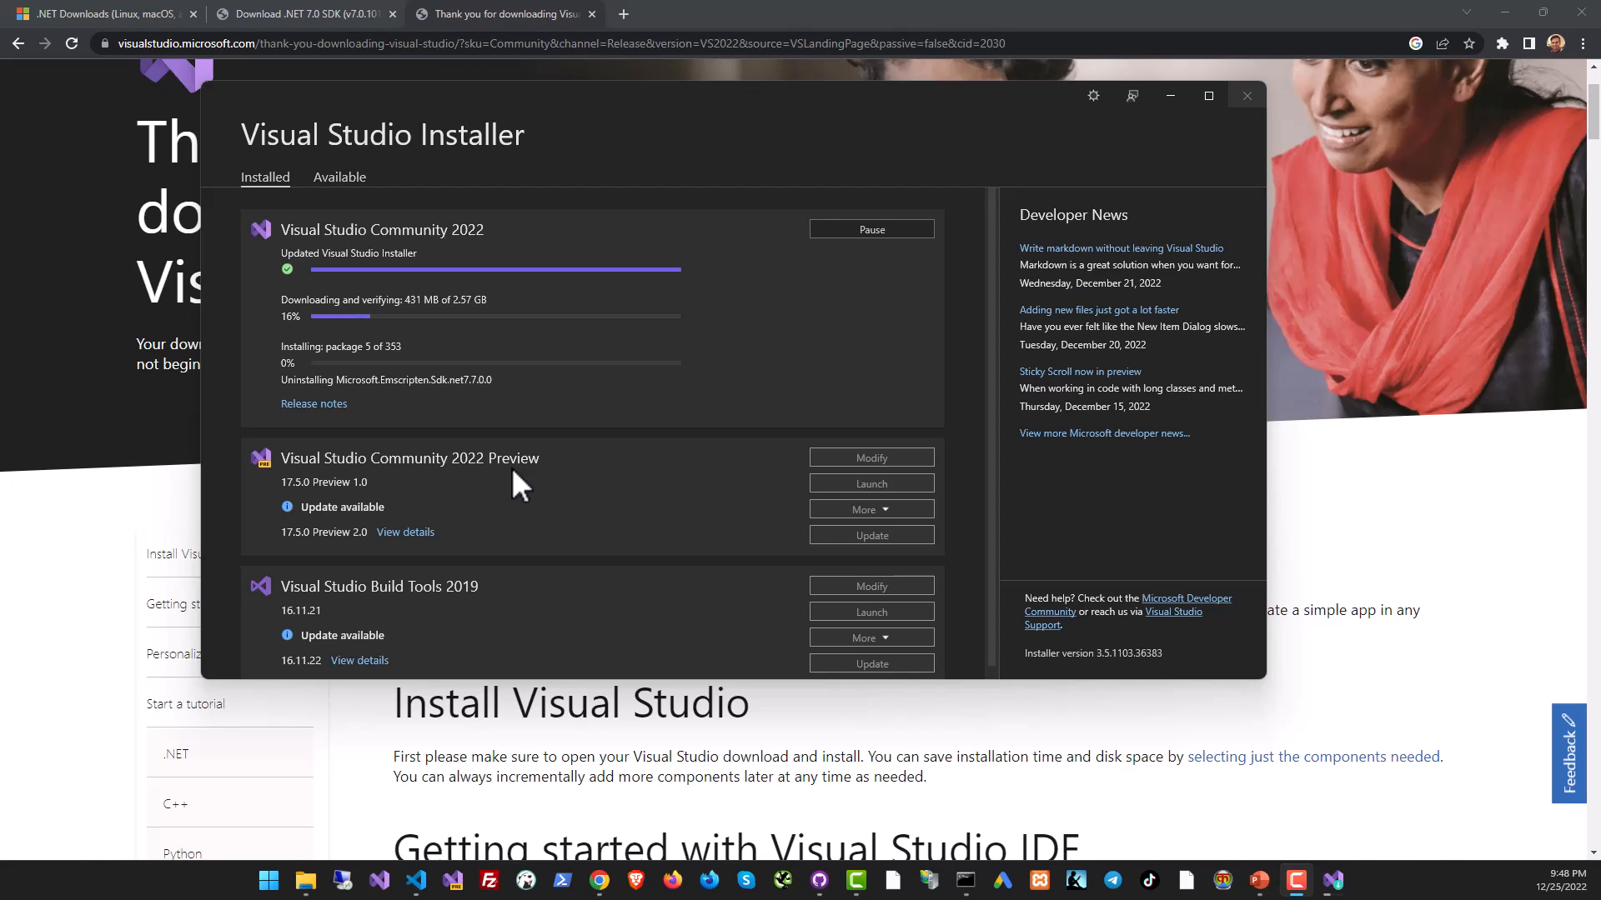
{"action": "mouse_move", "coordinate": [499, 350]}
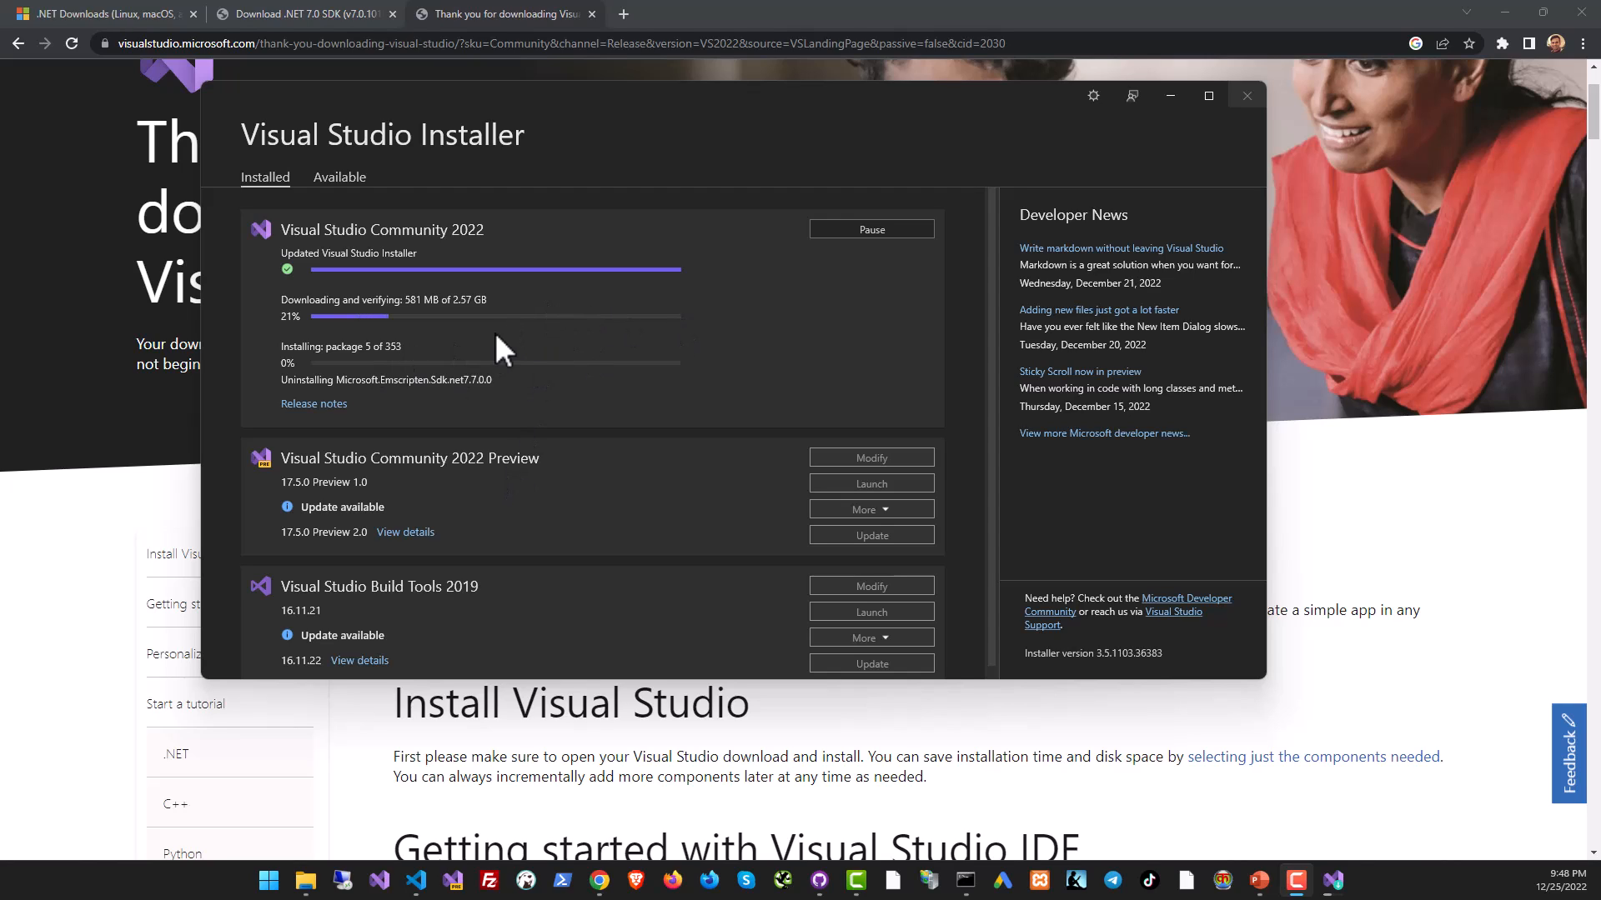
{"action": "mouse_move", "coordinate": [408, 273]}
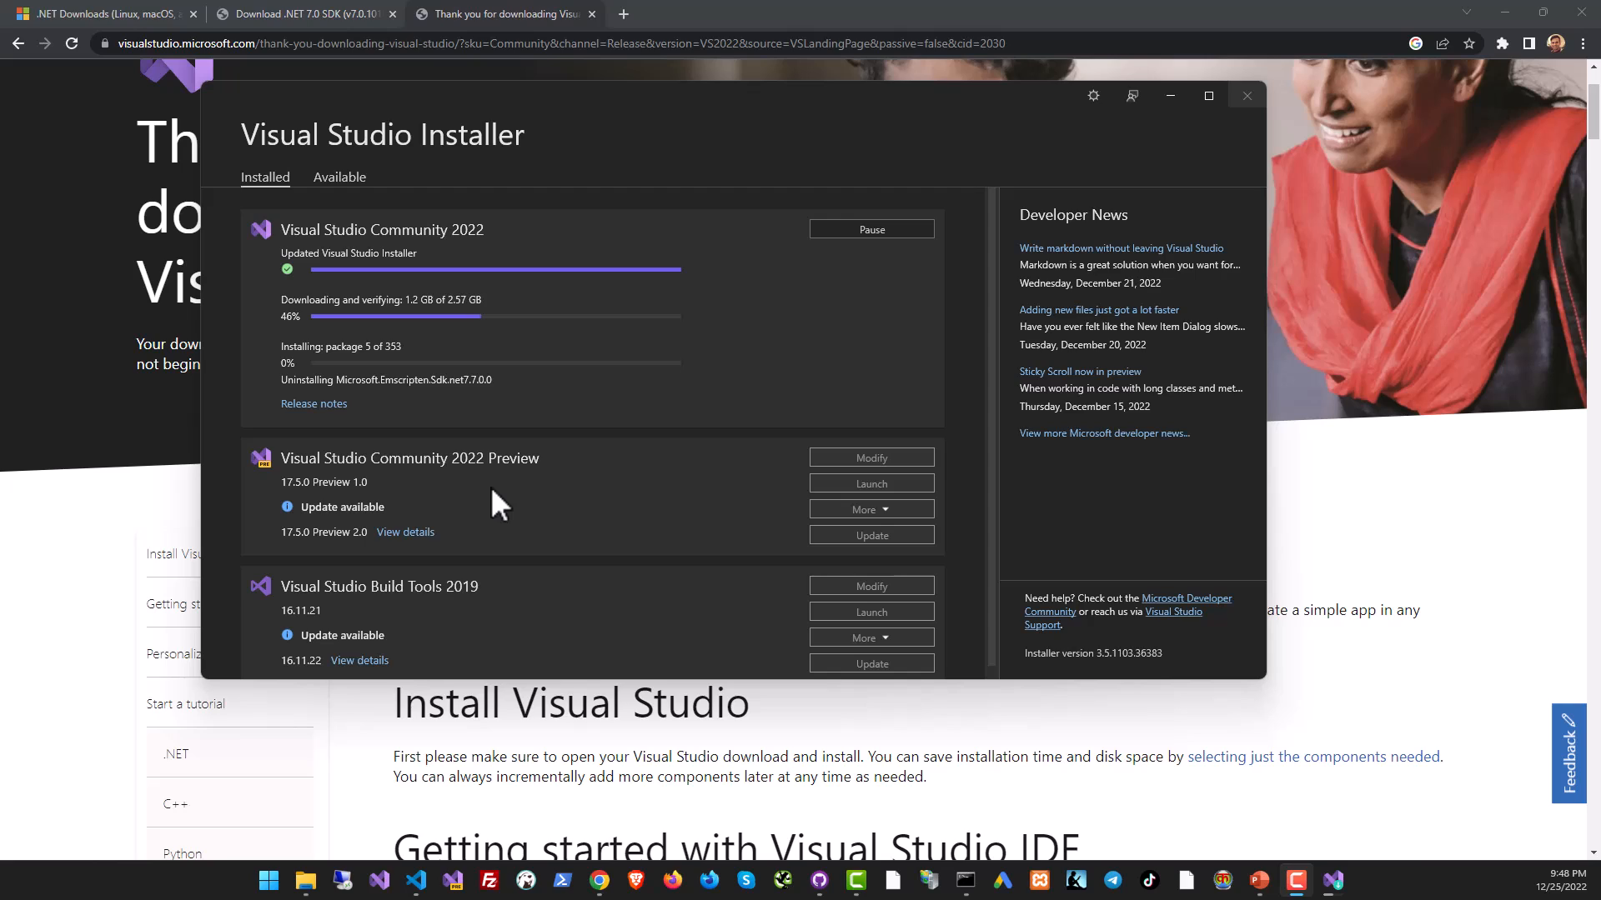
{"action": "mouse_move", "coordinate": [387, 399]}
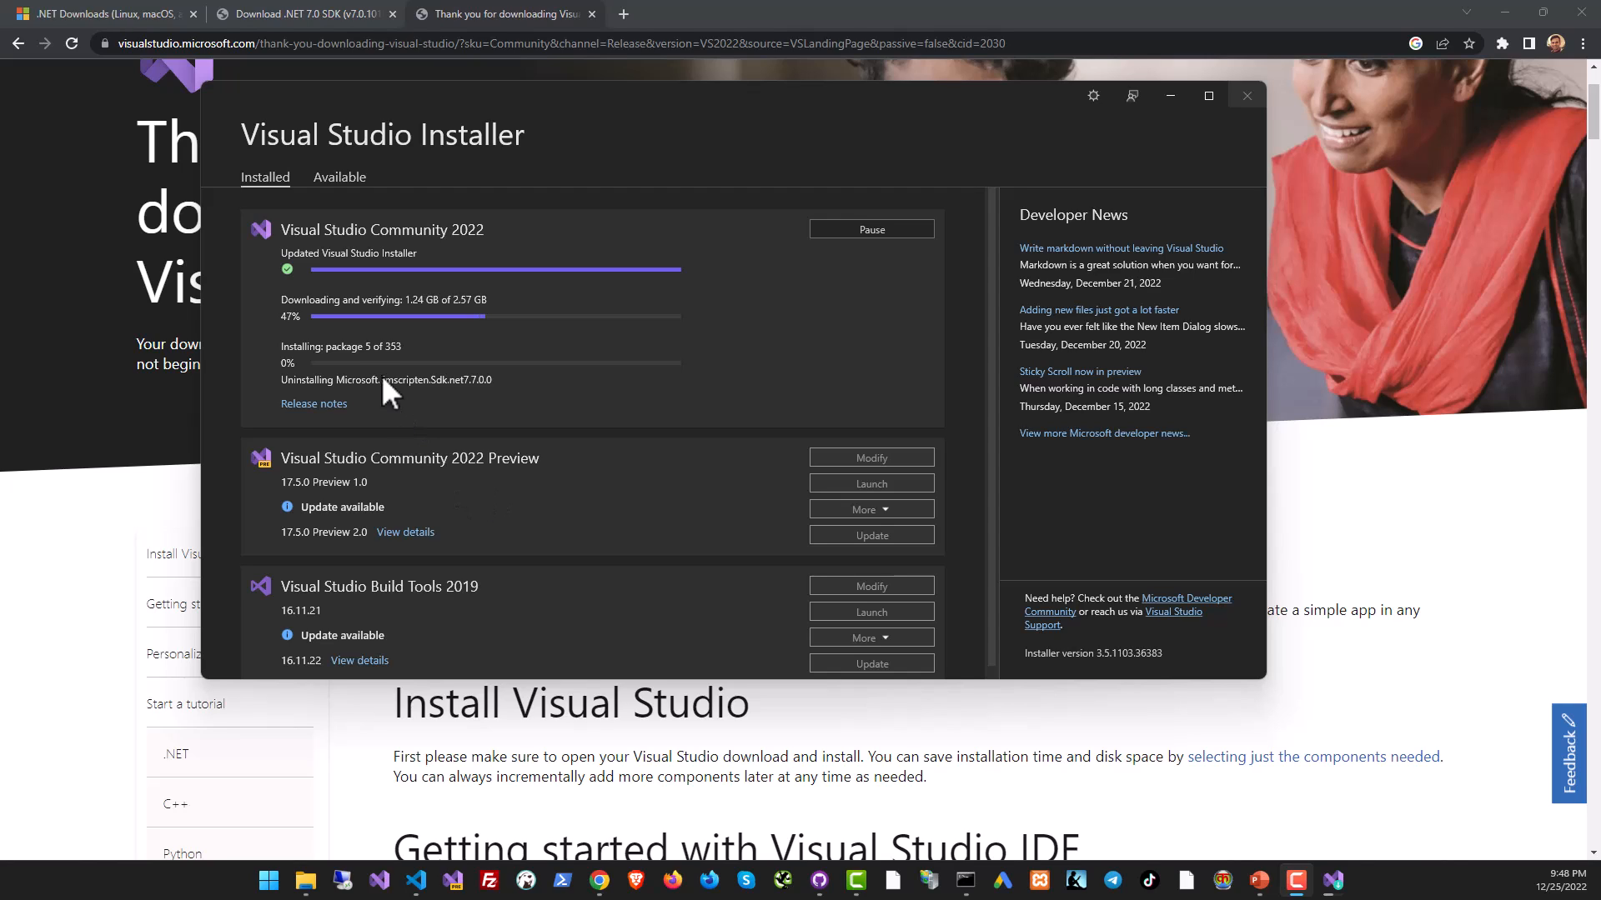
{"action": "mouse_move", "coordinate": [445, 358]}
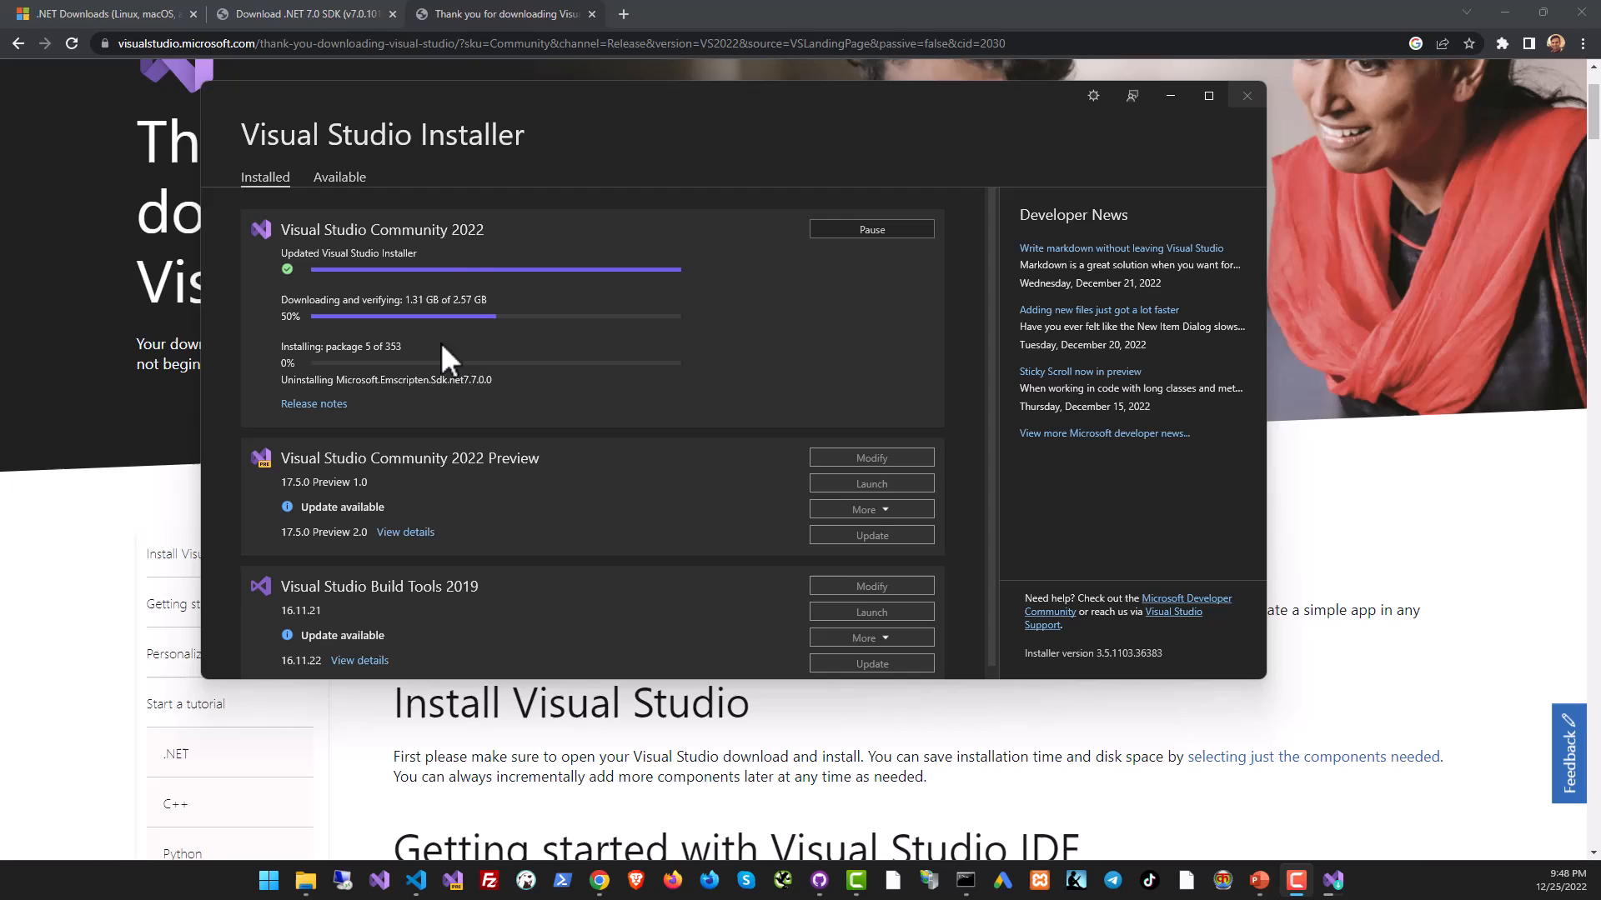
{"action": "mouse_move", "coordinate": [317, 336]}
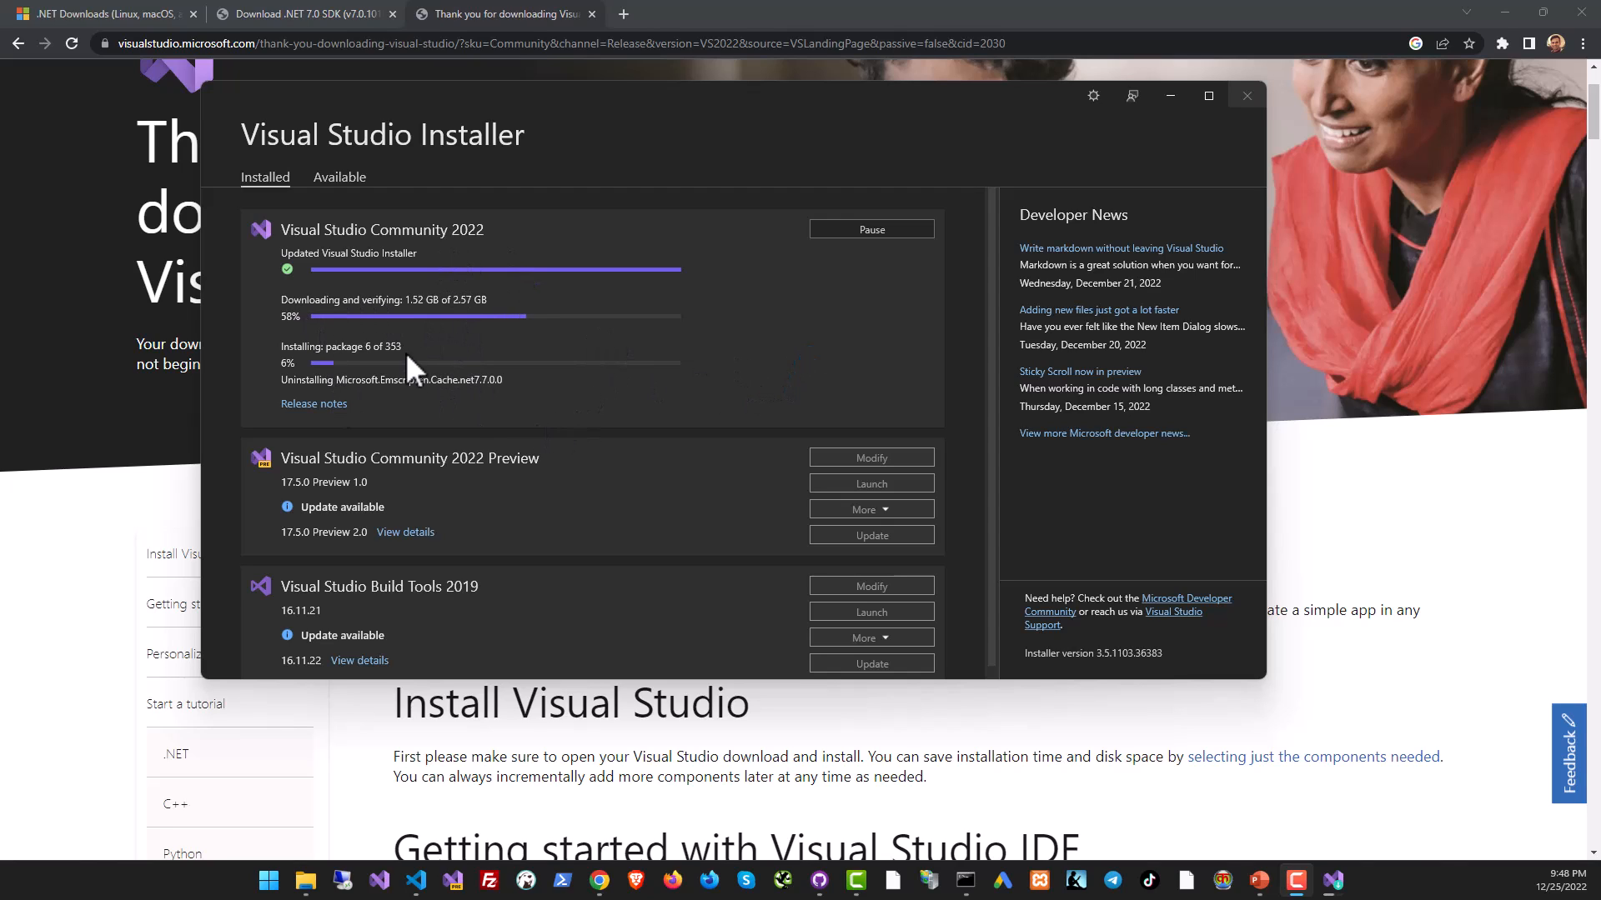
{"action": "mouse_move", "coordinate": [585, 409]}
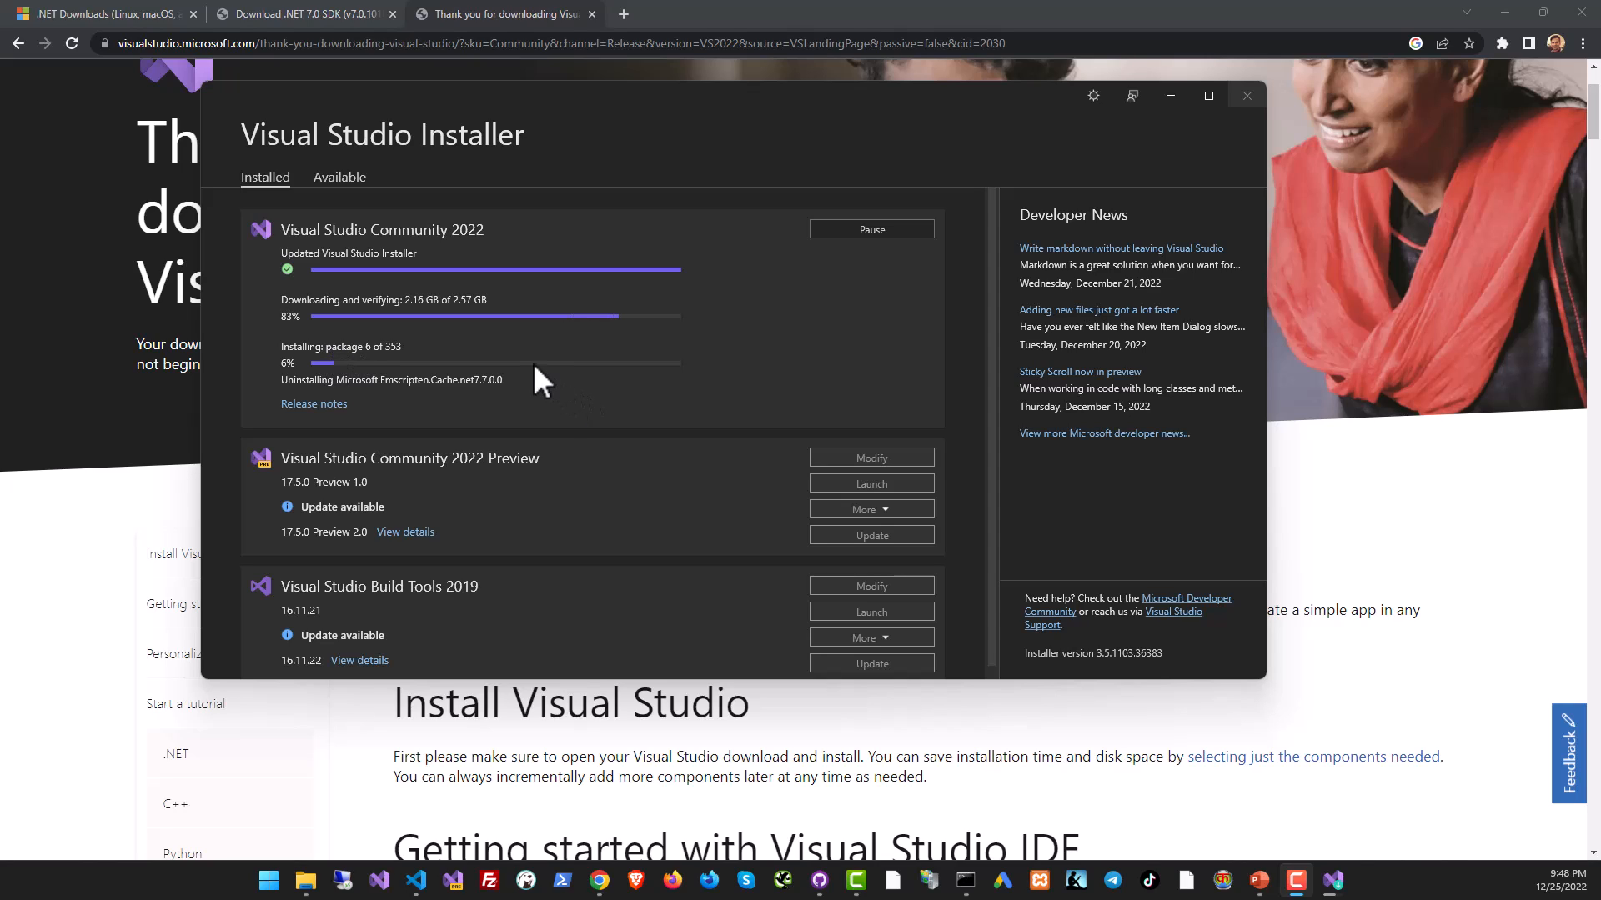
{"action": "mouse_move", "coordinate": [774, 492]}
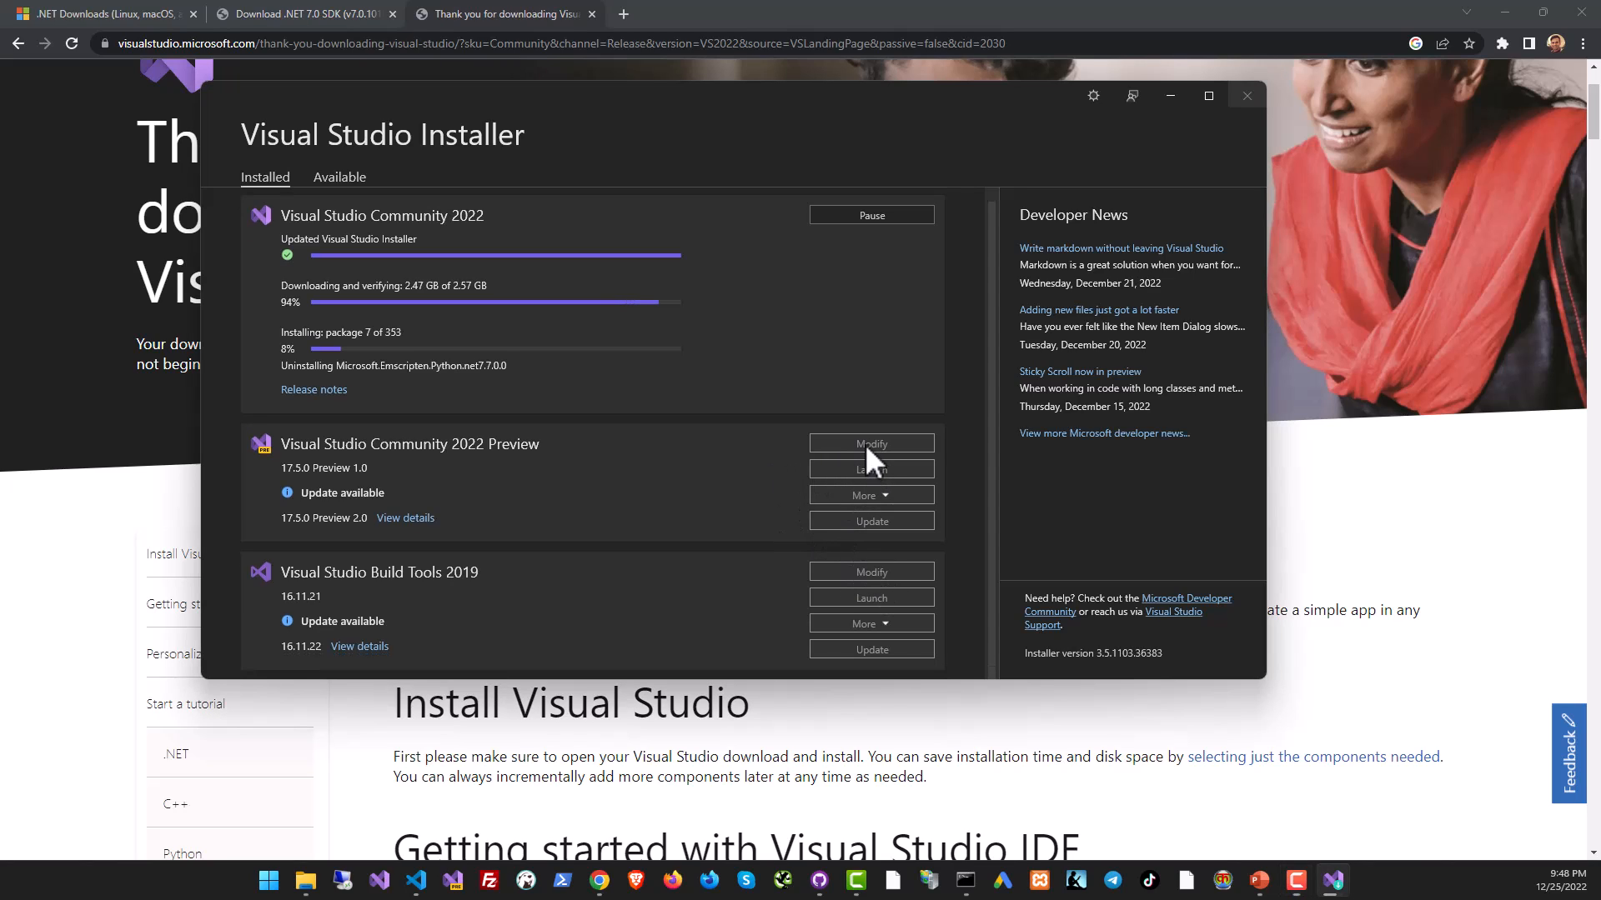
{"action": "mouse_move", "coordinate": [909, 498]}
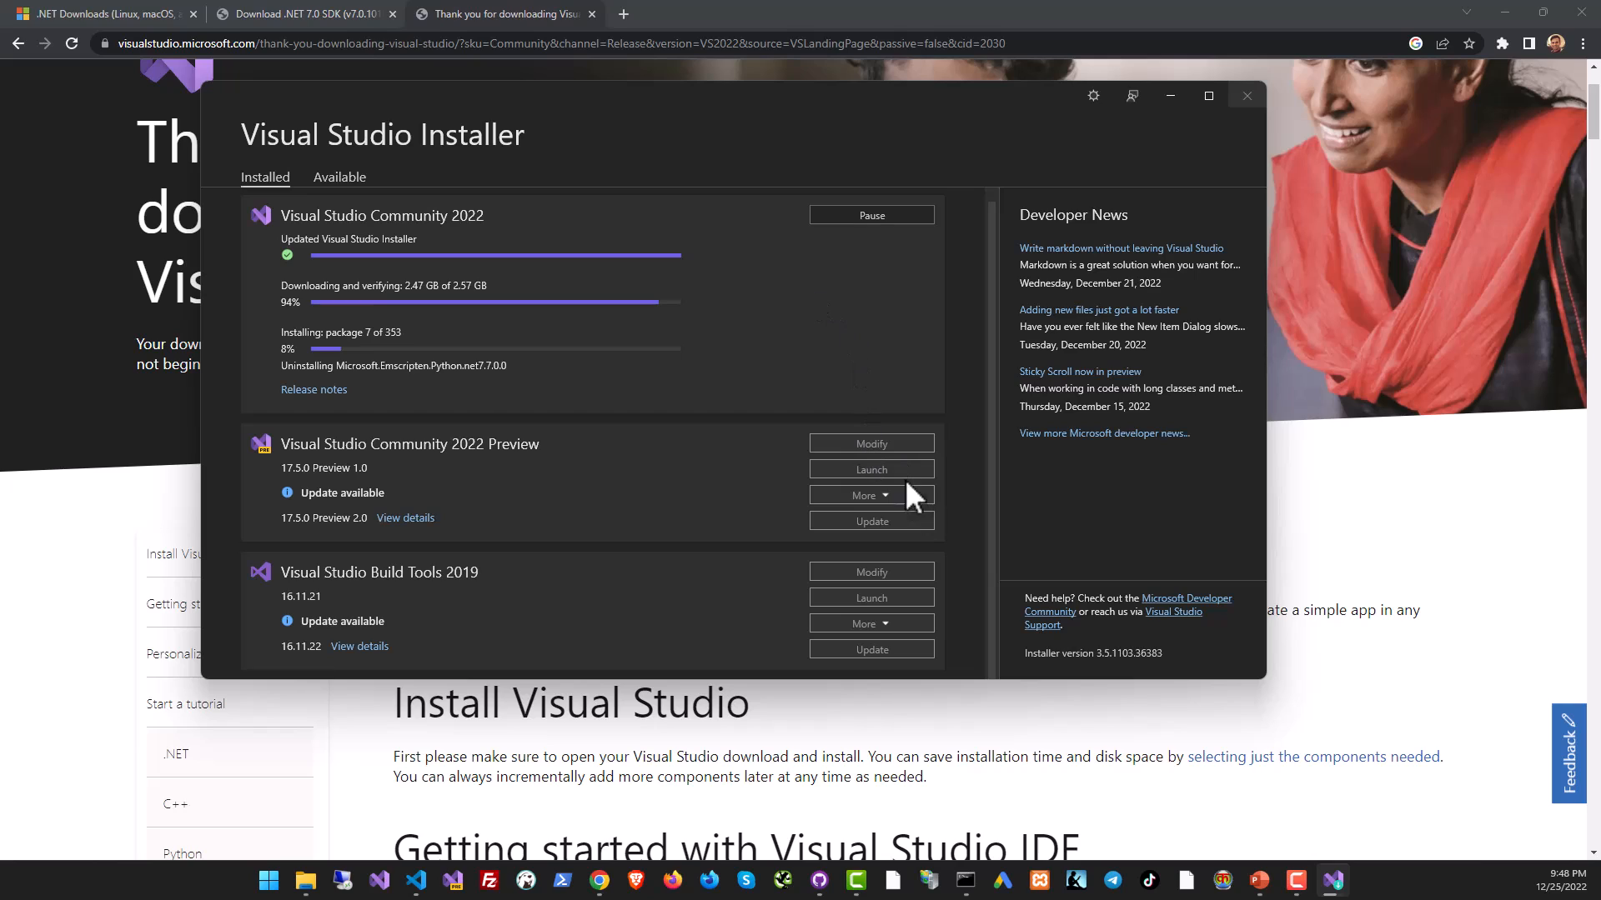
{"action": "mouse_move", "coordinate": [661, 401]}
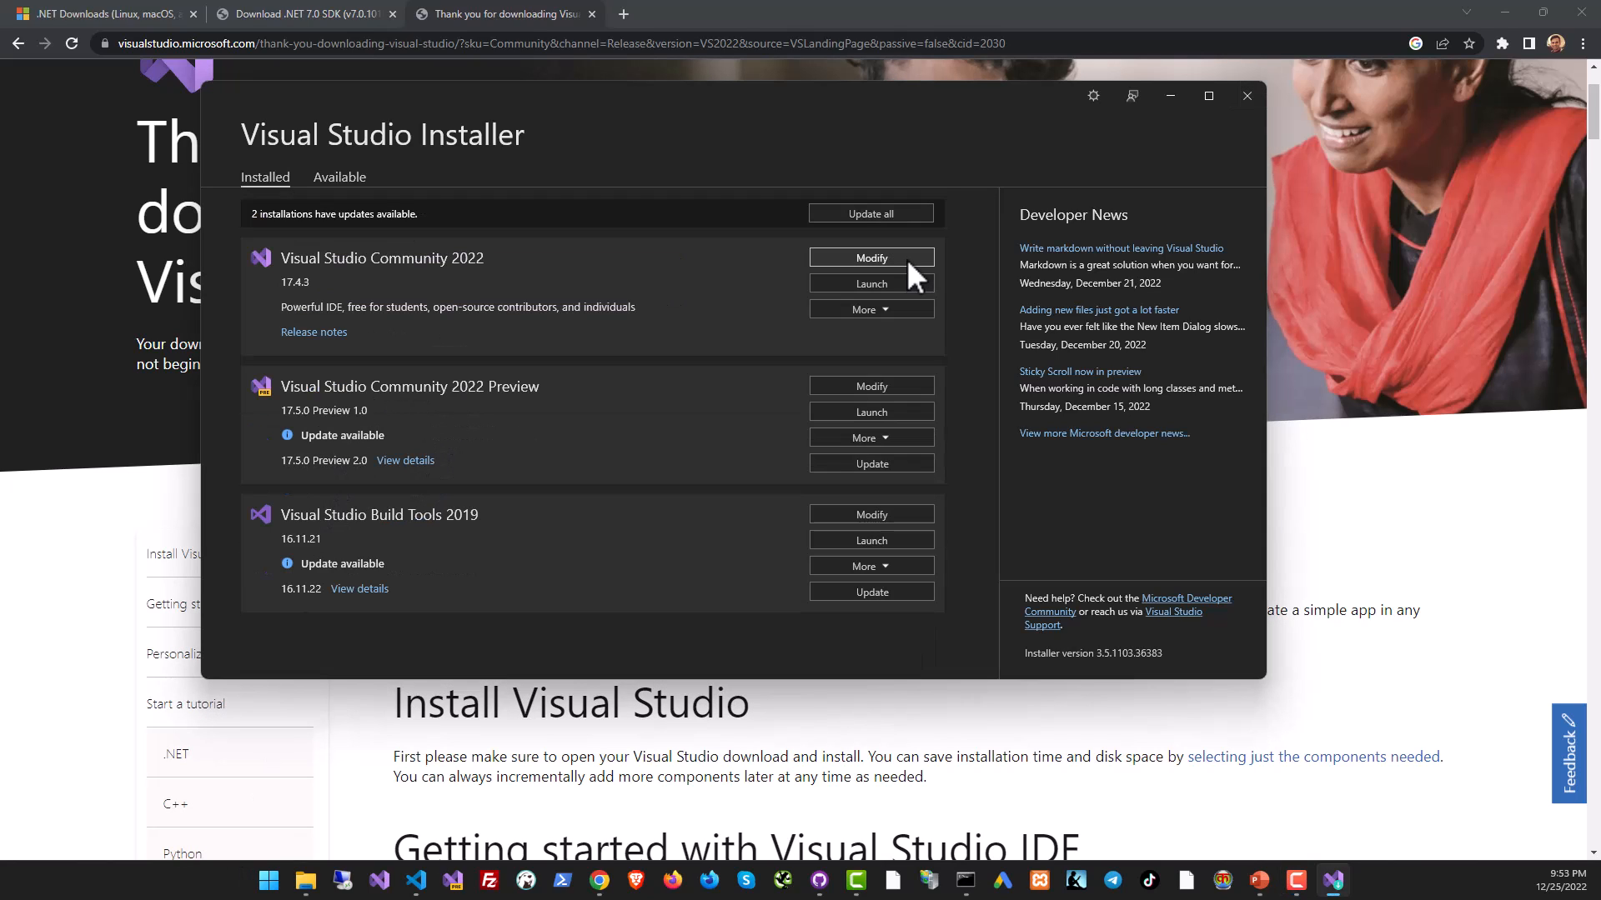
Open the workload choices for the installed Community 2022 17.4.3.
{"action": "left_click", "coordinate": [870, 257]}
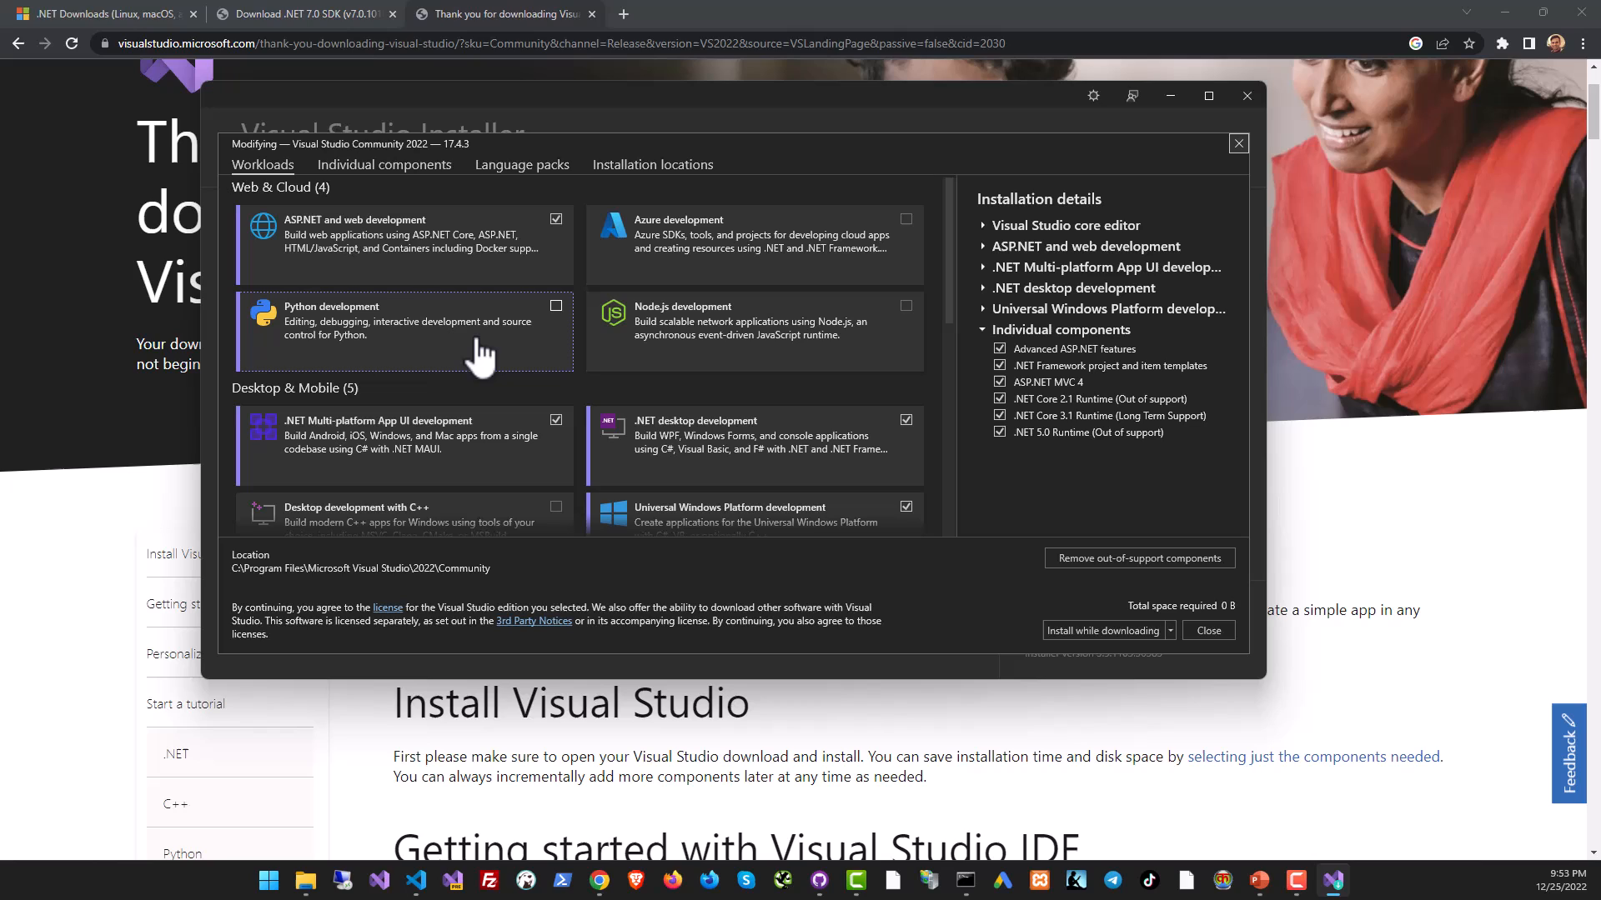
{"action": "mouse_move", "coordinate": [481, 352]}
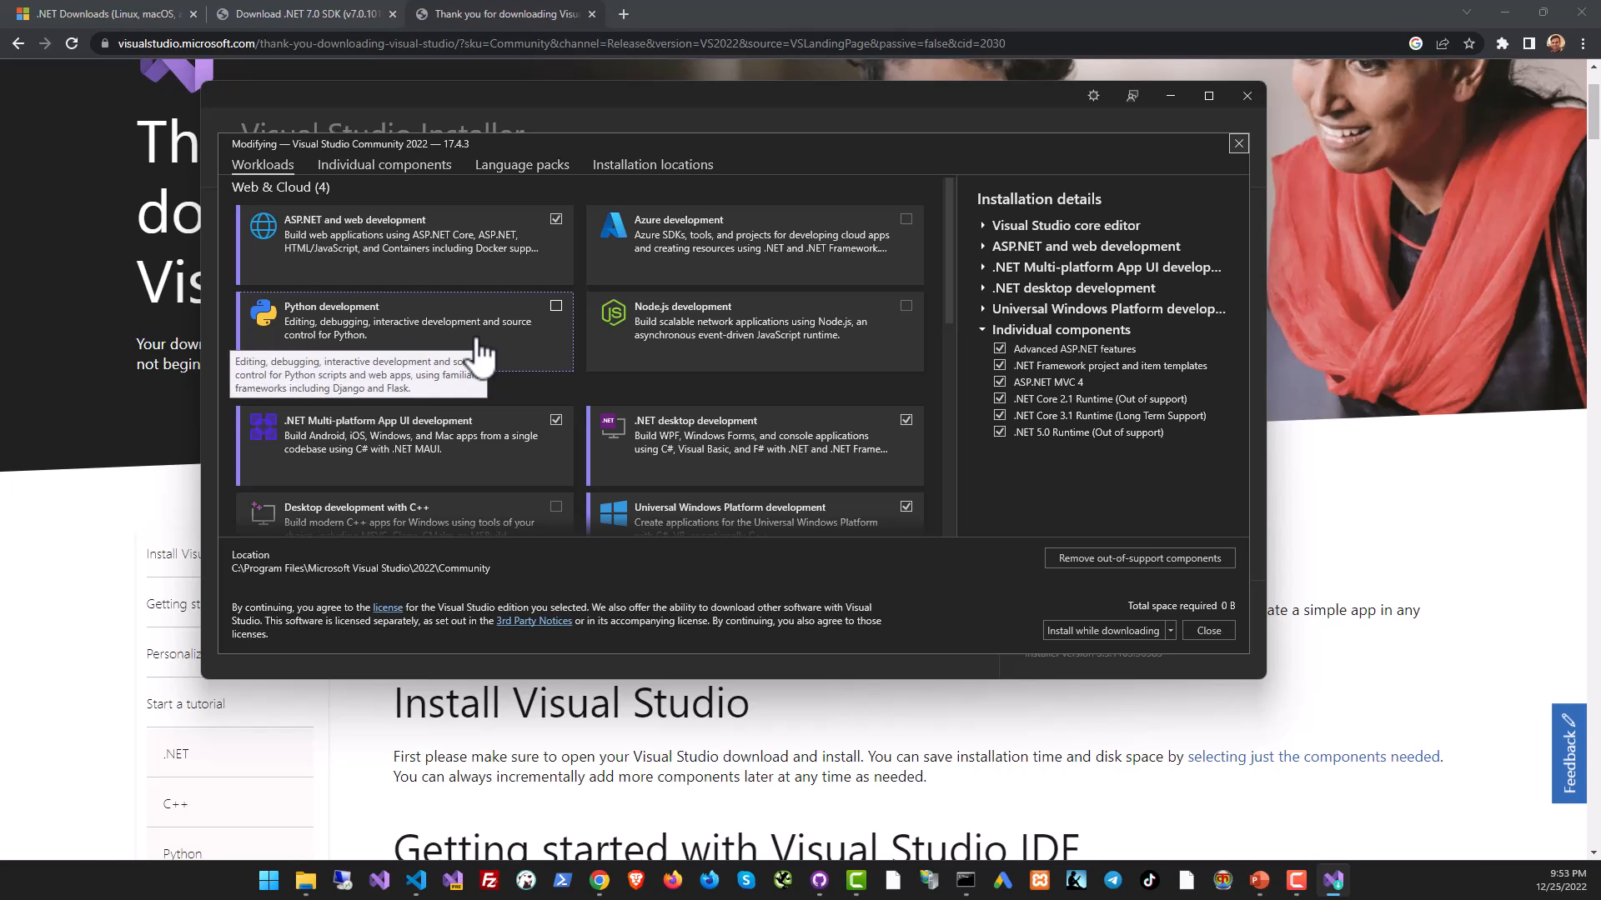
{"action": "mouse_move", "coordinate": [465, 347]}
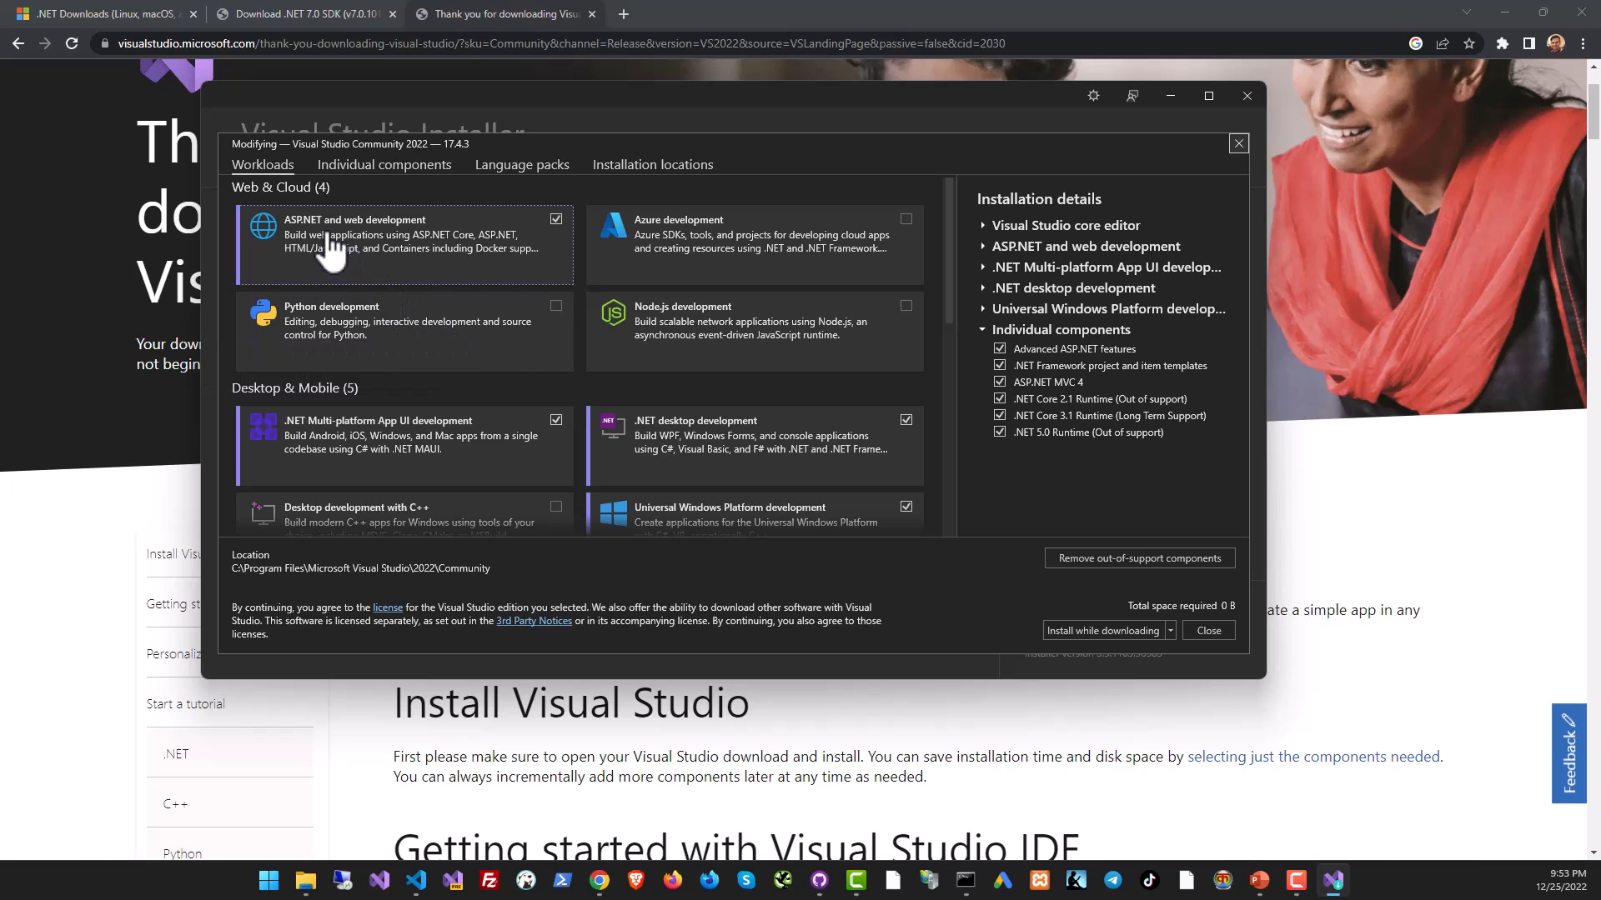
{"action": "mouse_move", "coordinate": [324, 243]}
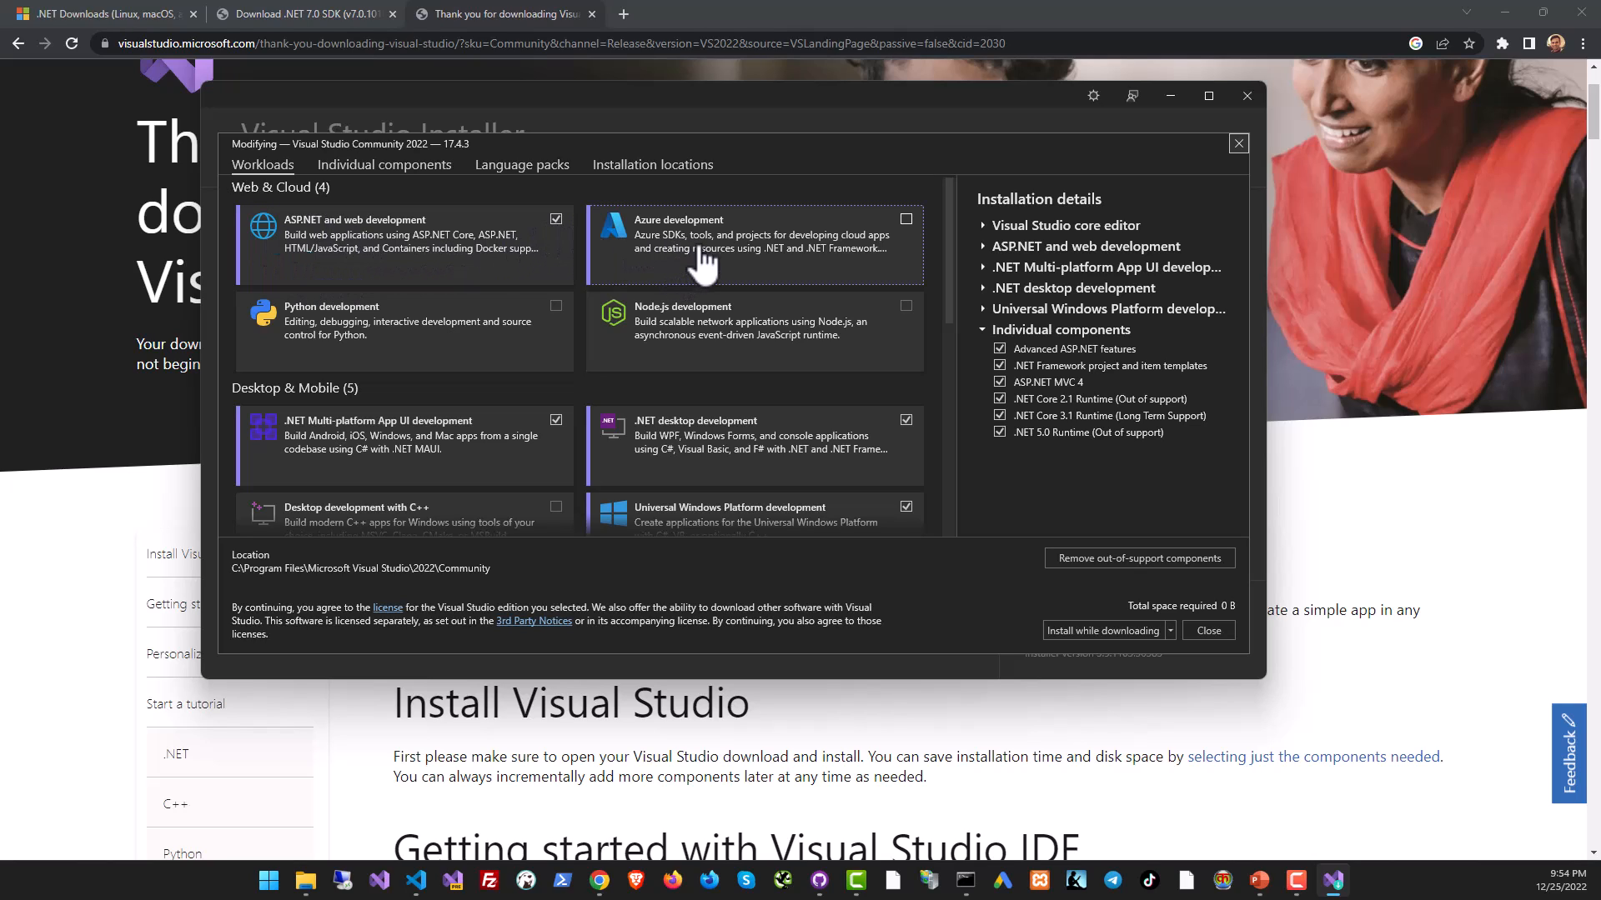
{"action": "mouse_move", "coordinate": [691, 268]}
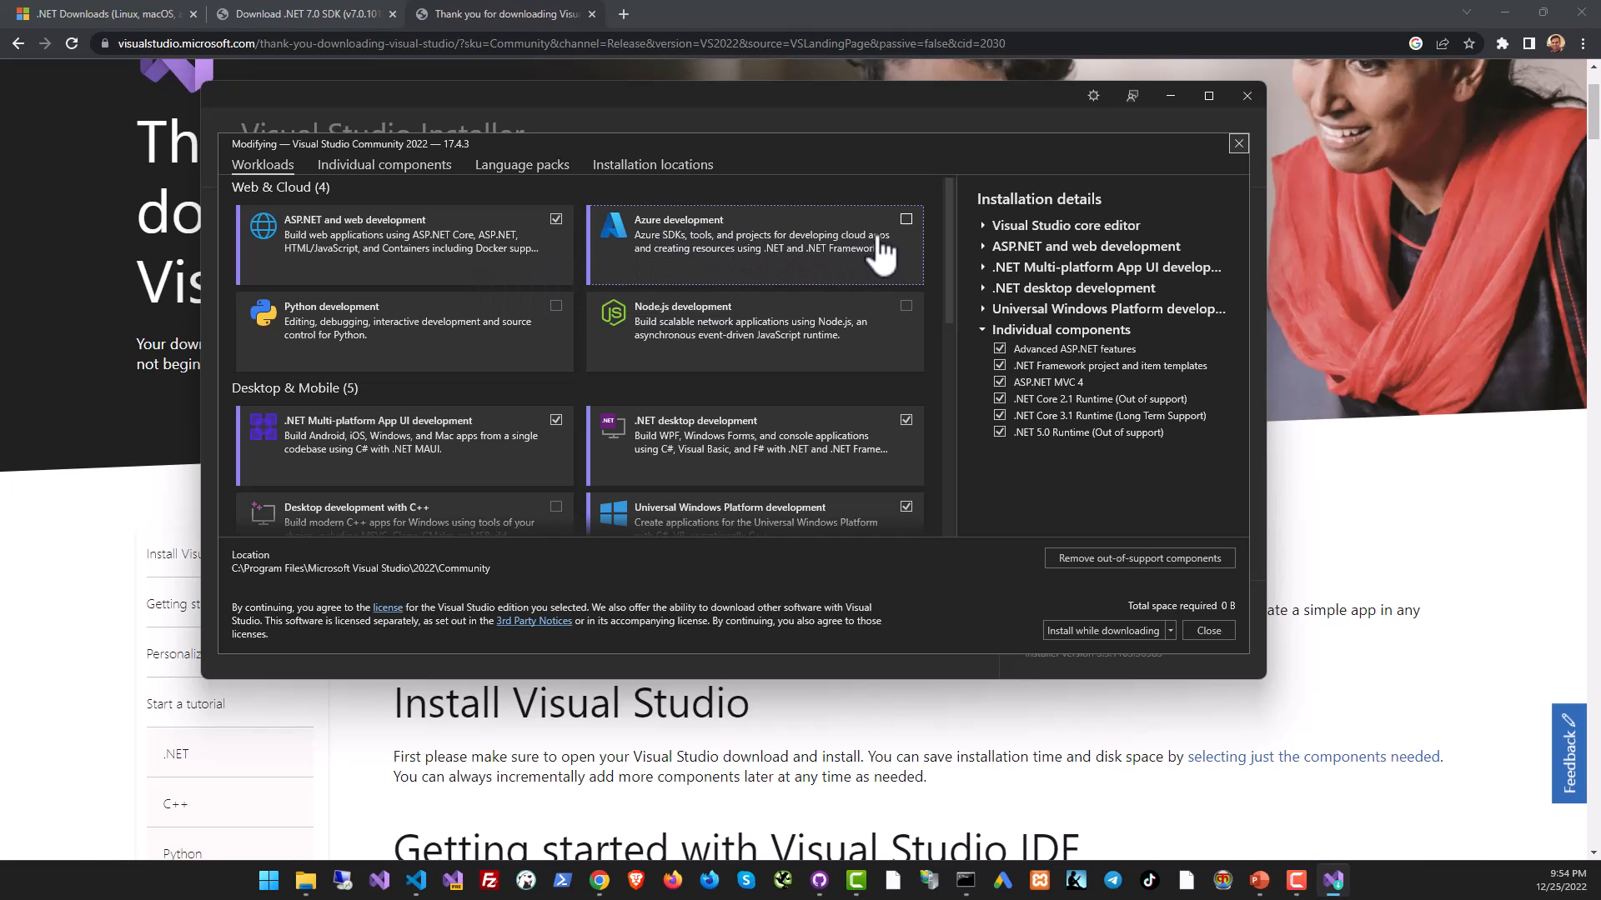
{"action": "mouse_move", "coordinate": [750, 250]}
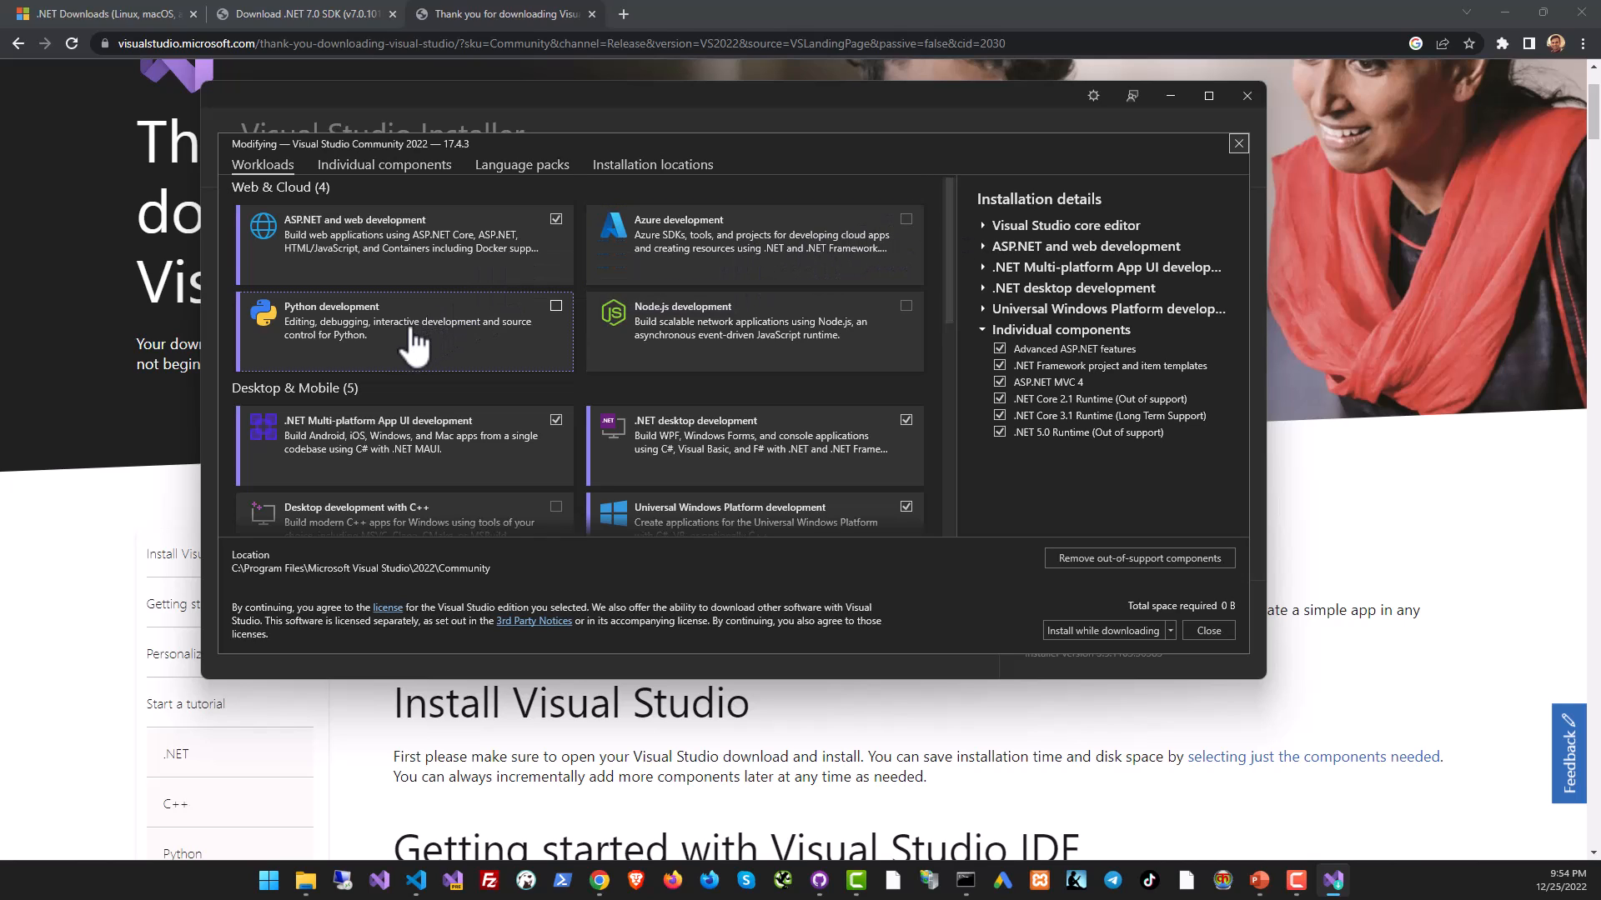
Scroll through the Desktop & Mobile workloads to review the checked selections.
{"action": "scroll", "scroll_direction": "down", "scroll_amount": 3}
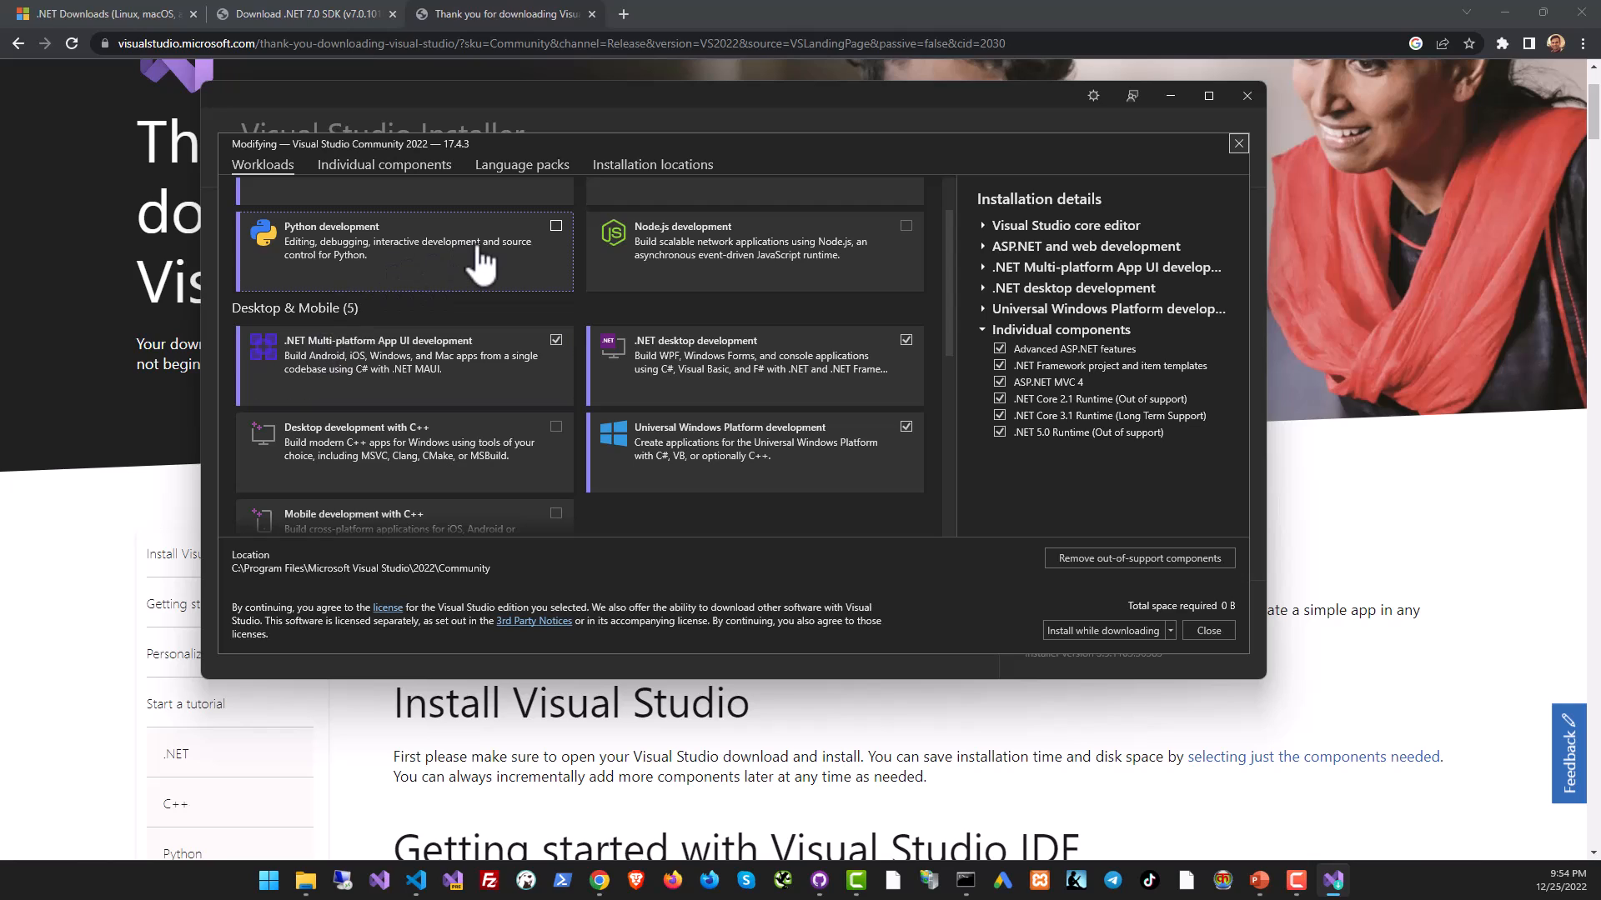
{"action": "mouse_move", "coordinate": [526, 250]}
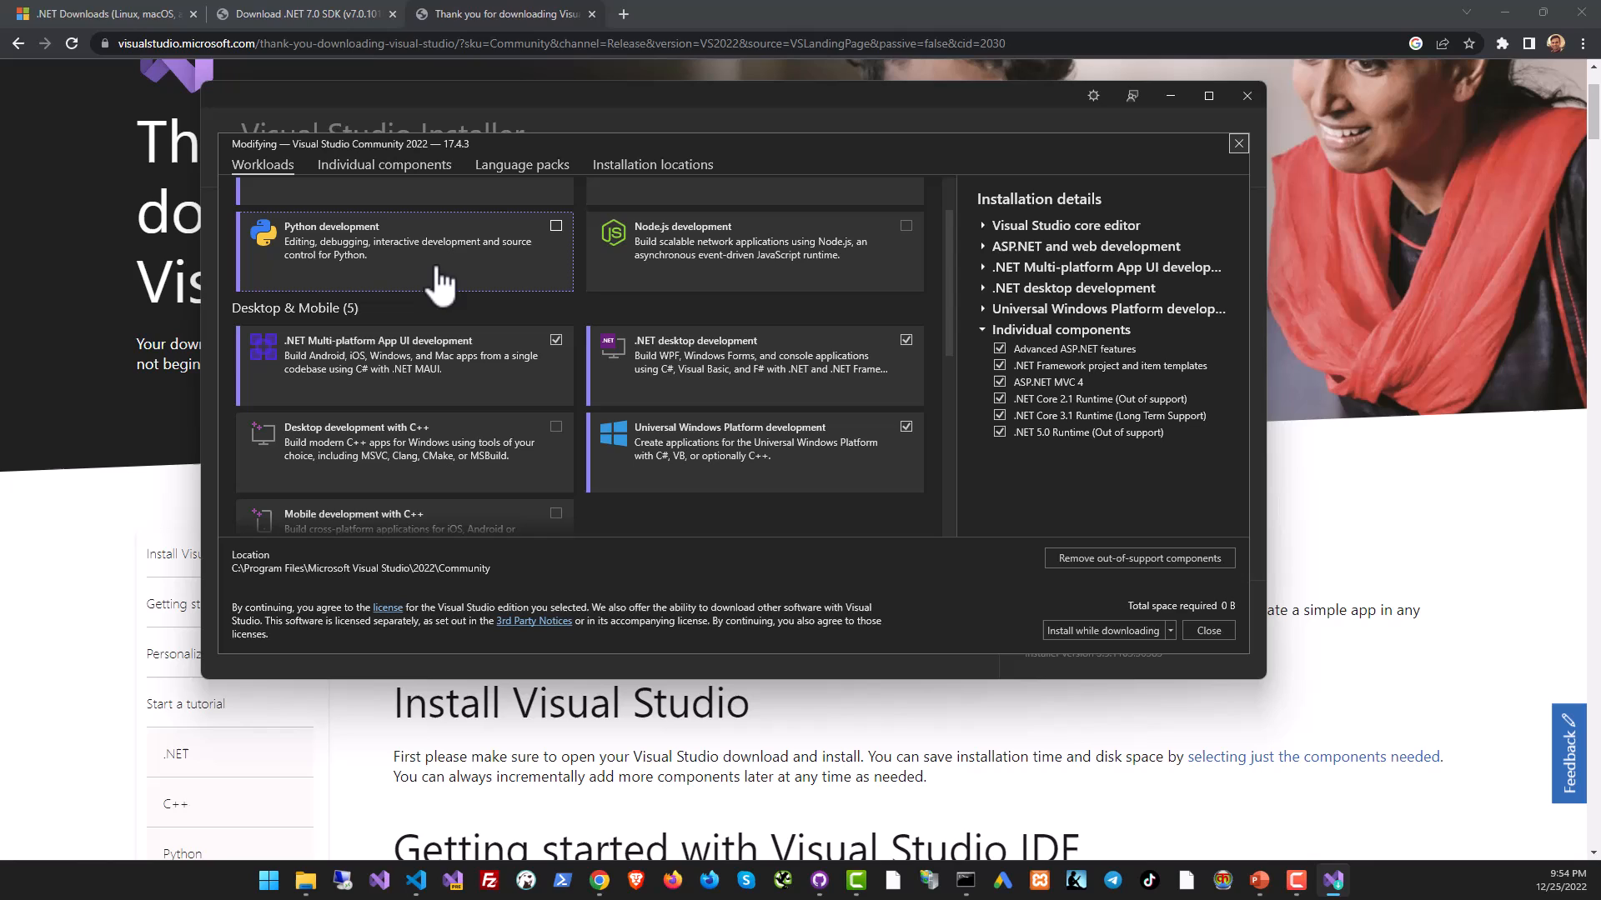
{"action": "mouse_move", "coordinate": [551, 255]}
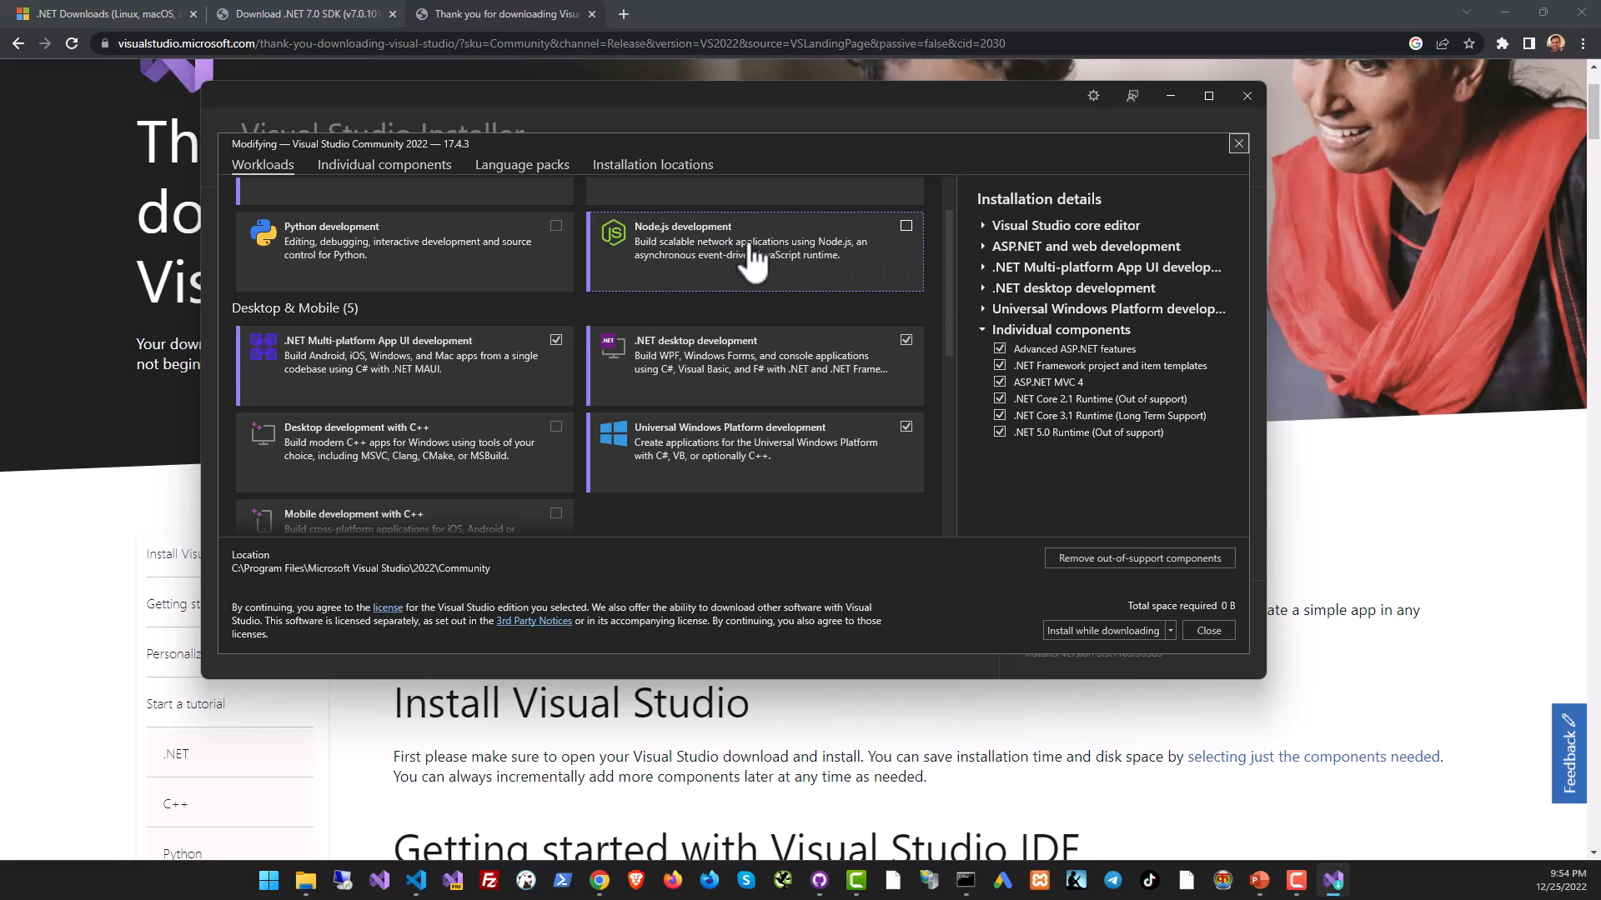
{"action": "mouse_move", "coordinate": [952, 276]}
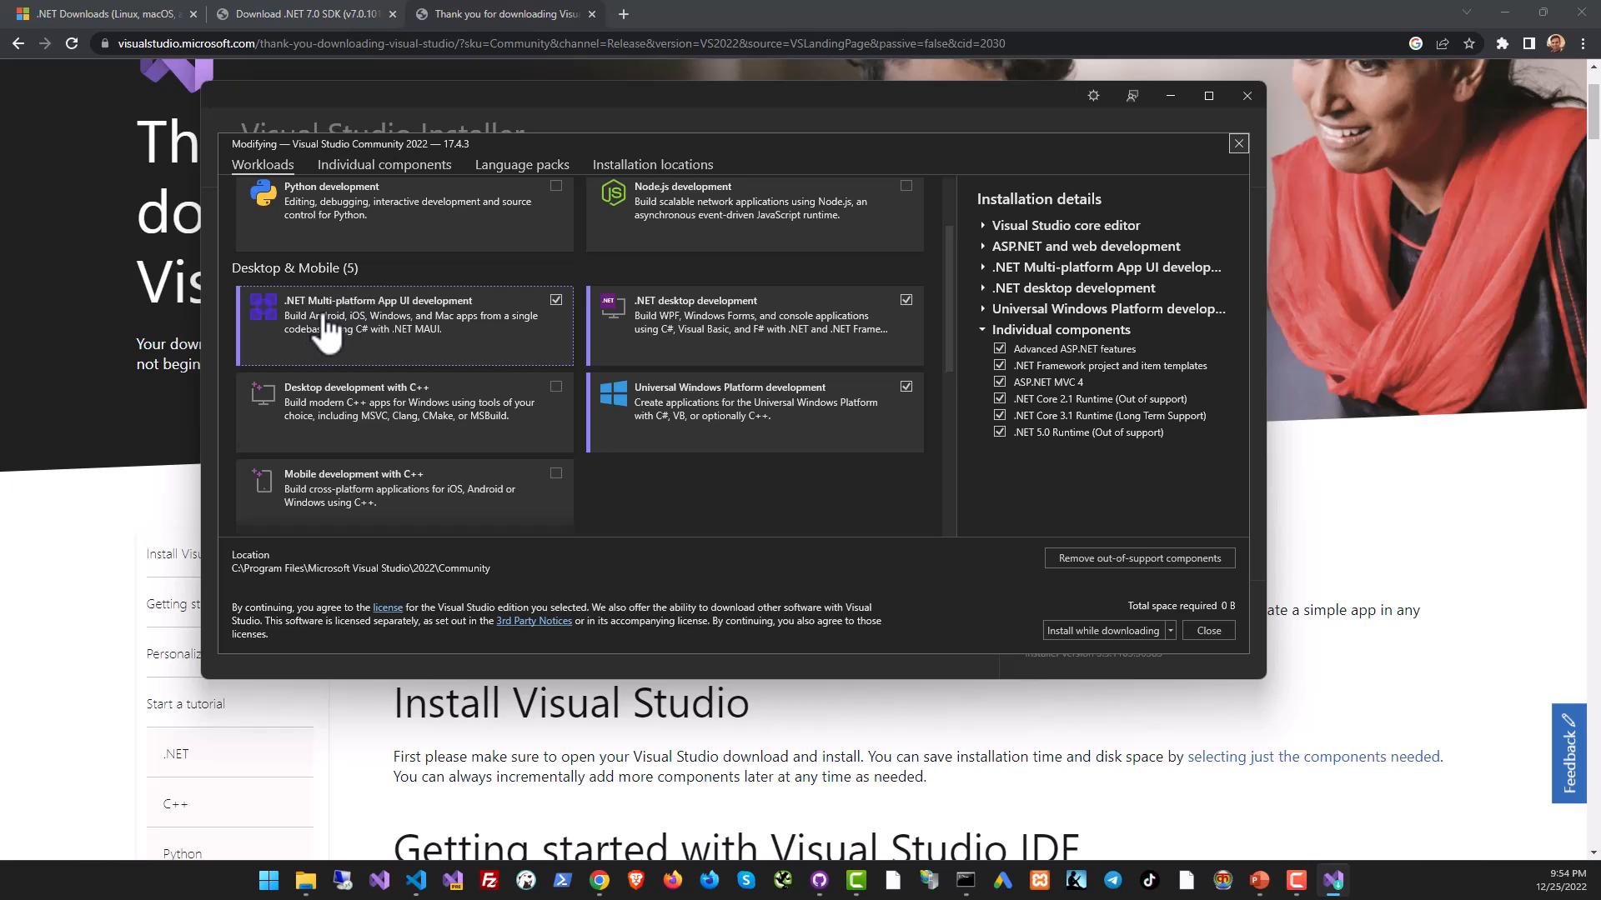
{"action": "mouse_move", "coordinate": [450, 398]}
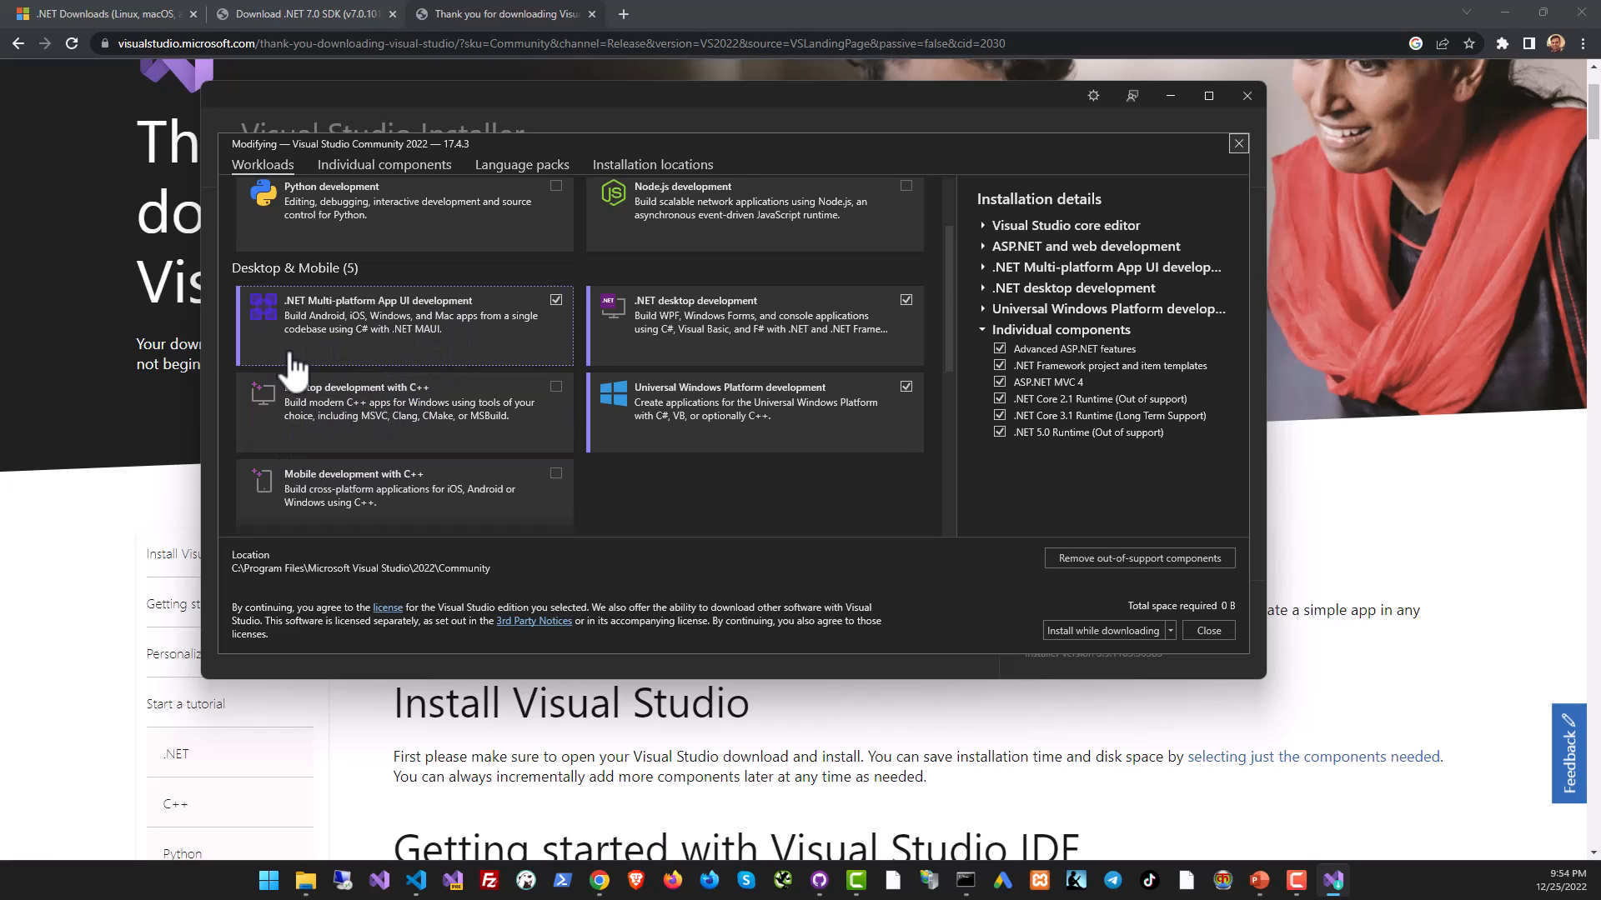
{"action": "mouse_move", "coordinate": [332, 342]}
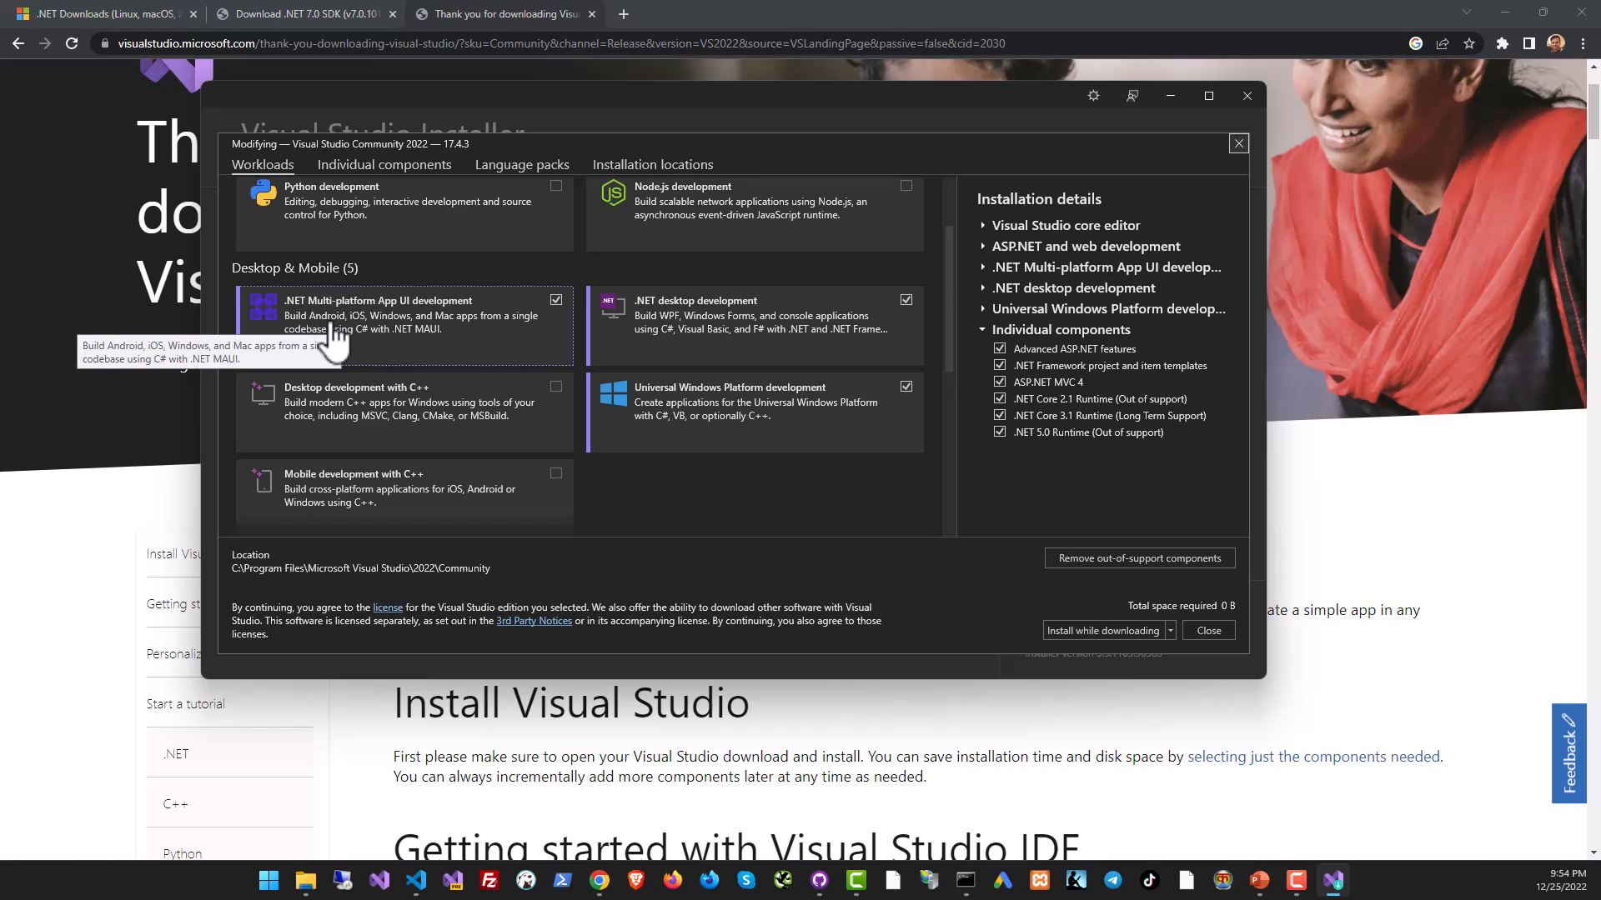
{"action": "mouse_move", "coordinate": [409, 339]}
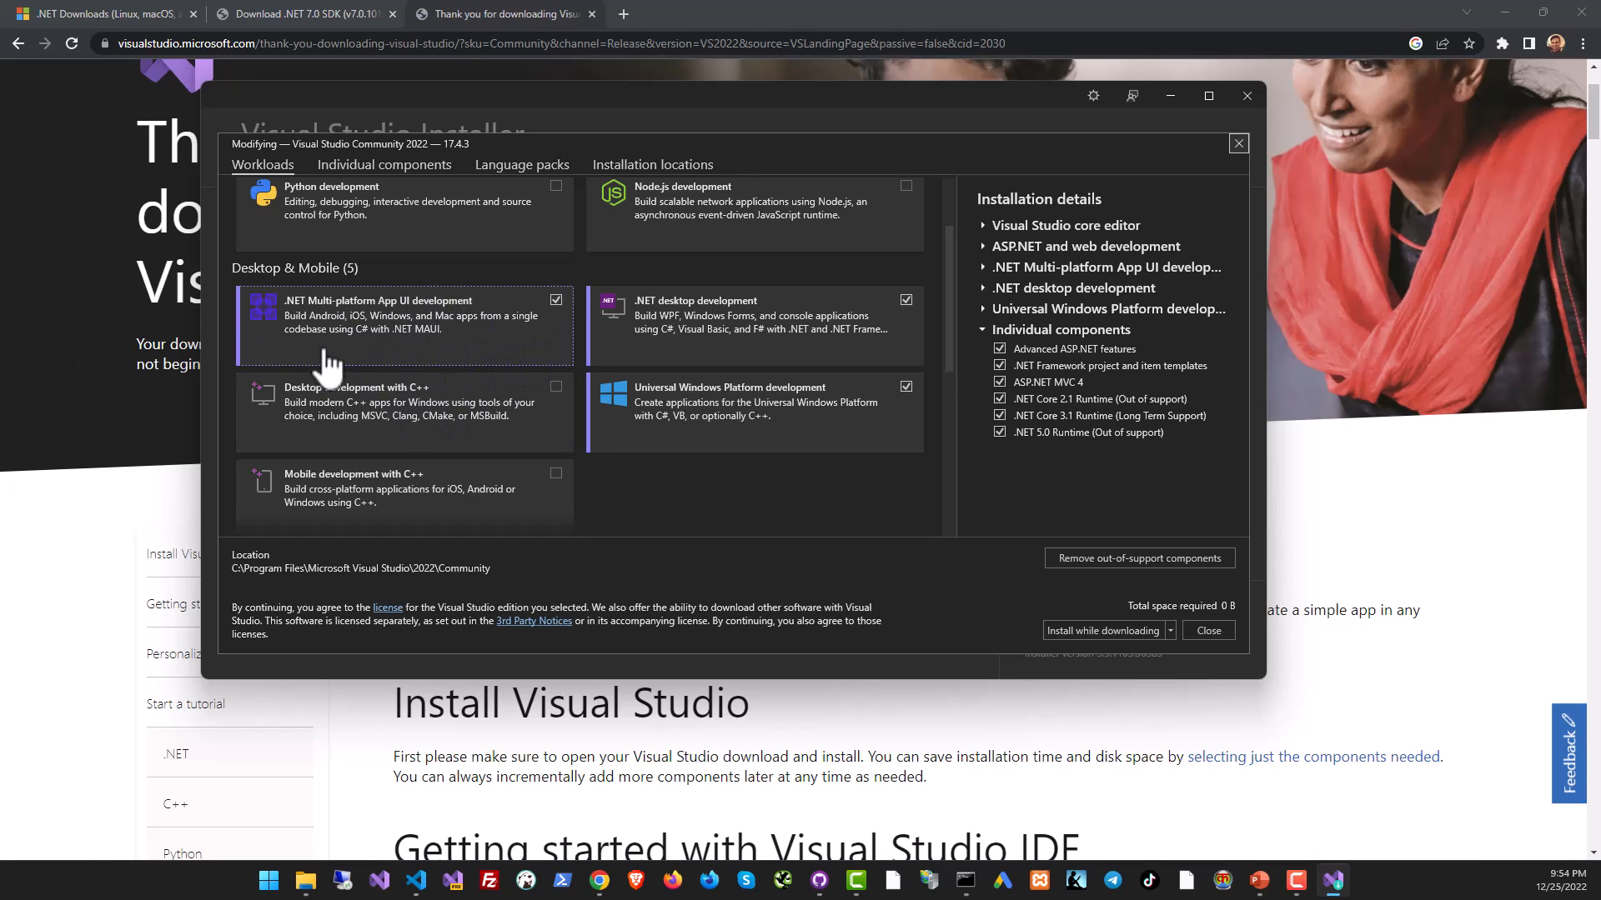
{"action": "mouse_move", "coordinate": [495, 332]}
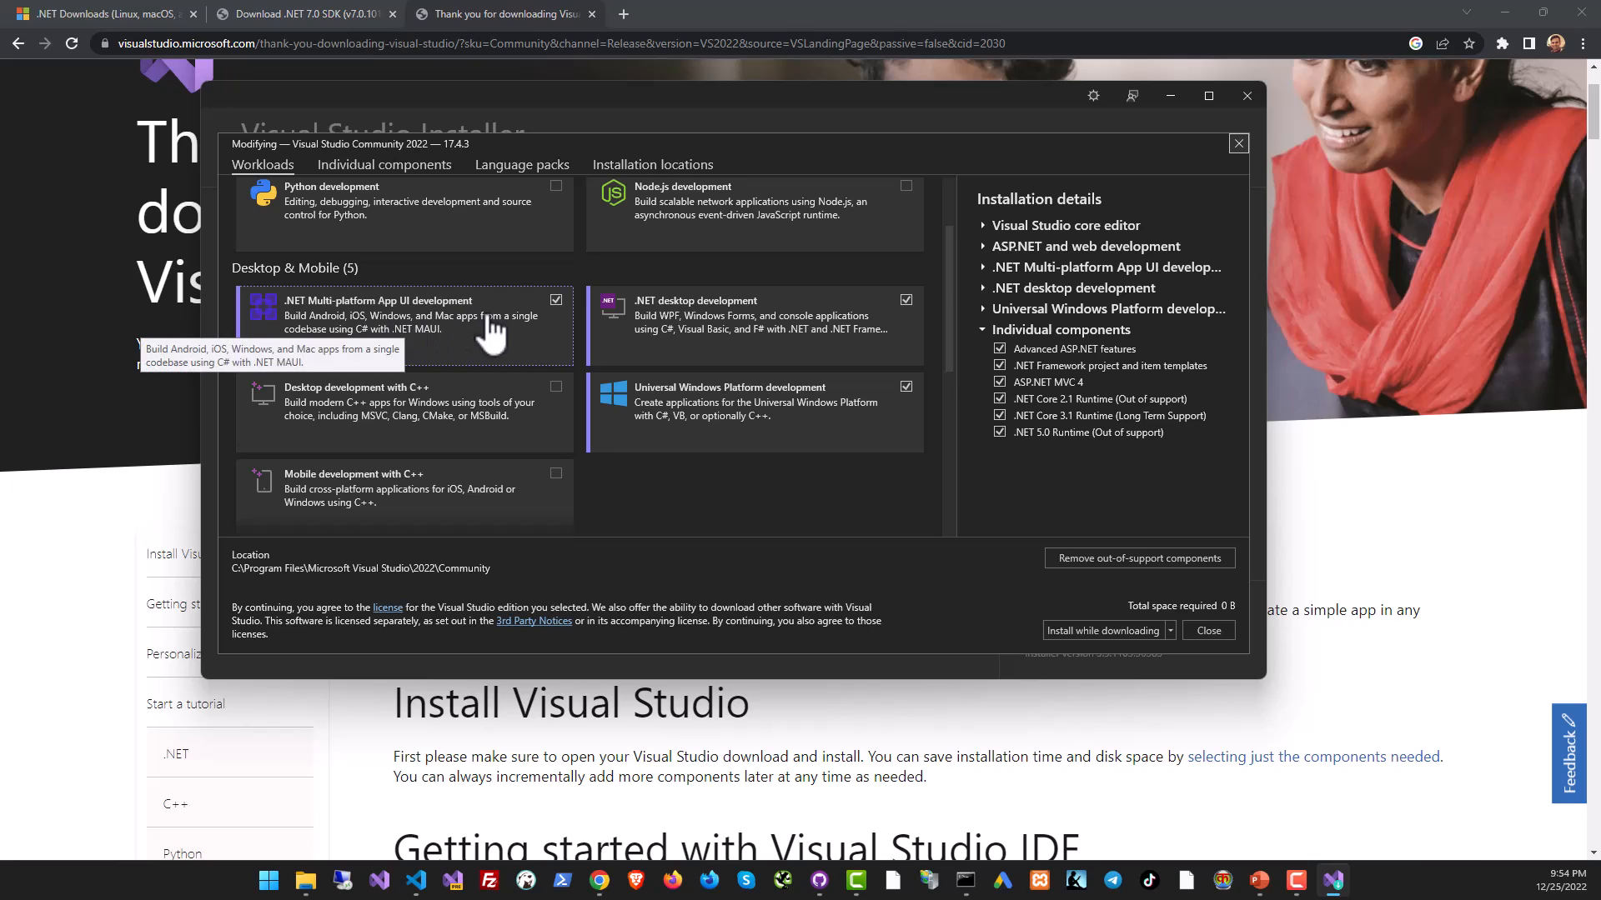
{"action": "mouse_move", "coordinate": [376, 386]}
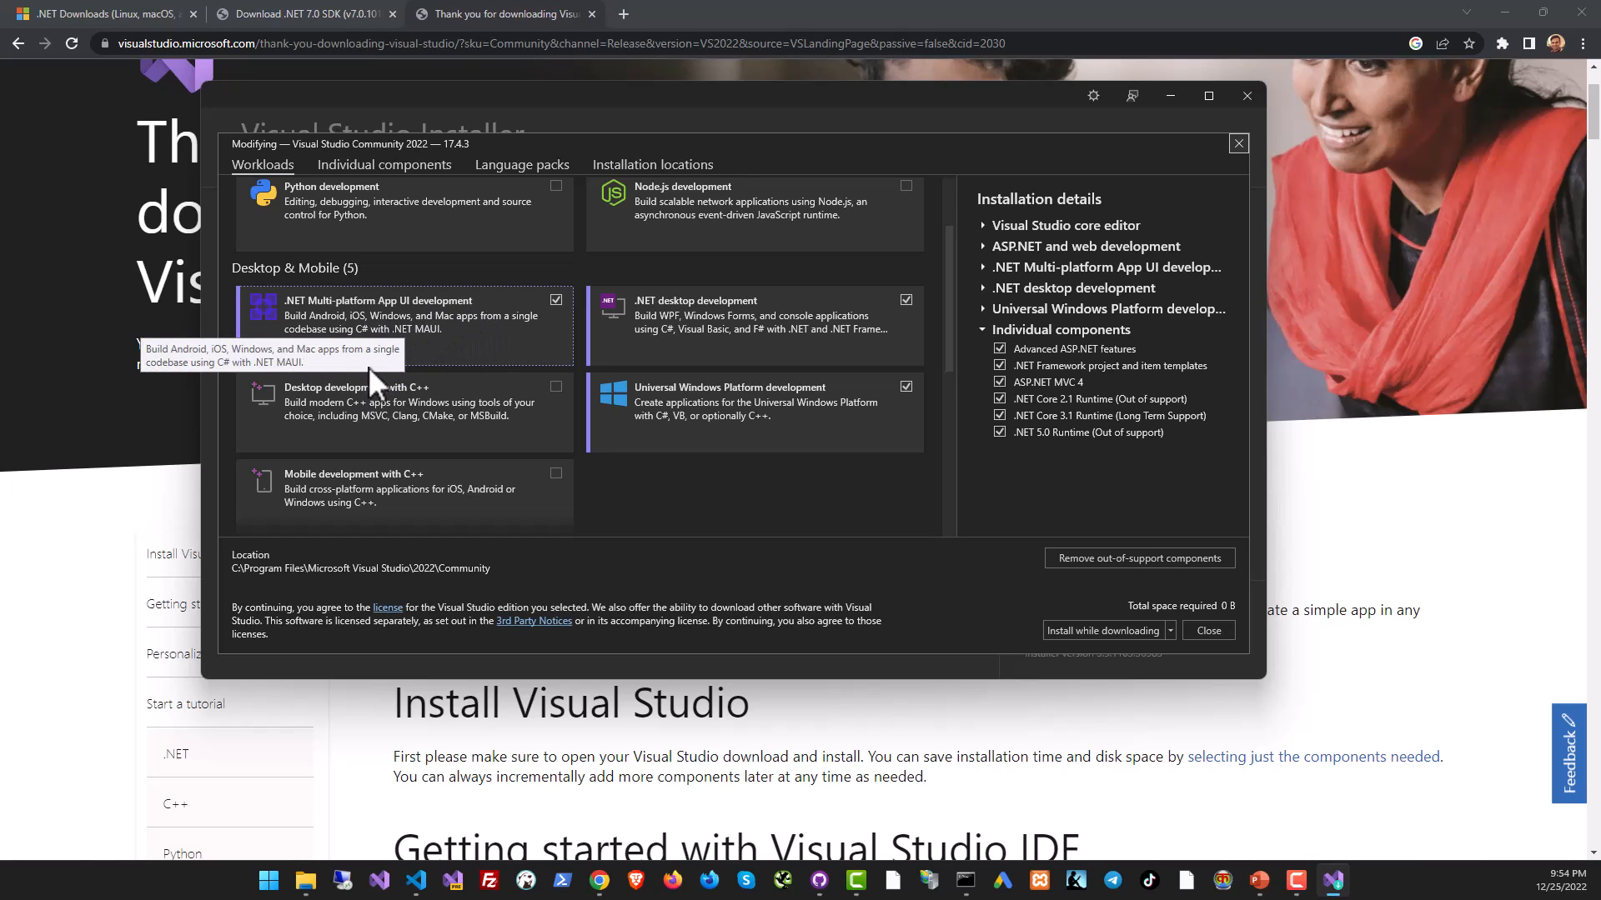
{"action": "mouse_move", "coordinate": [419, 337]}
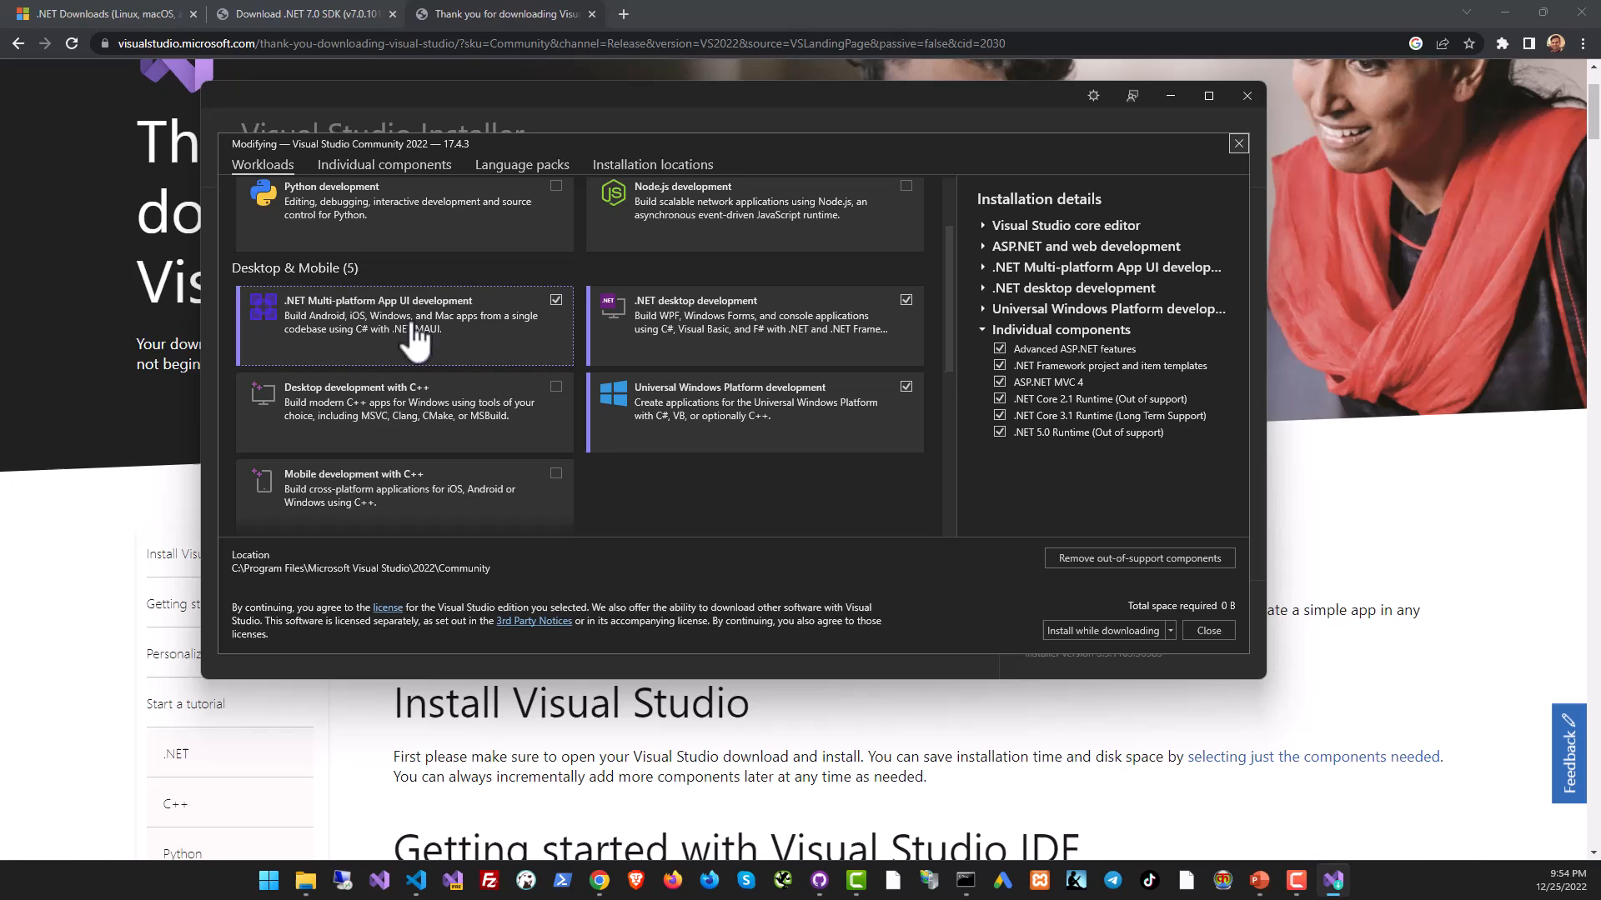
{"action": "mouse_move", "coordinate": [419, 337]}
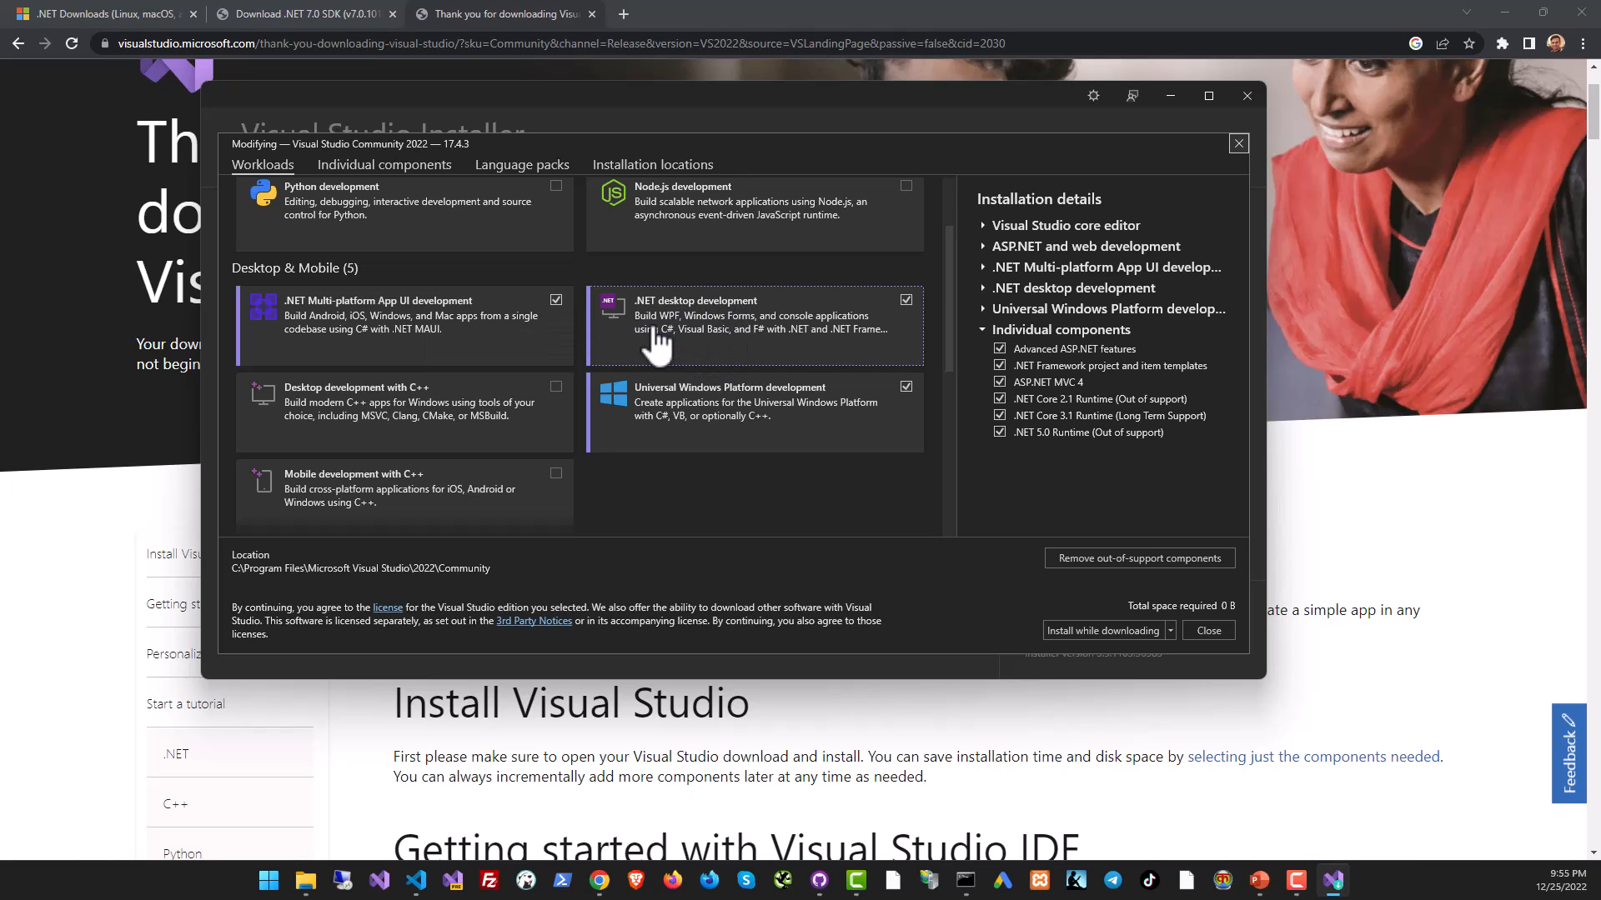
{"action": "mouse_move", "coordinate": [868, 327]}
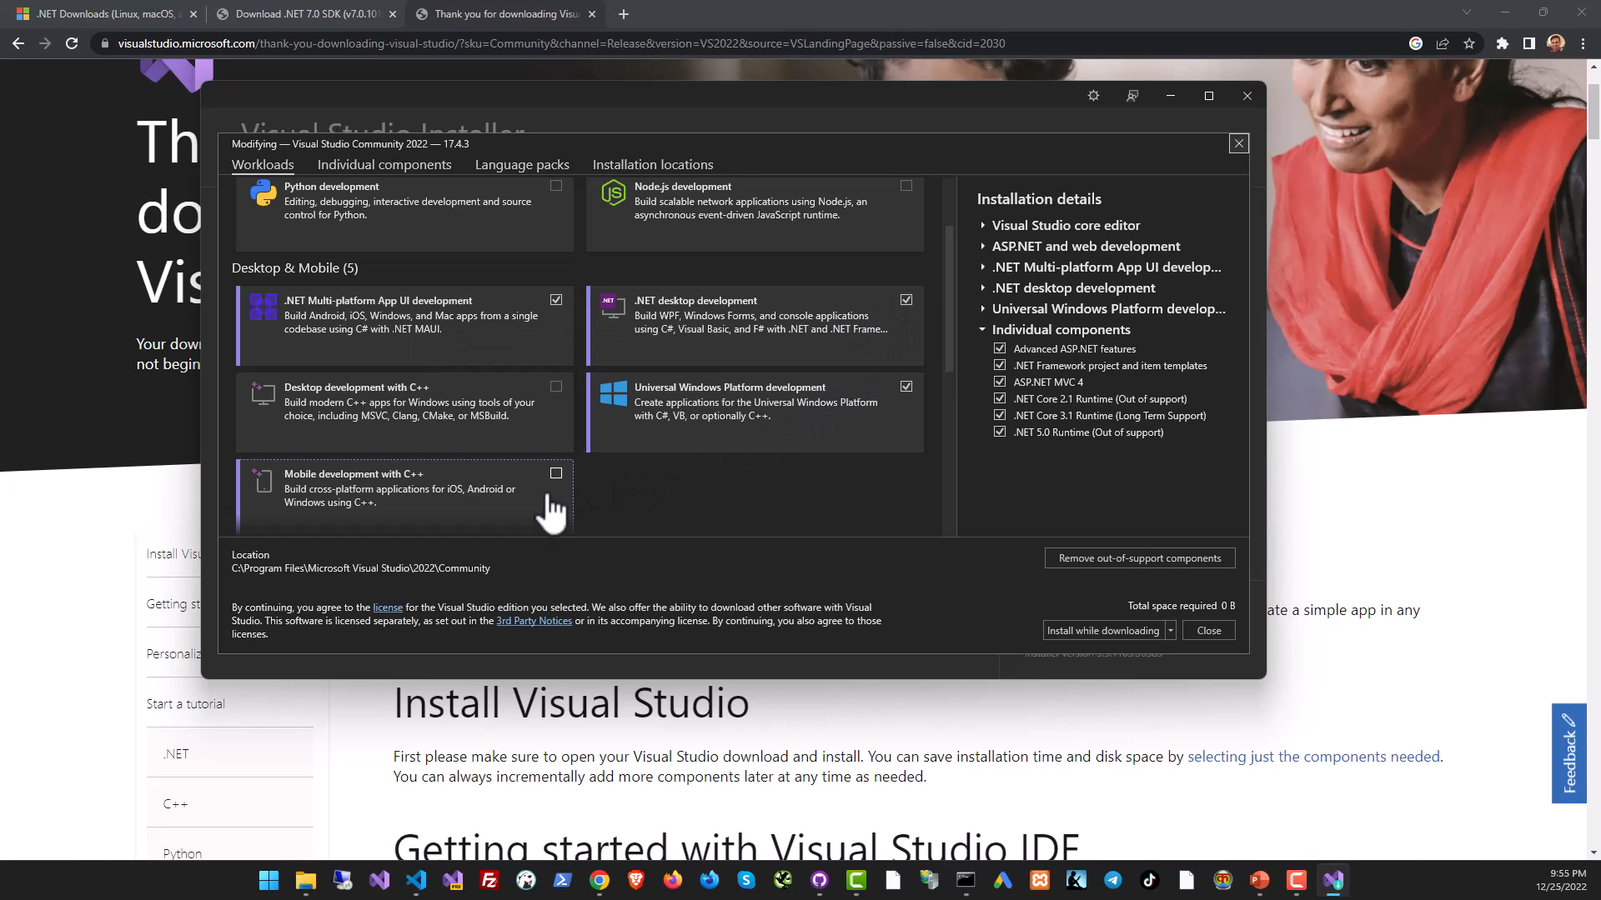
Scroll through the Visual Studio Installer workloads list under Desktop & Mobile.
{"action": "scroll", "scroll_direction": "down", "scroll_amount": 3}
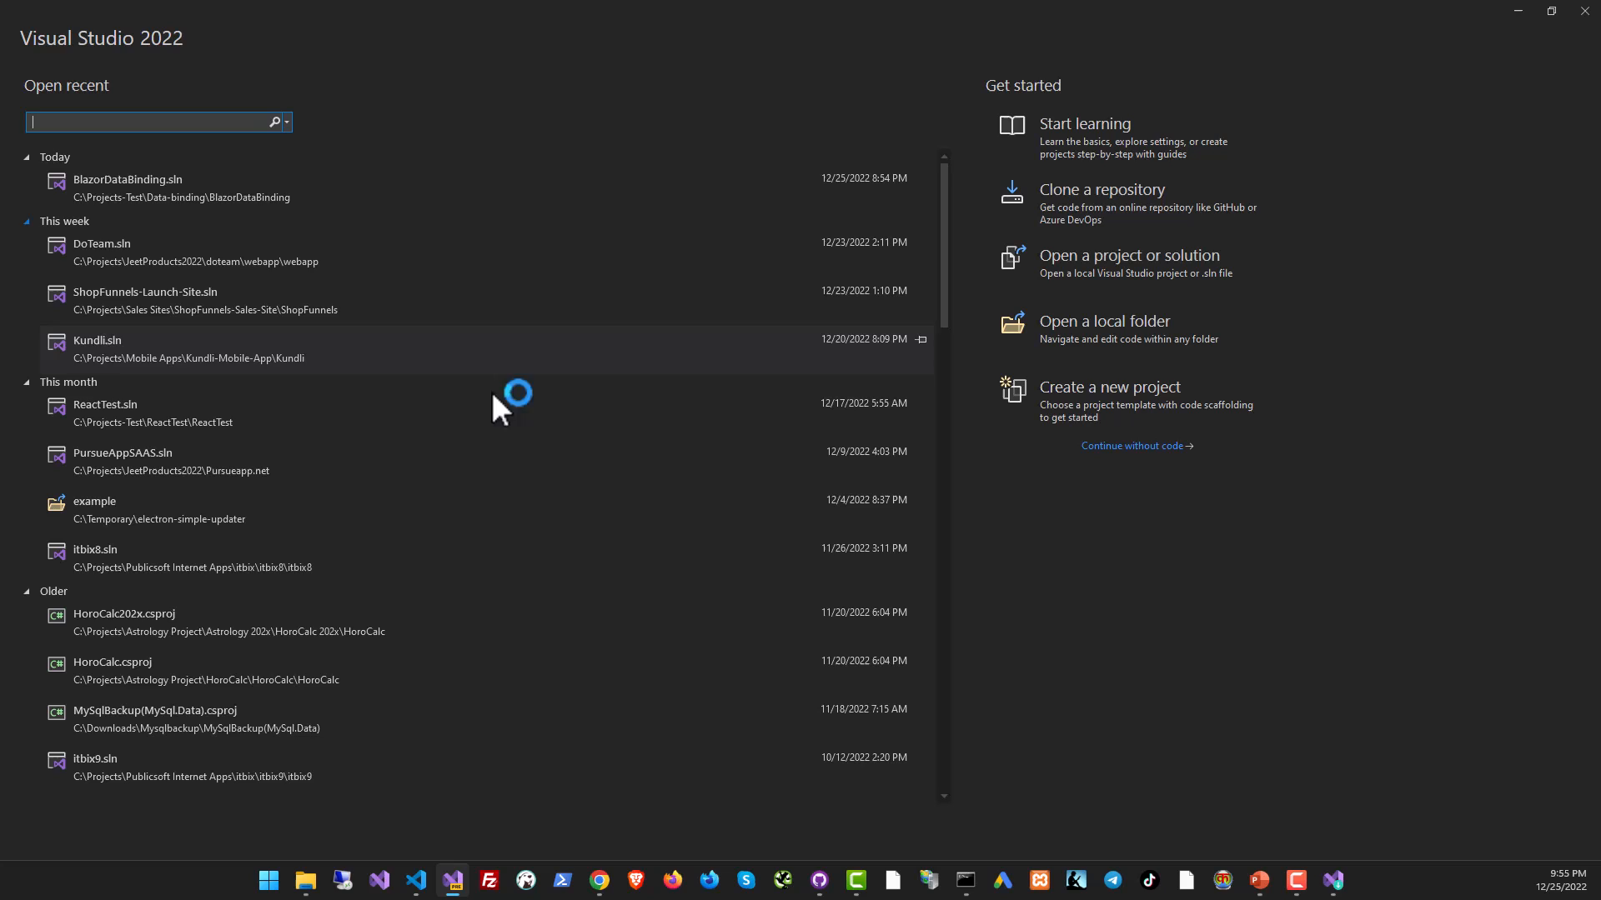
Browse the Open recent list on the Visual Studio 2022 start window.
{"action": "scroll", "scroll_direction": "down", "scroll_amount": 3}
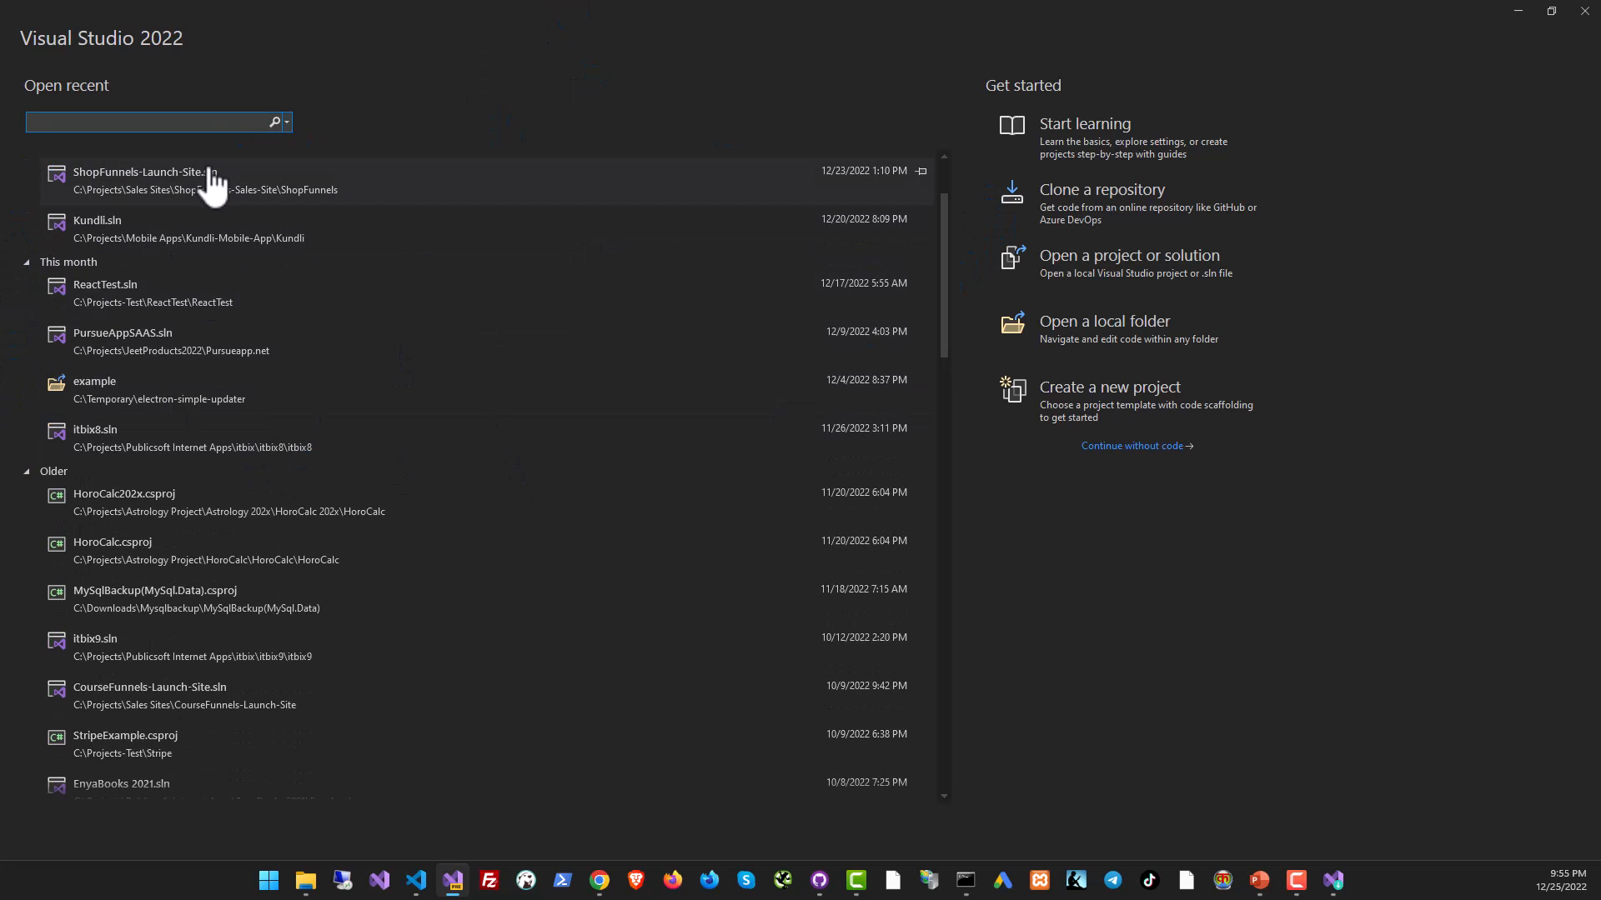
{"action": "left_click", "coordinate": [1128, 328]}
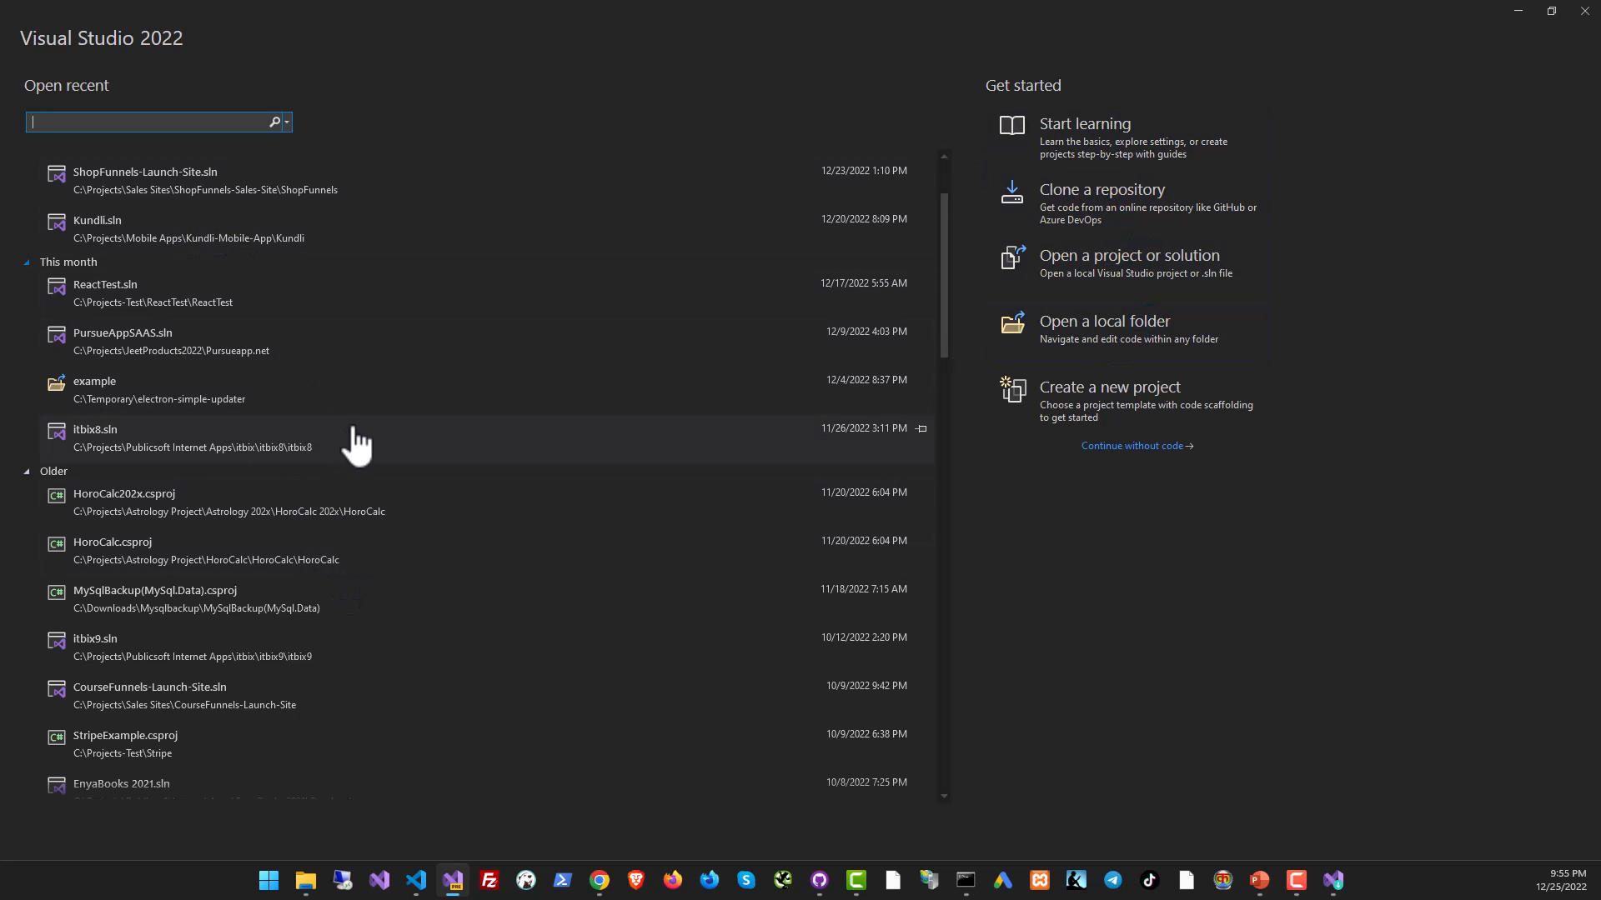
{"action": "left_click", "coordinate": [635, 886]}
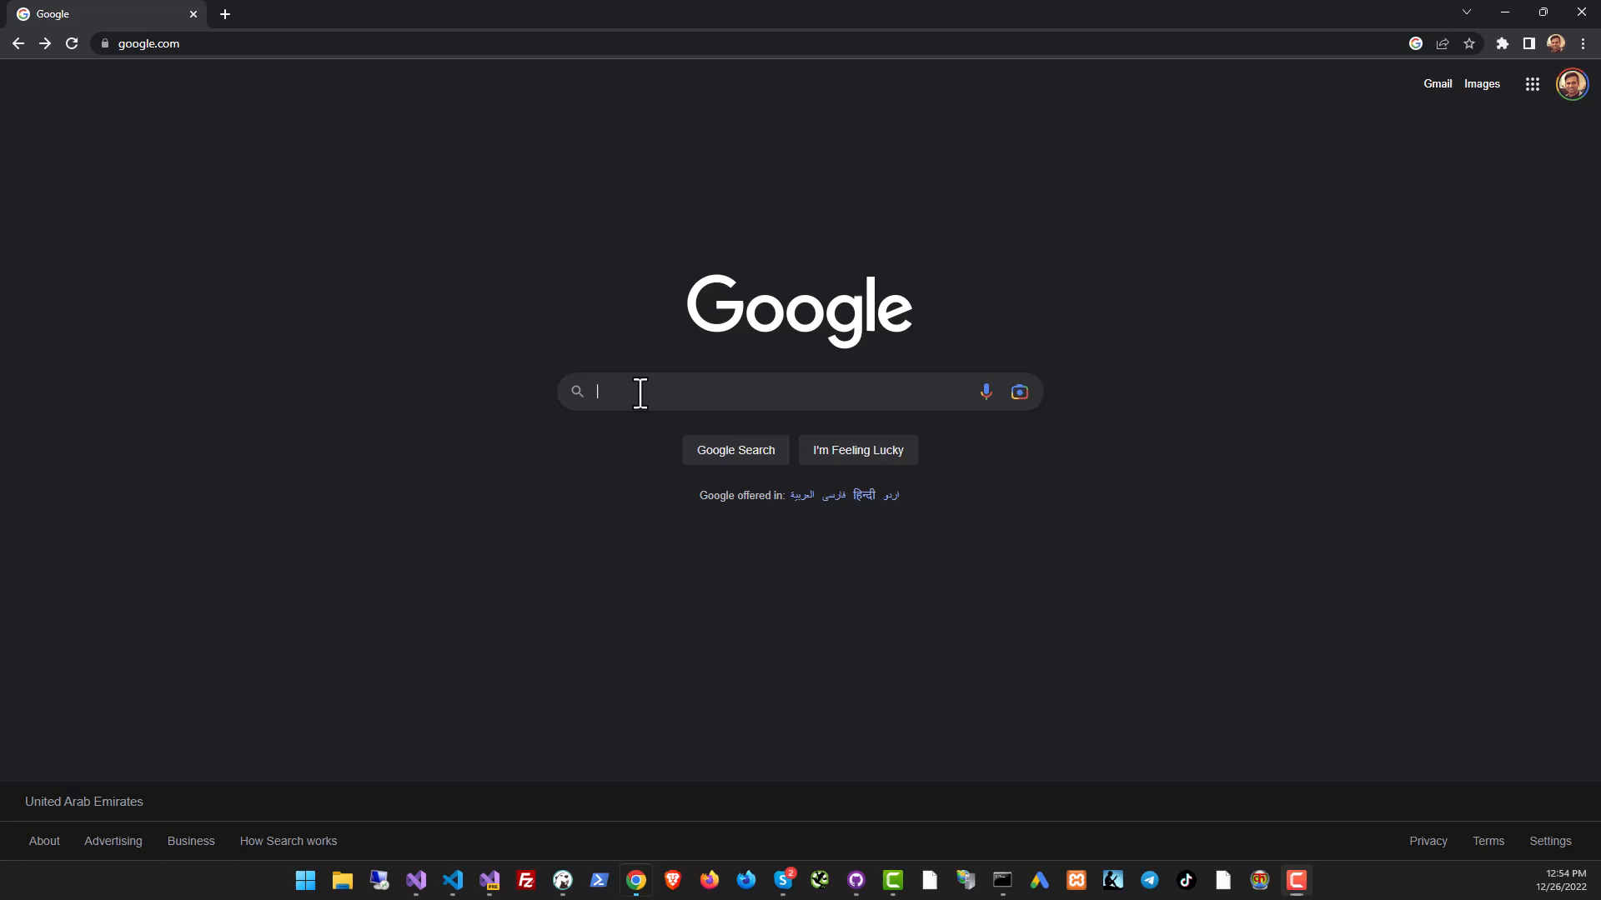
Search Google for 'visual studio code' and open the code.visualstudio.com site.
{"action": "type", "text": "visual s"}
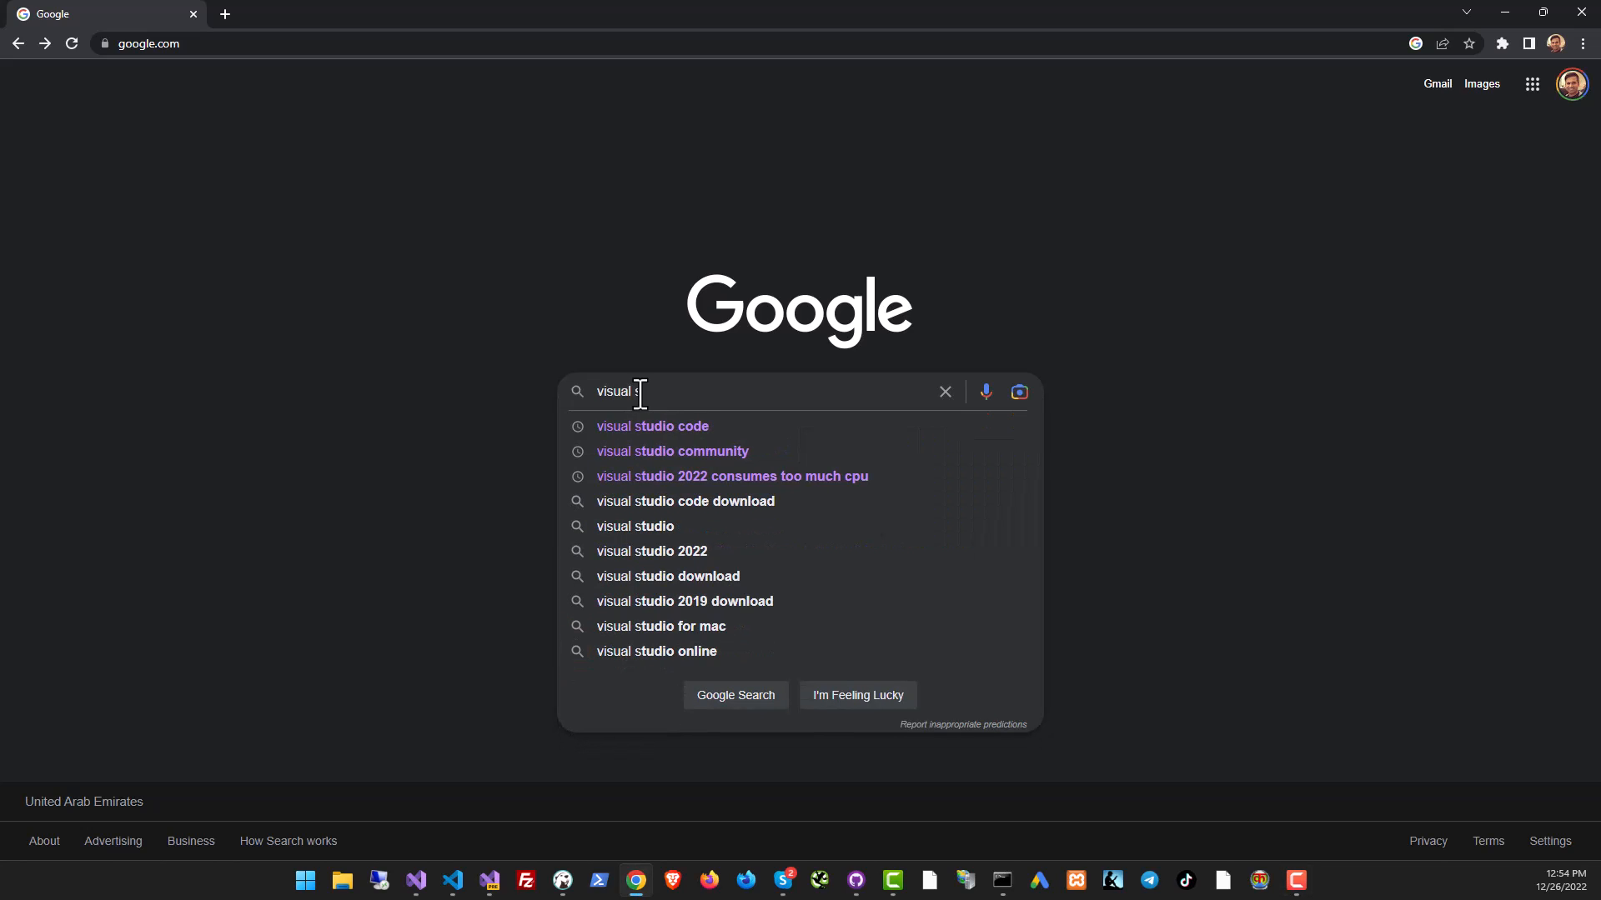
{"action": "left_click", "coordinate": [652, 426]}
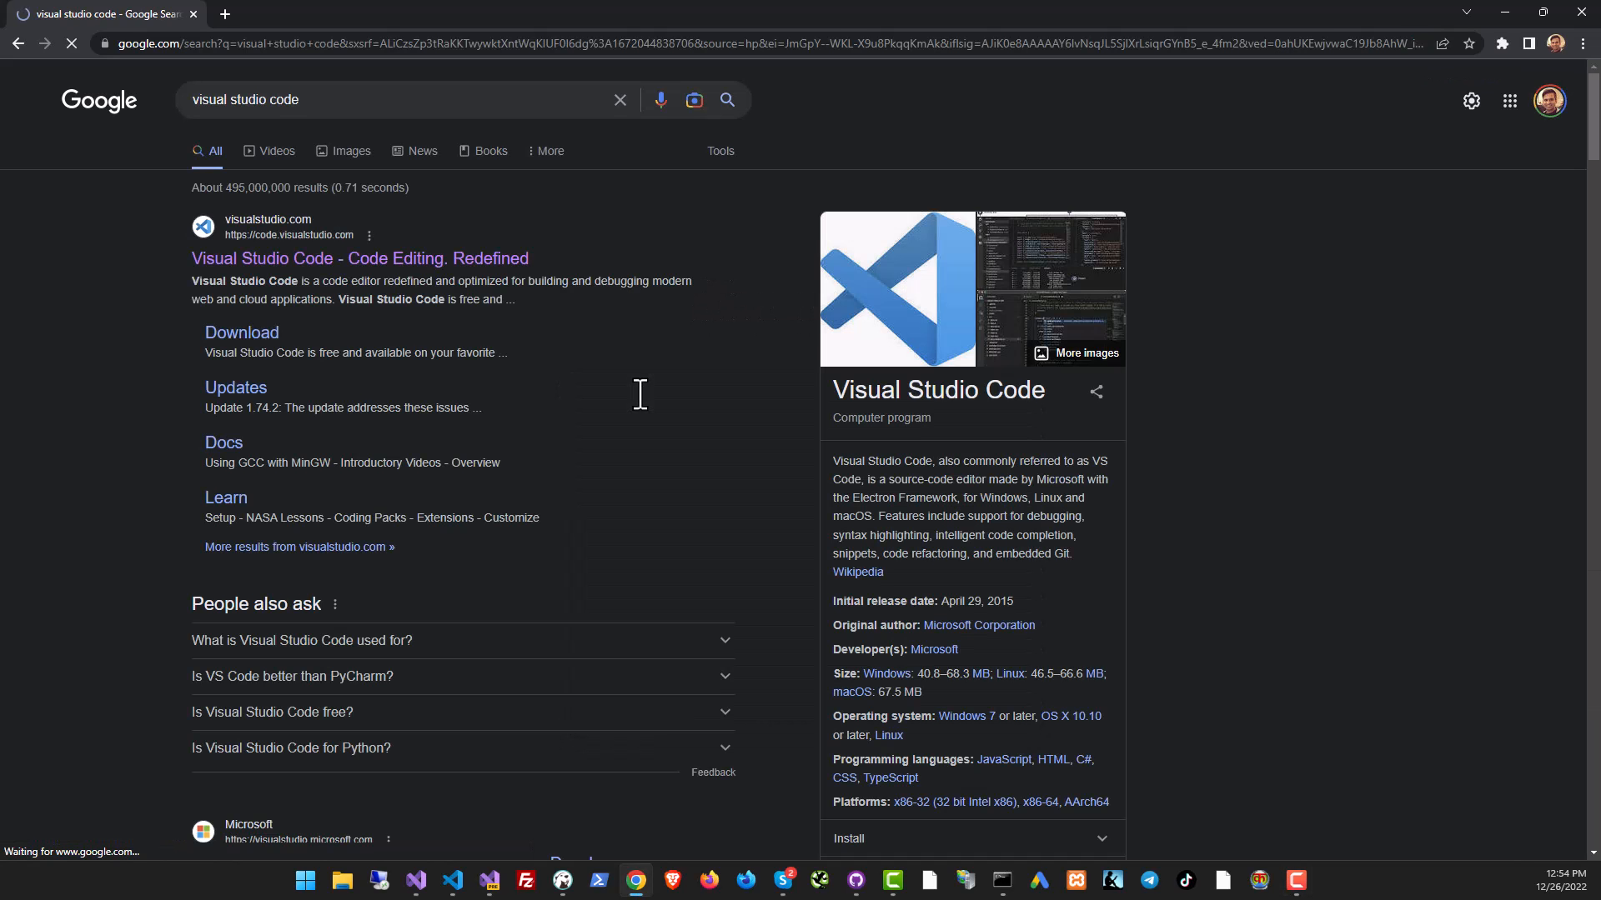
{"action": "left_click", "coordinate": [359, 258]}
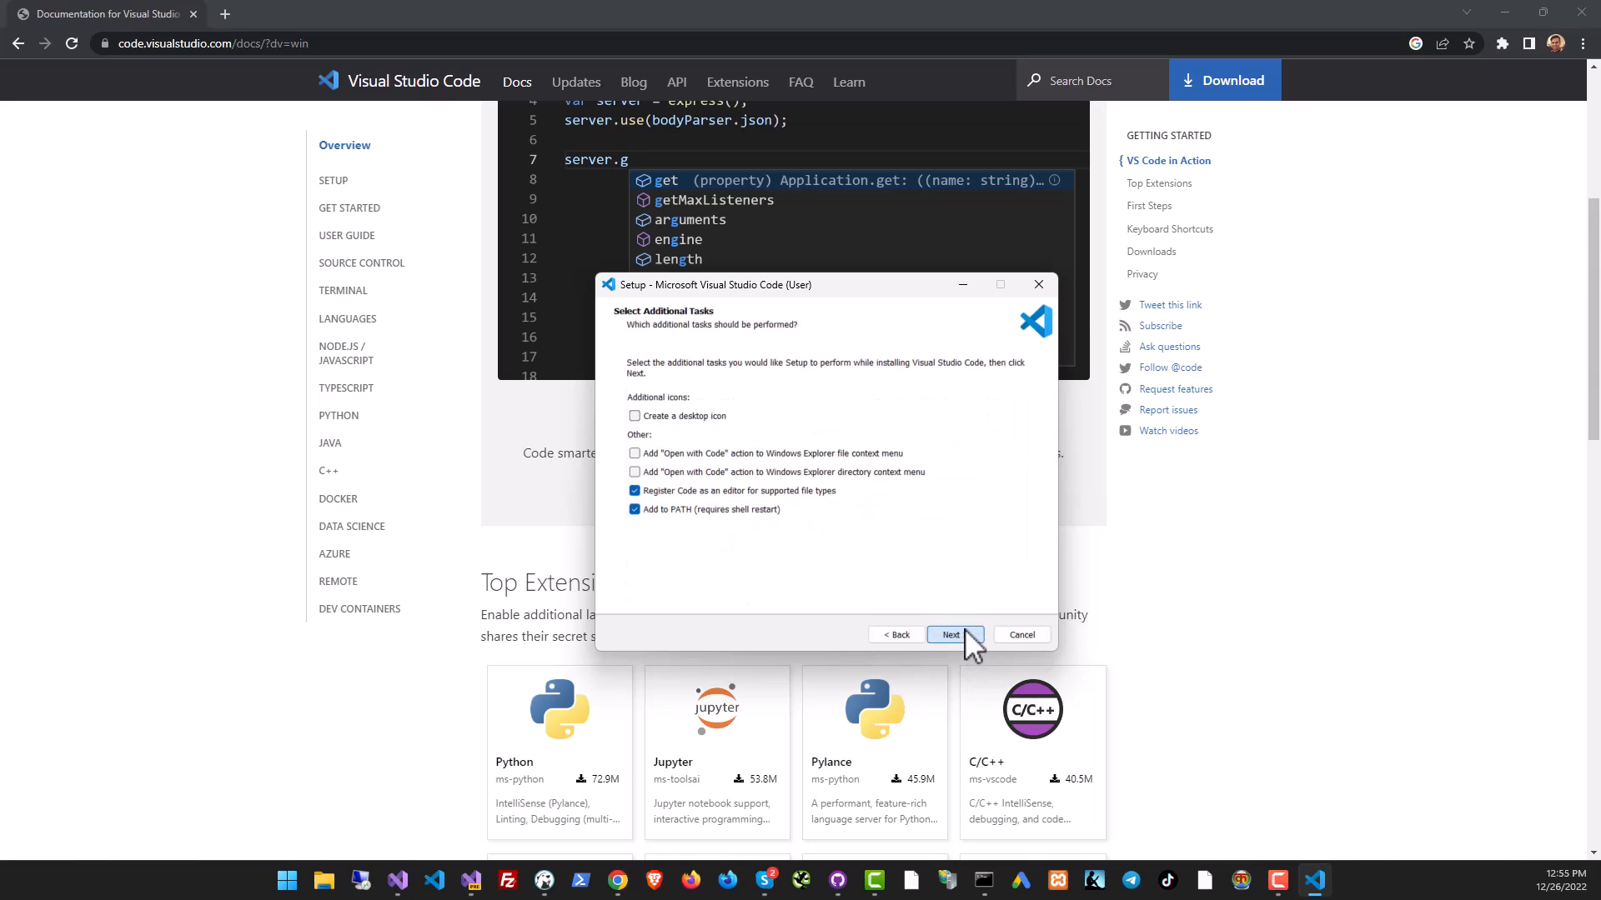
Complete VS Code setup with Add to PATH kept, then finish and launch VS Code.
{"action": "left_click", "coordinate": [949, 633]}
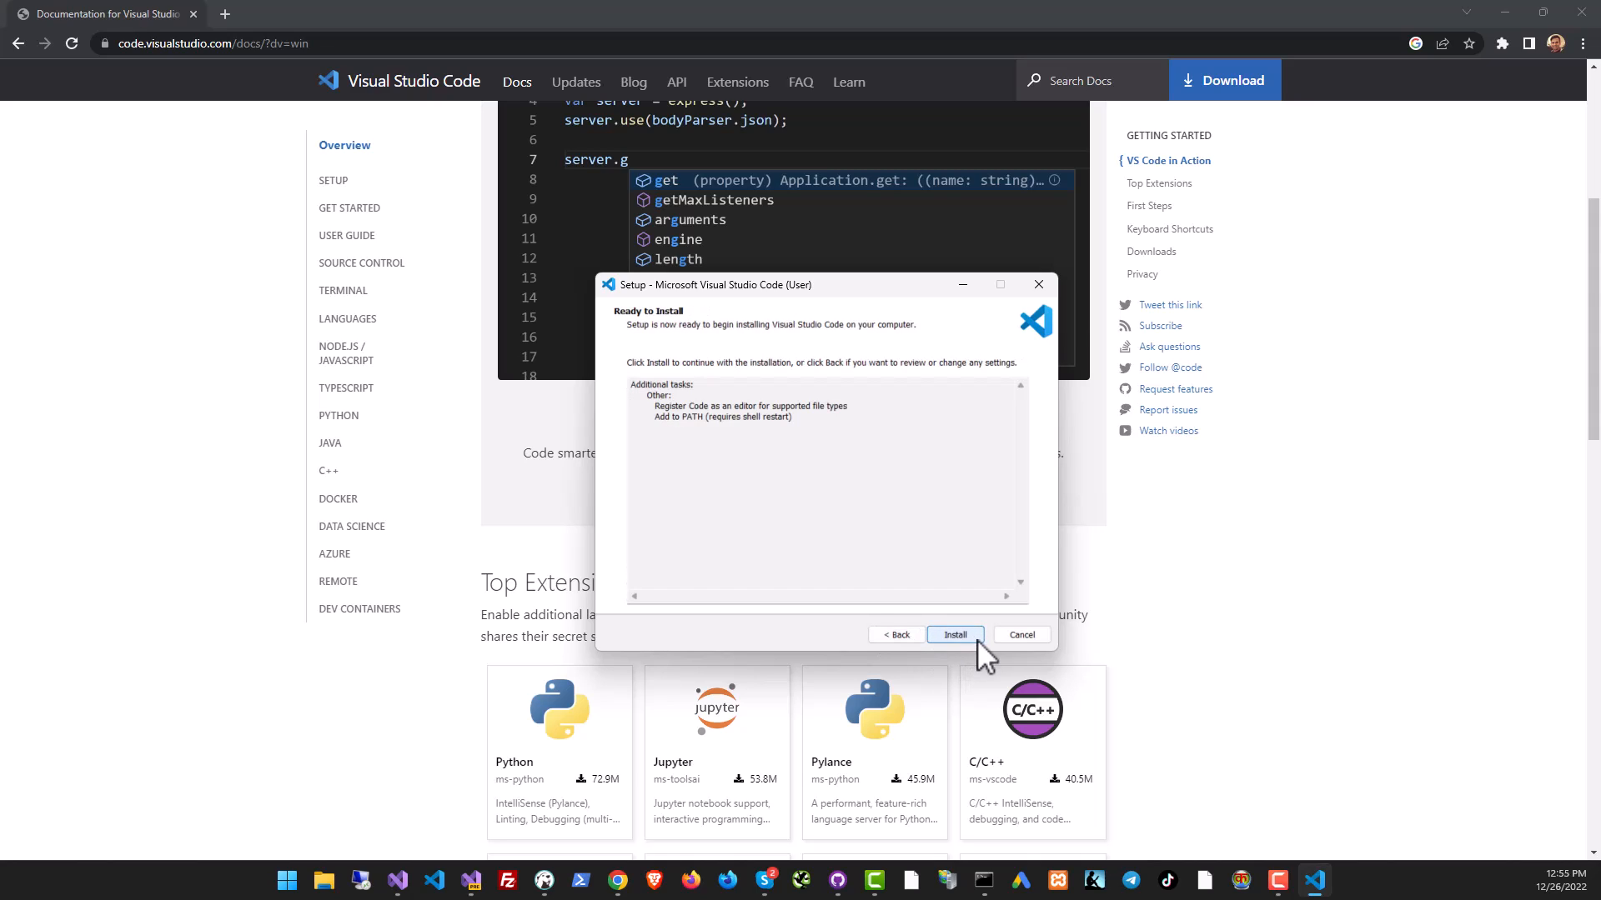
{"action": "left_click", "coordinate": [954, 634]}
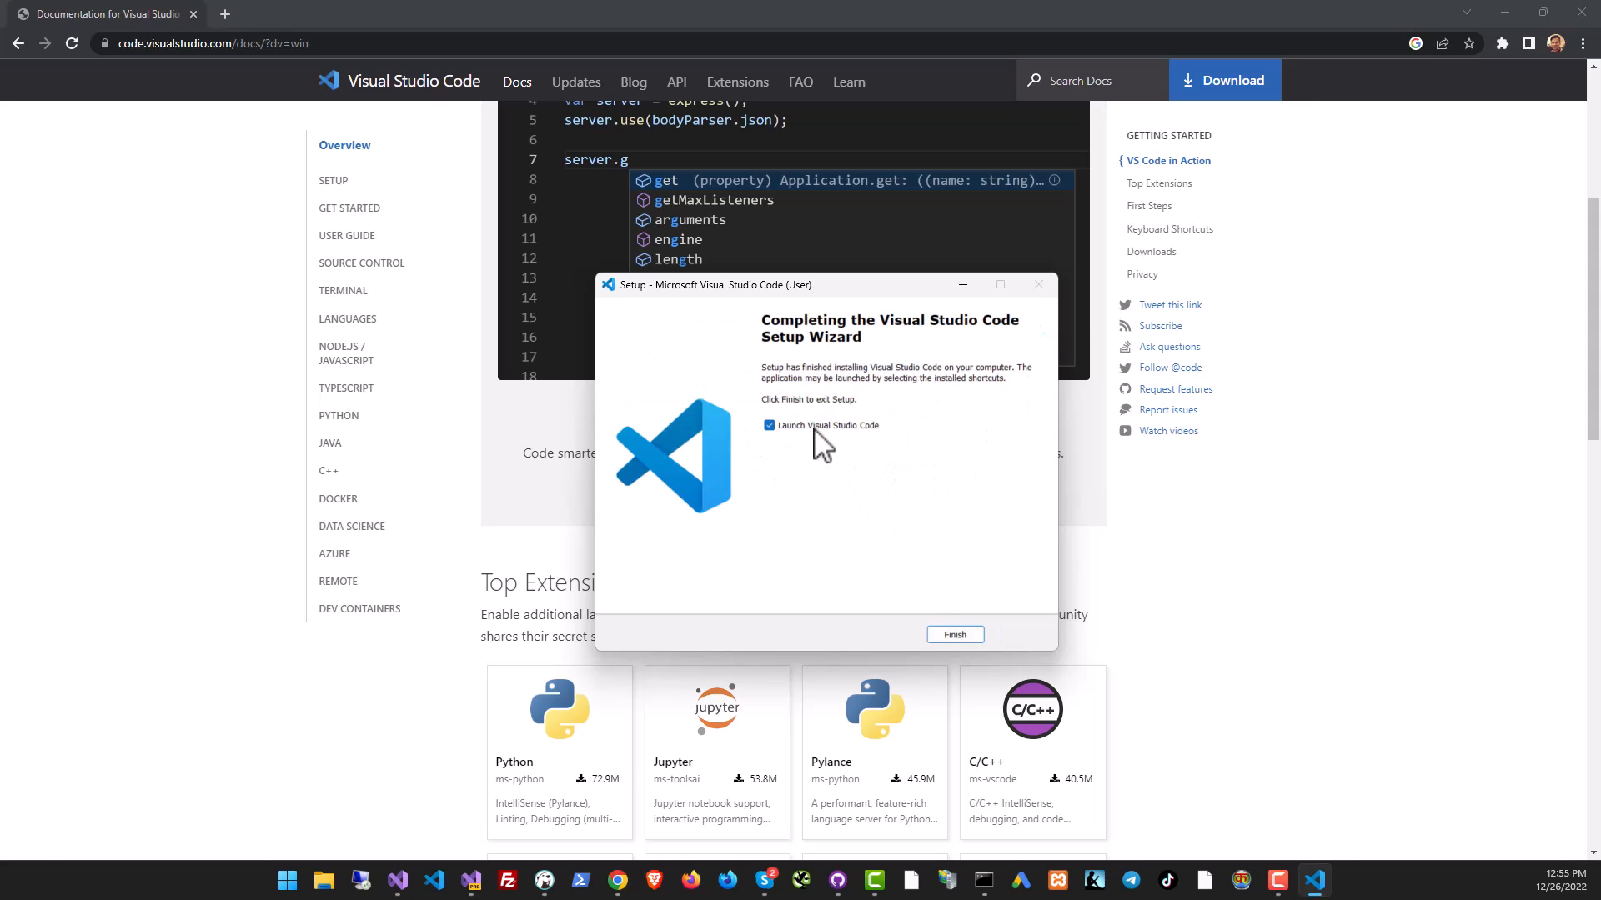
{"action": "left_click", "coordinate": [952, 633]}
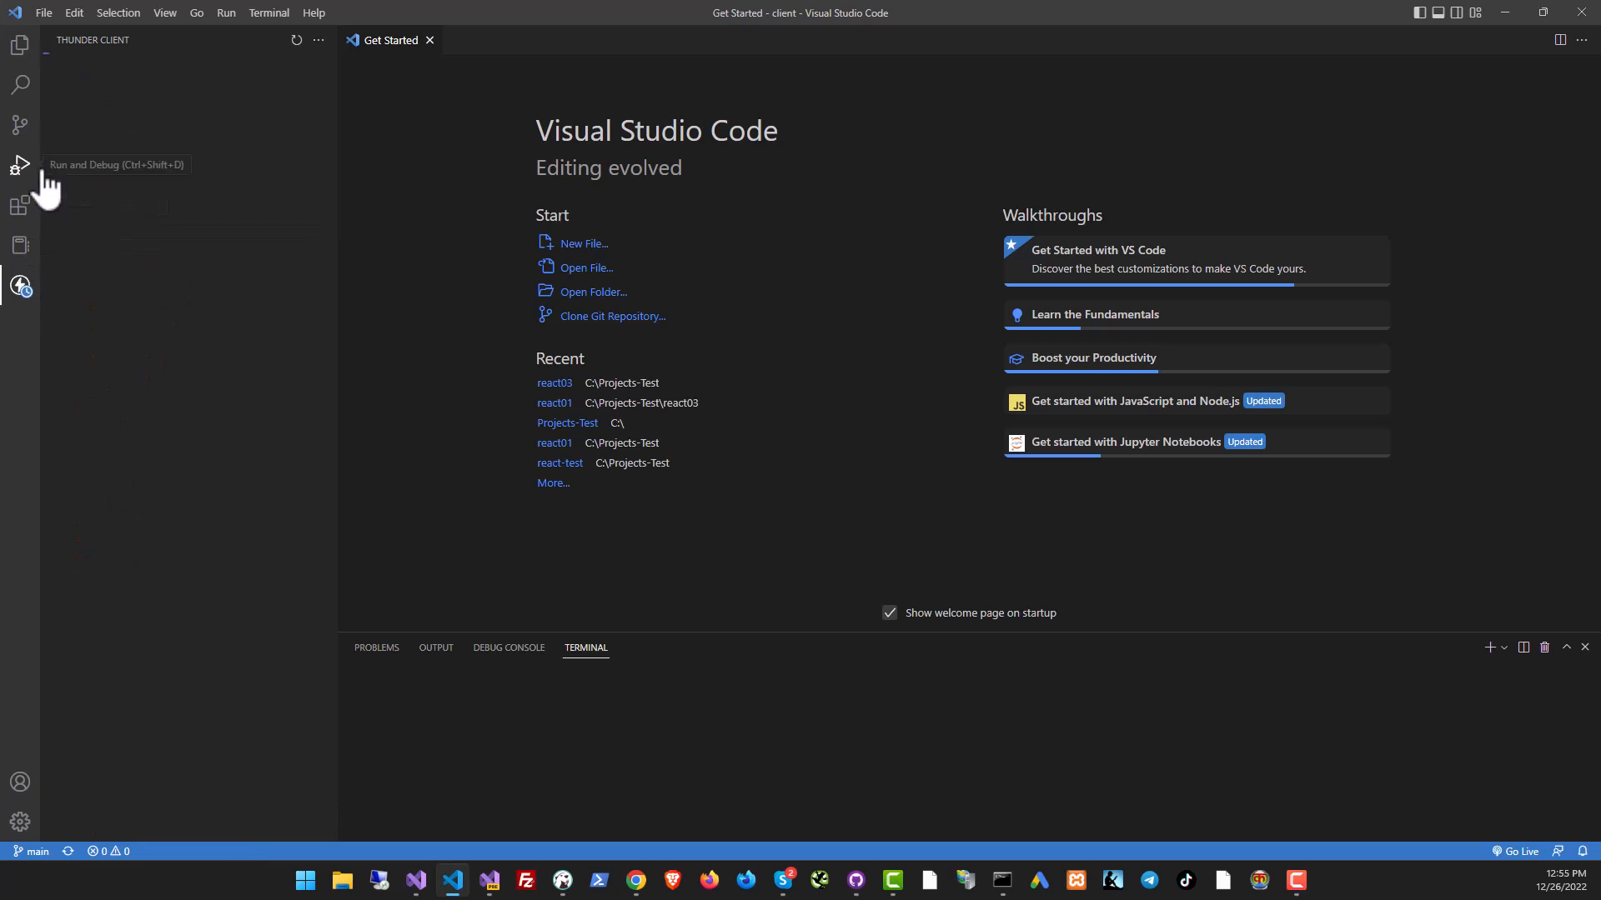
Filter the Extensions view to Microsoft publishers and open the C# extension page.
{"action": "left_click", "coordinate": [19, 205]}
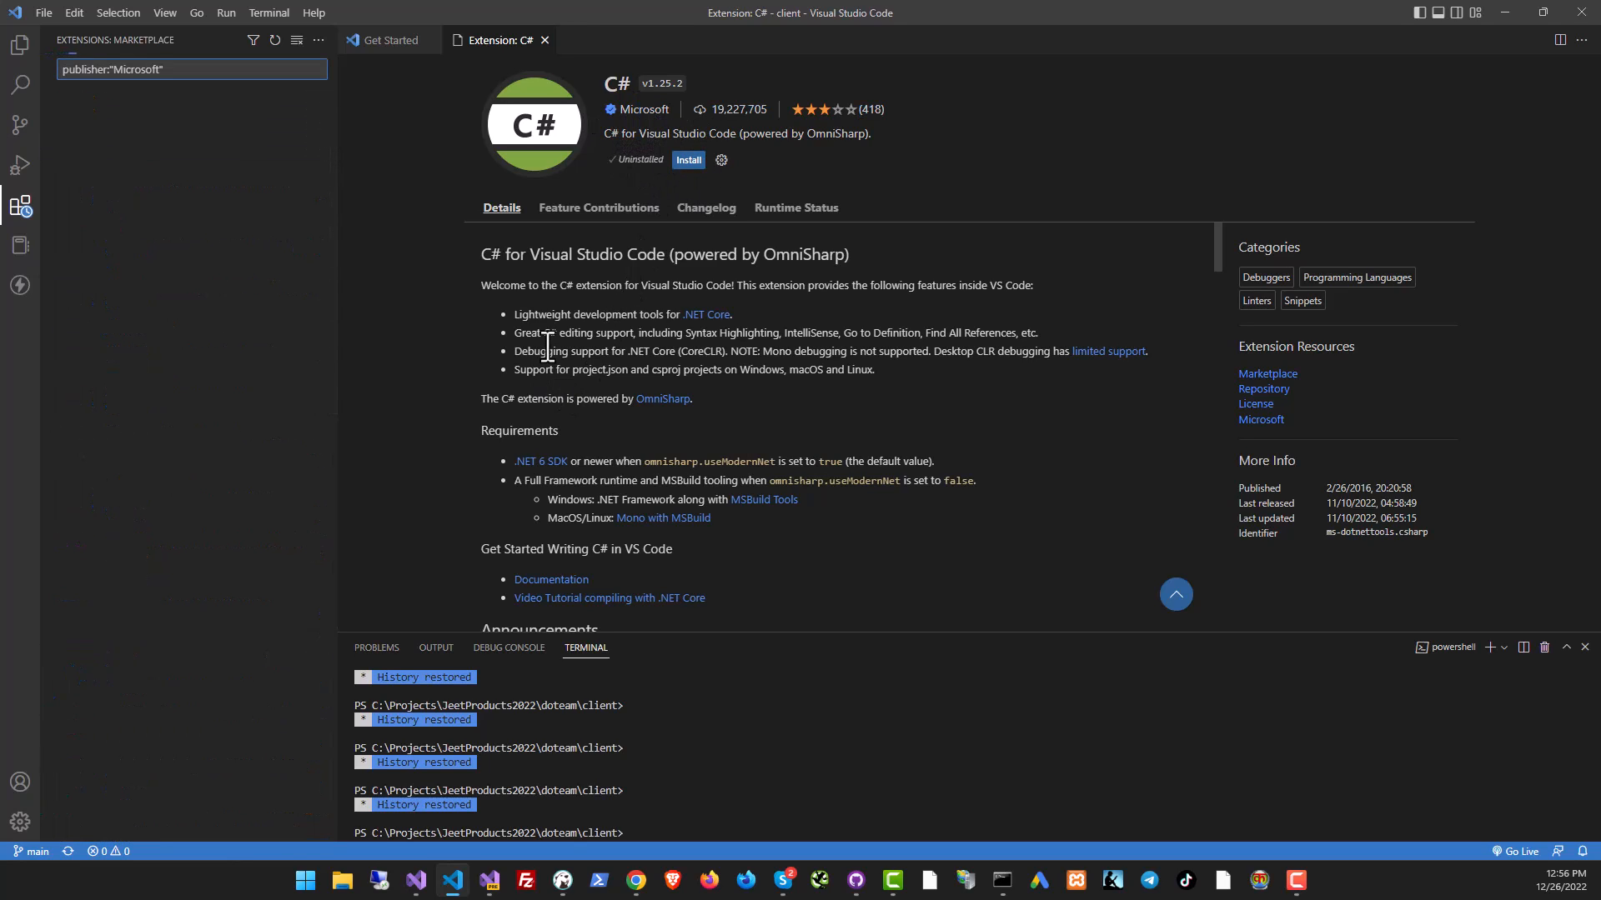
{"action": "left_click", "coordinate": [191, 68]}
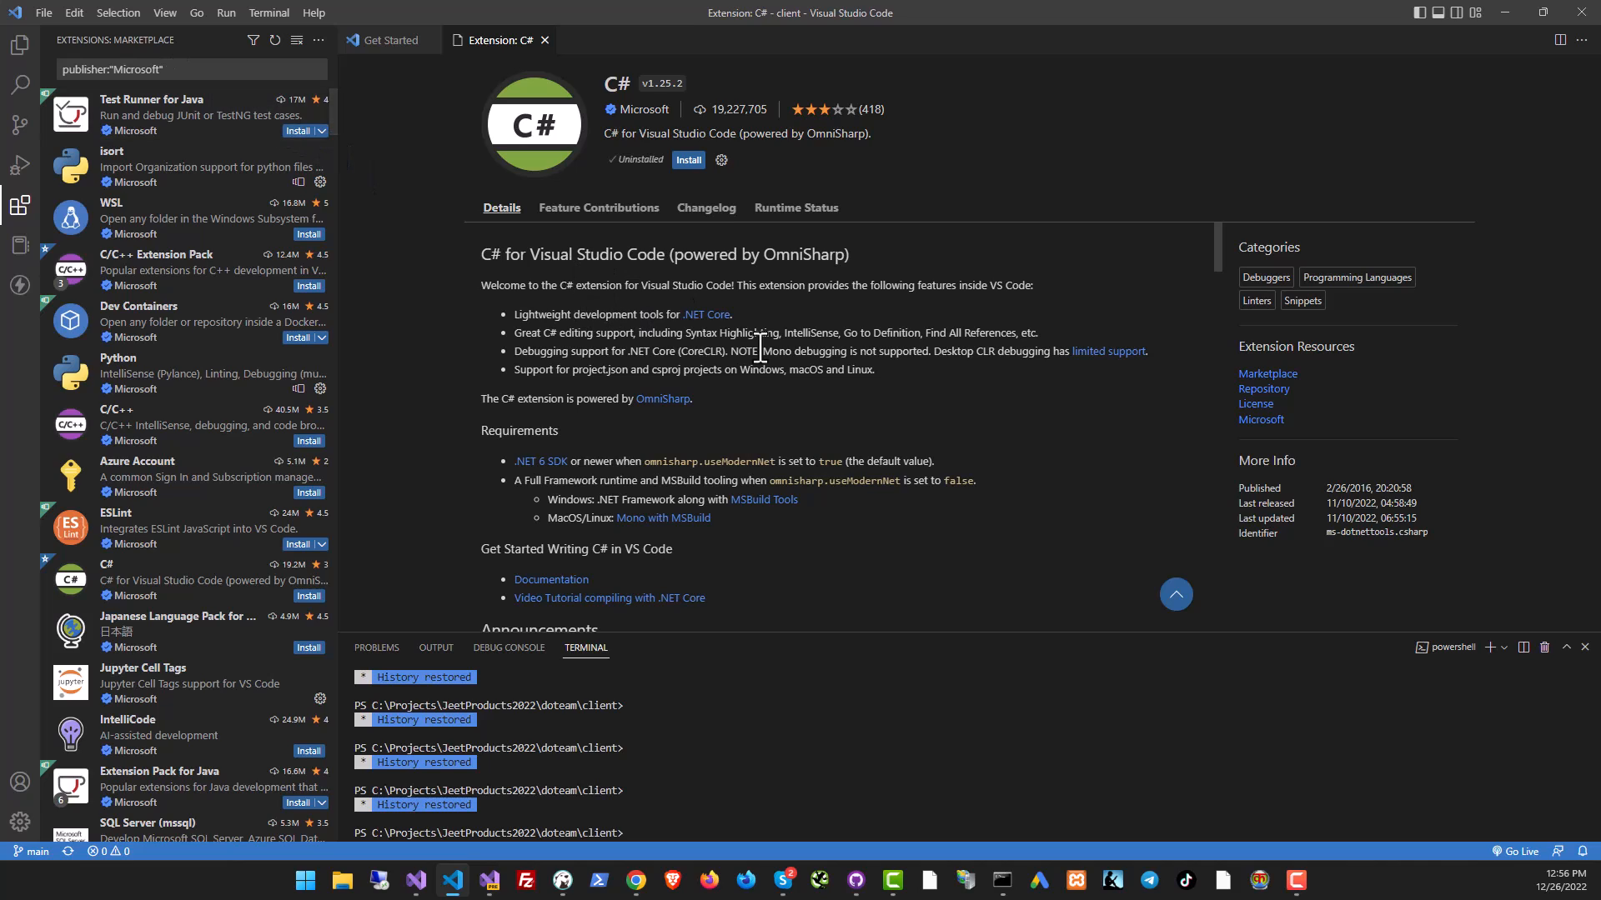
{"action": "mouse_move", "coordinate": [715, 342]}
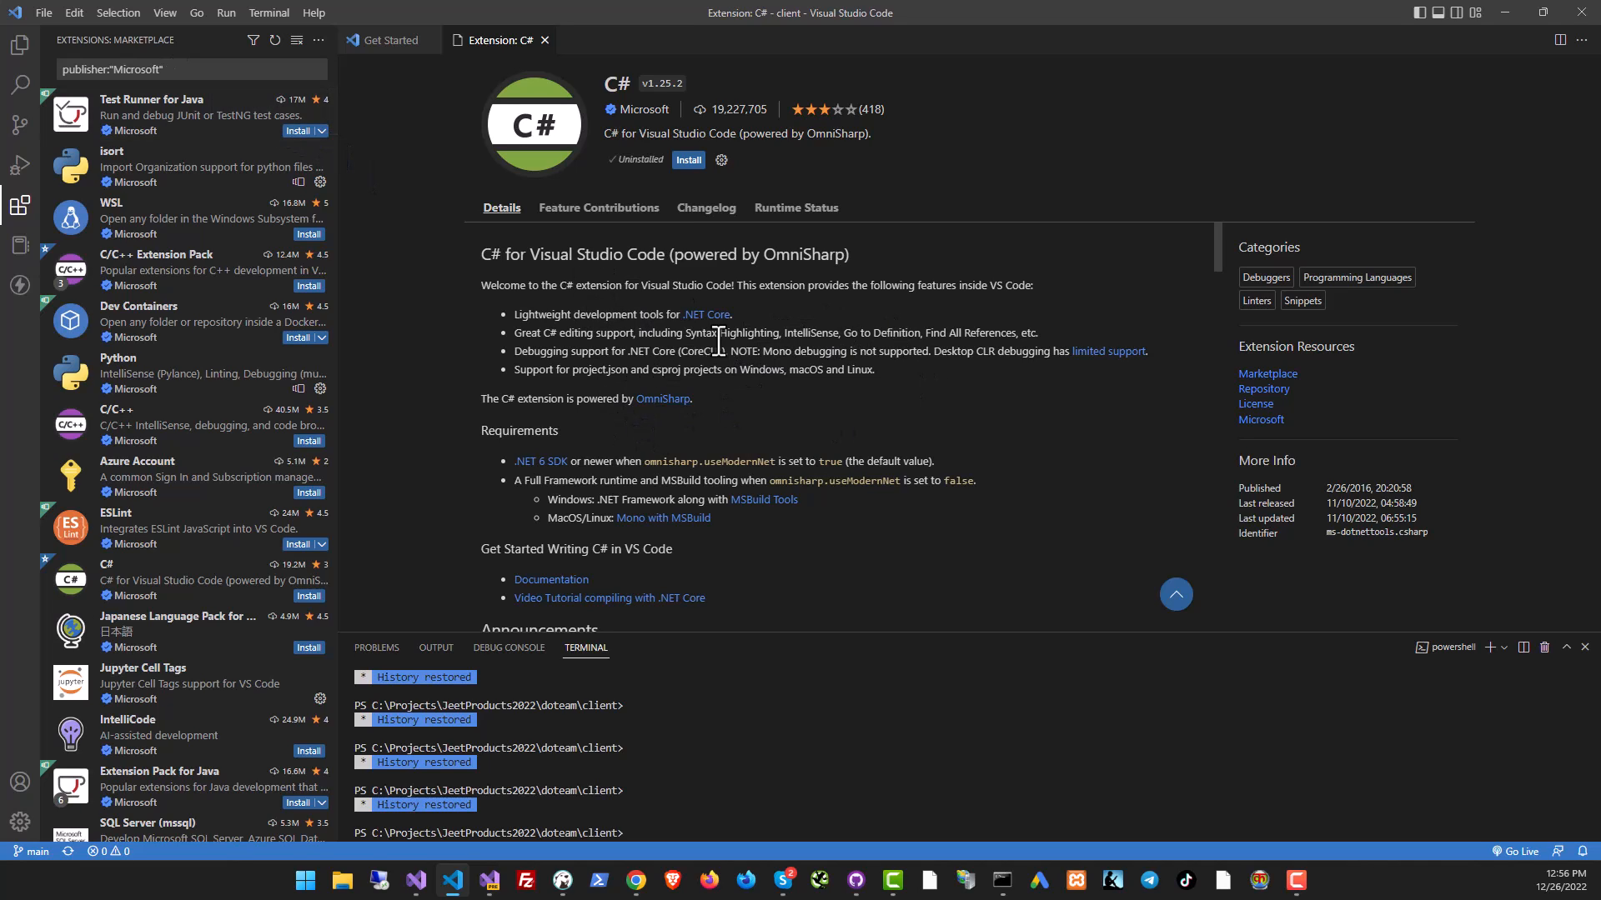
{"action": "mouse_move", "coordinate": [845, 419]}
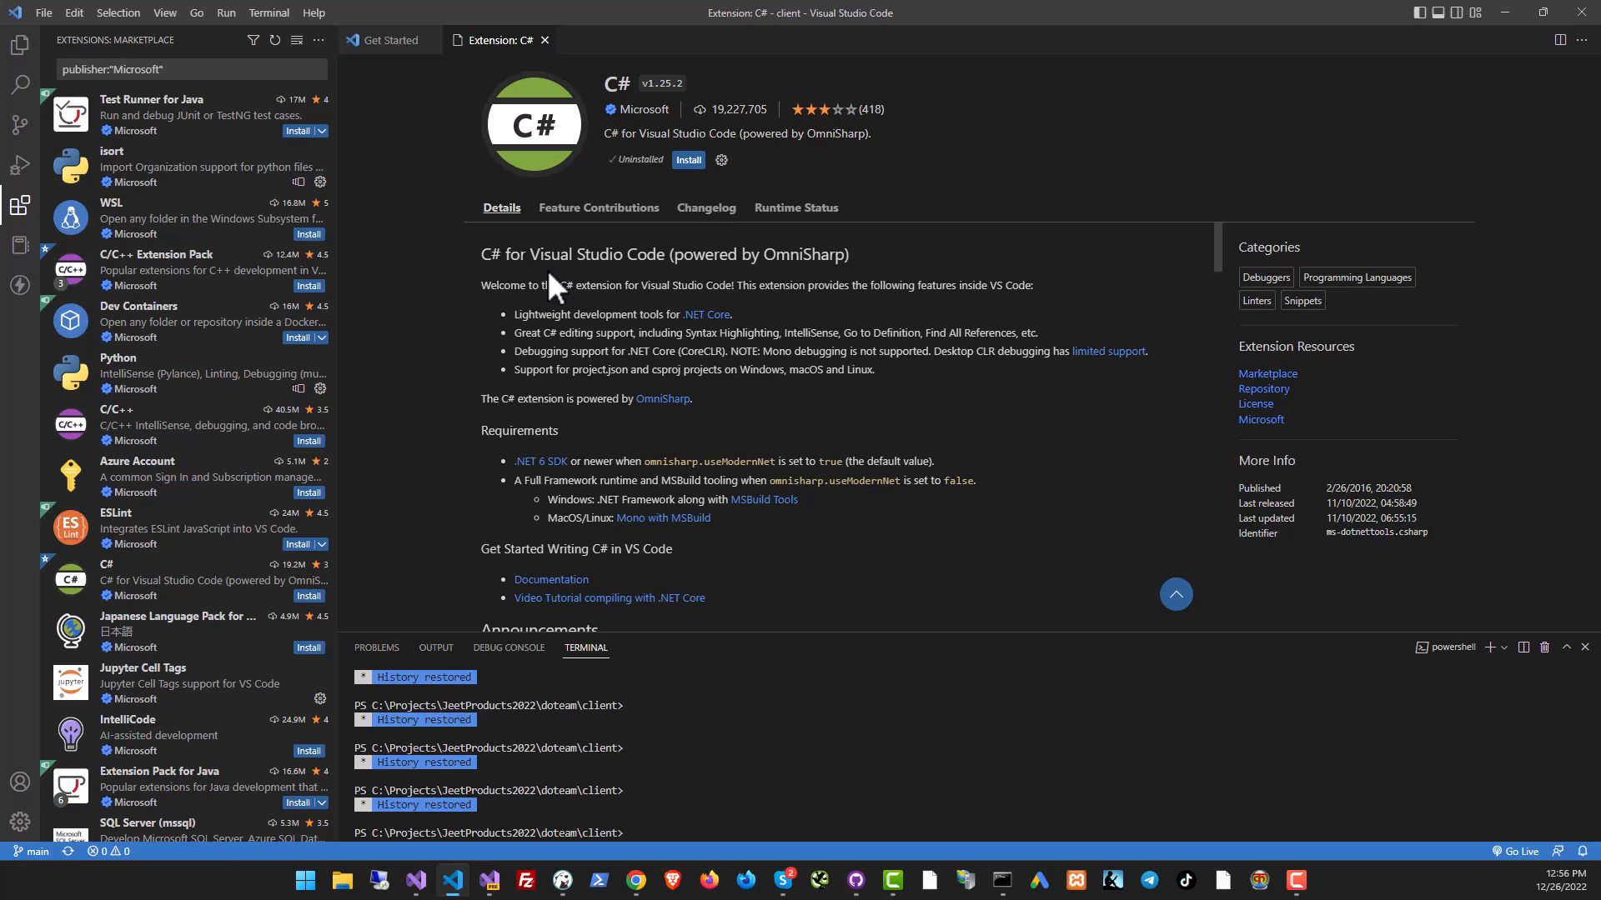
{"action": "double_click", "coordinate": [588, 254]}
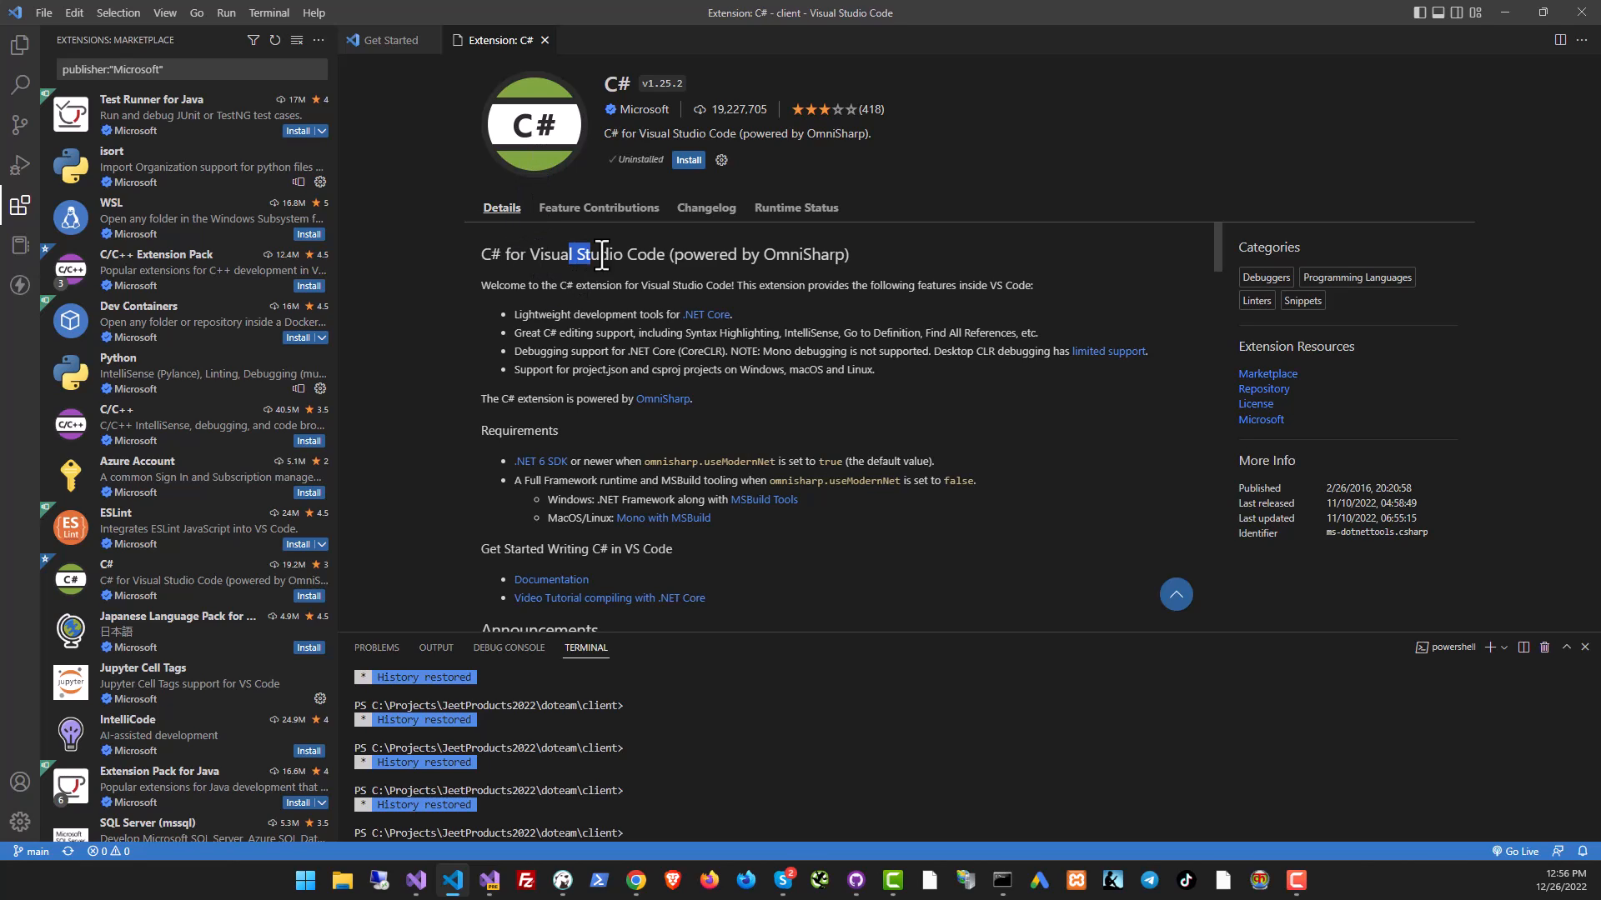